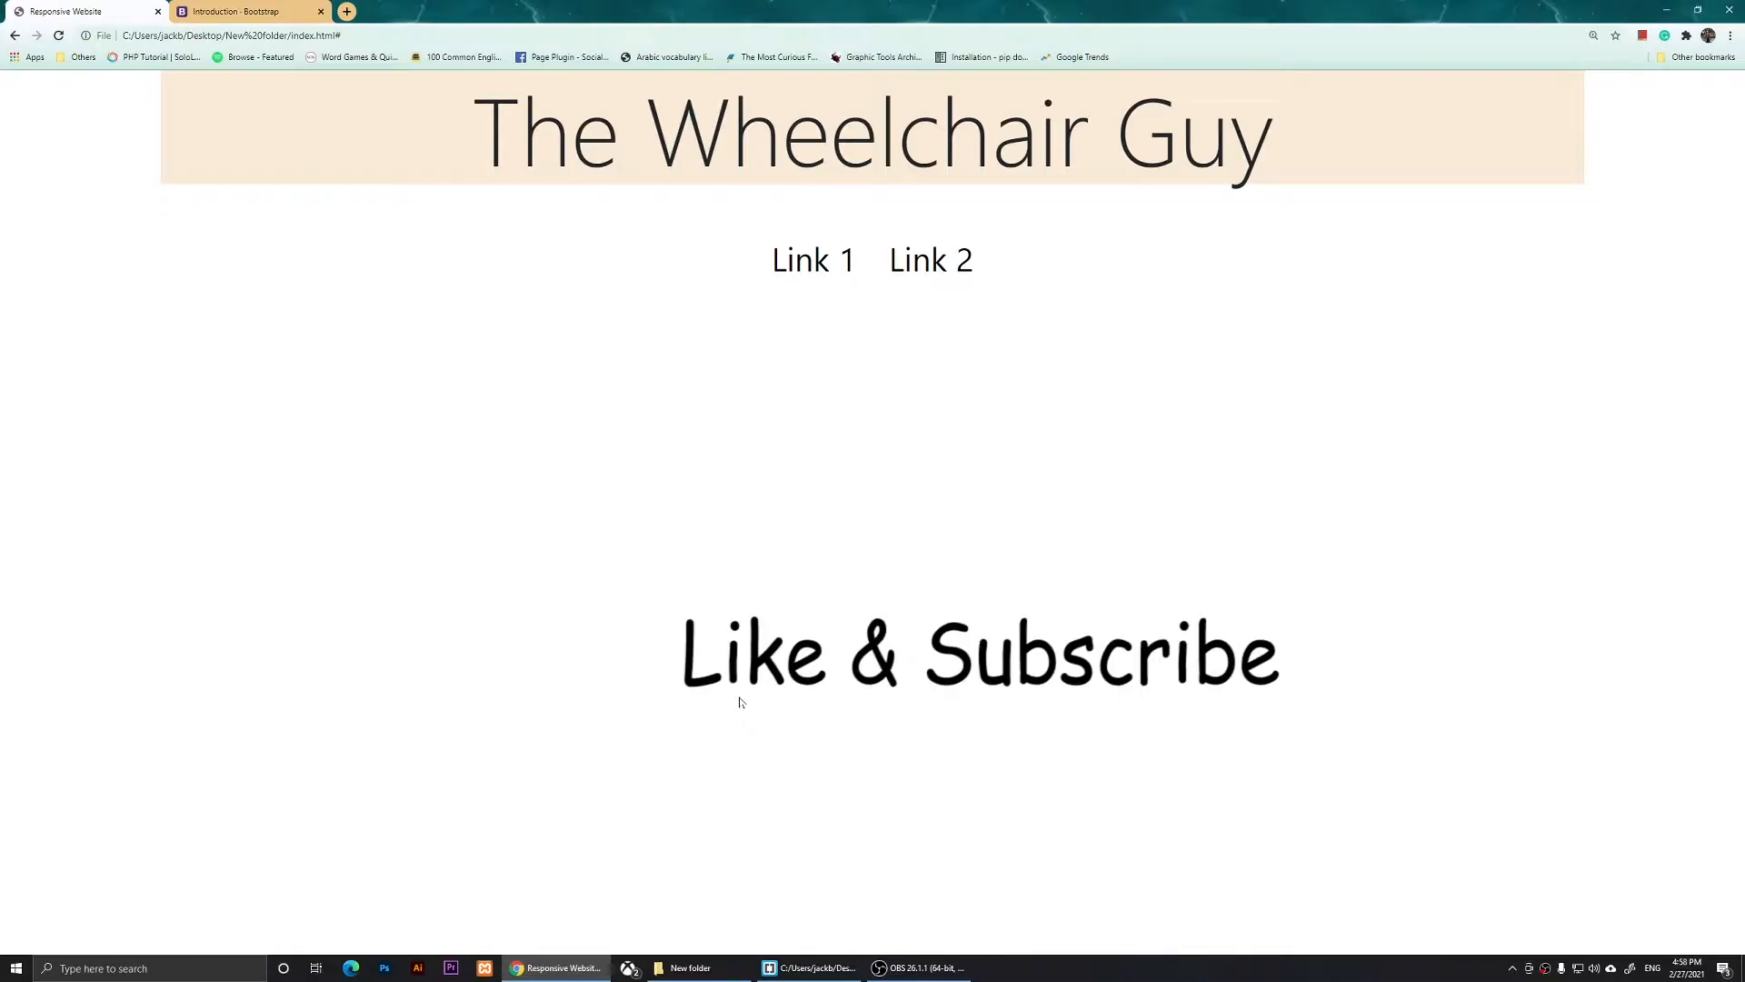
# Switch to the Bootstrap Introduction page and scroll through its CSS and JS quick-start snippets
pyautogui.click(244, 11)
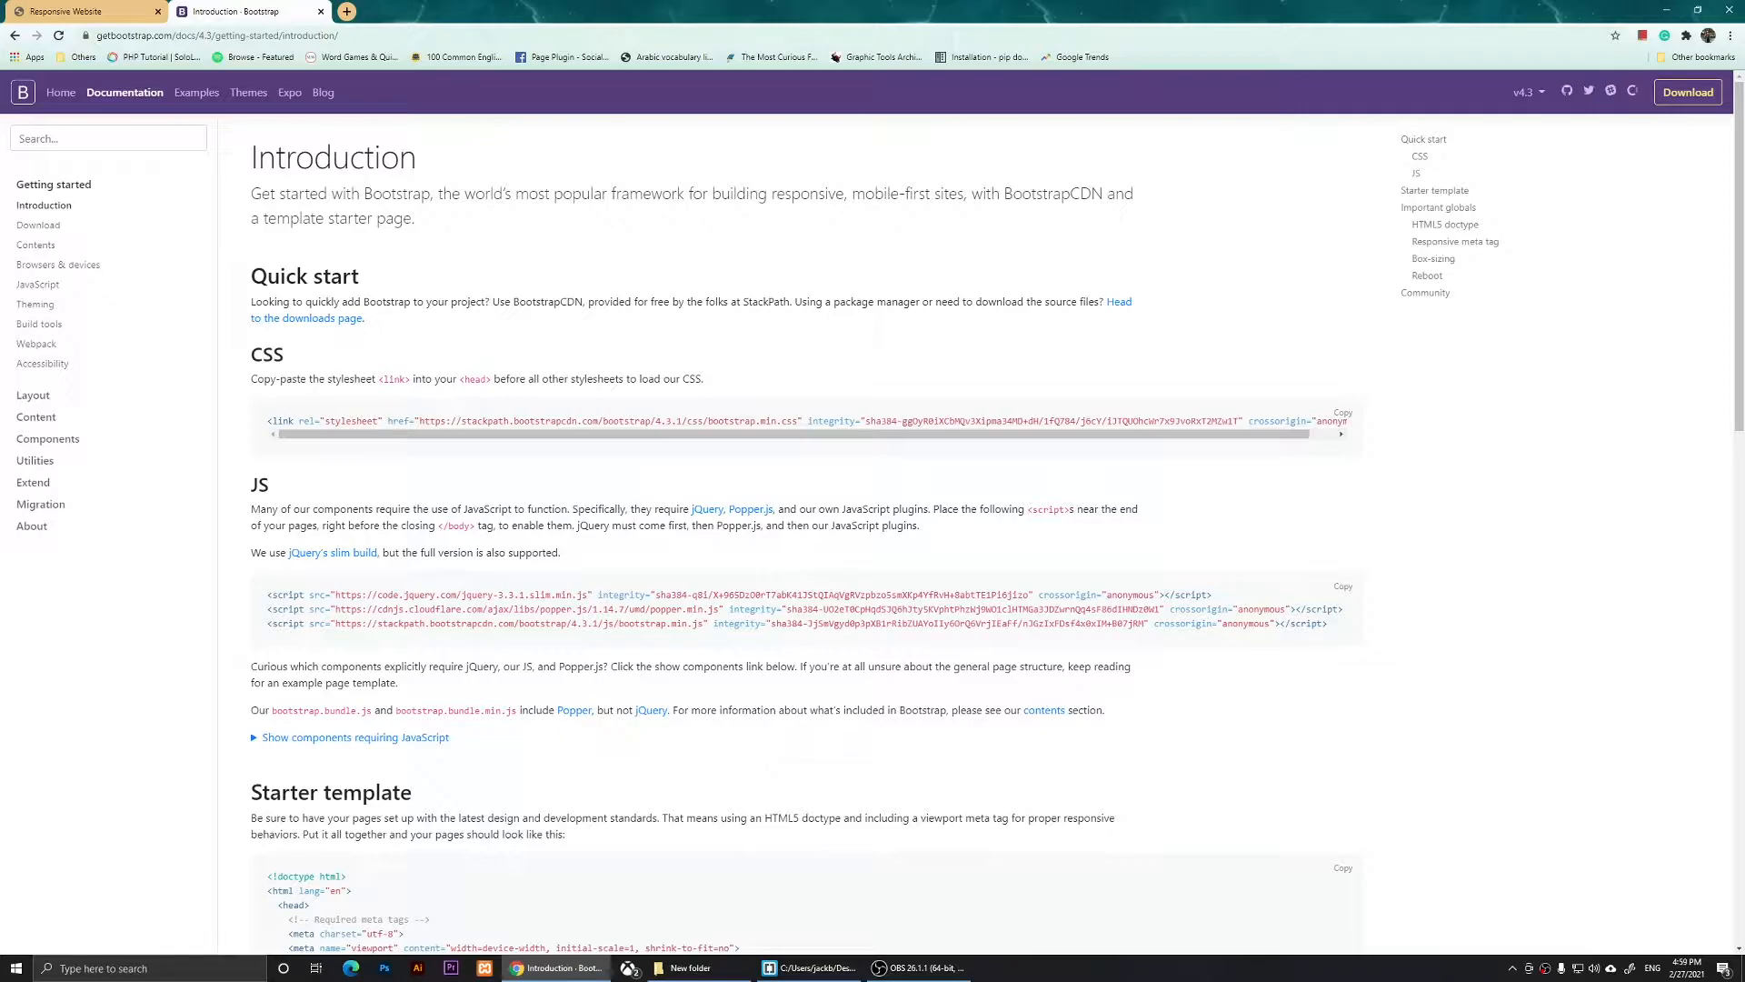
pyautogui.scroll(-3)
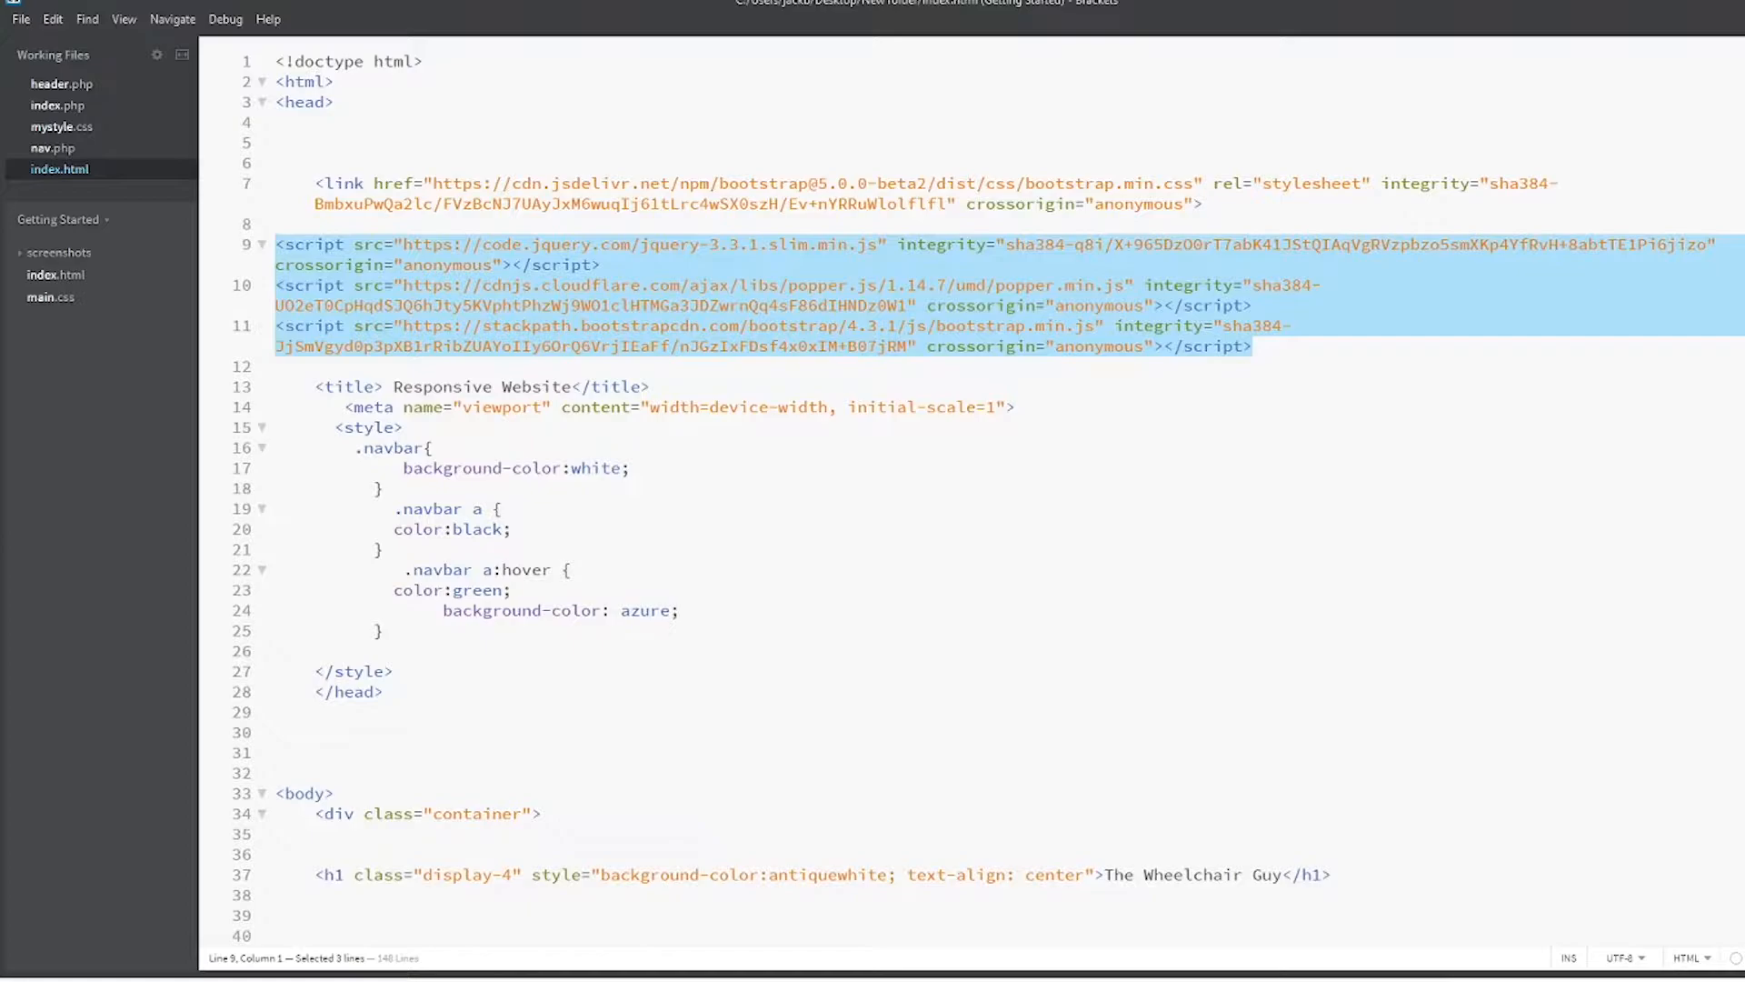
# Scroll index.html down to the navbar containing Link 1 and Link 2
pyautogui.scroll(-3)
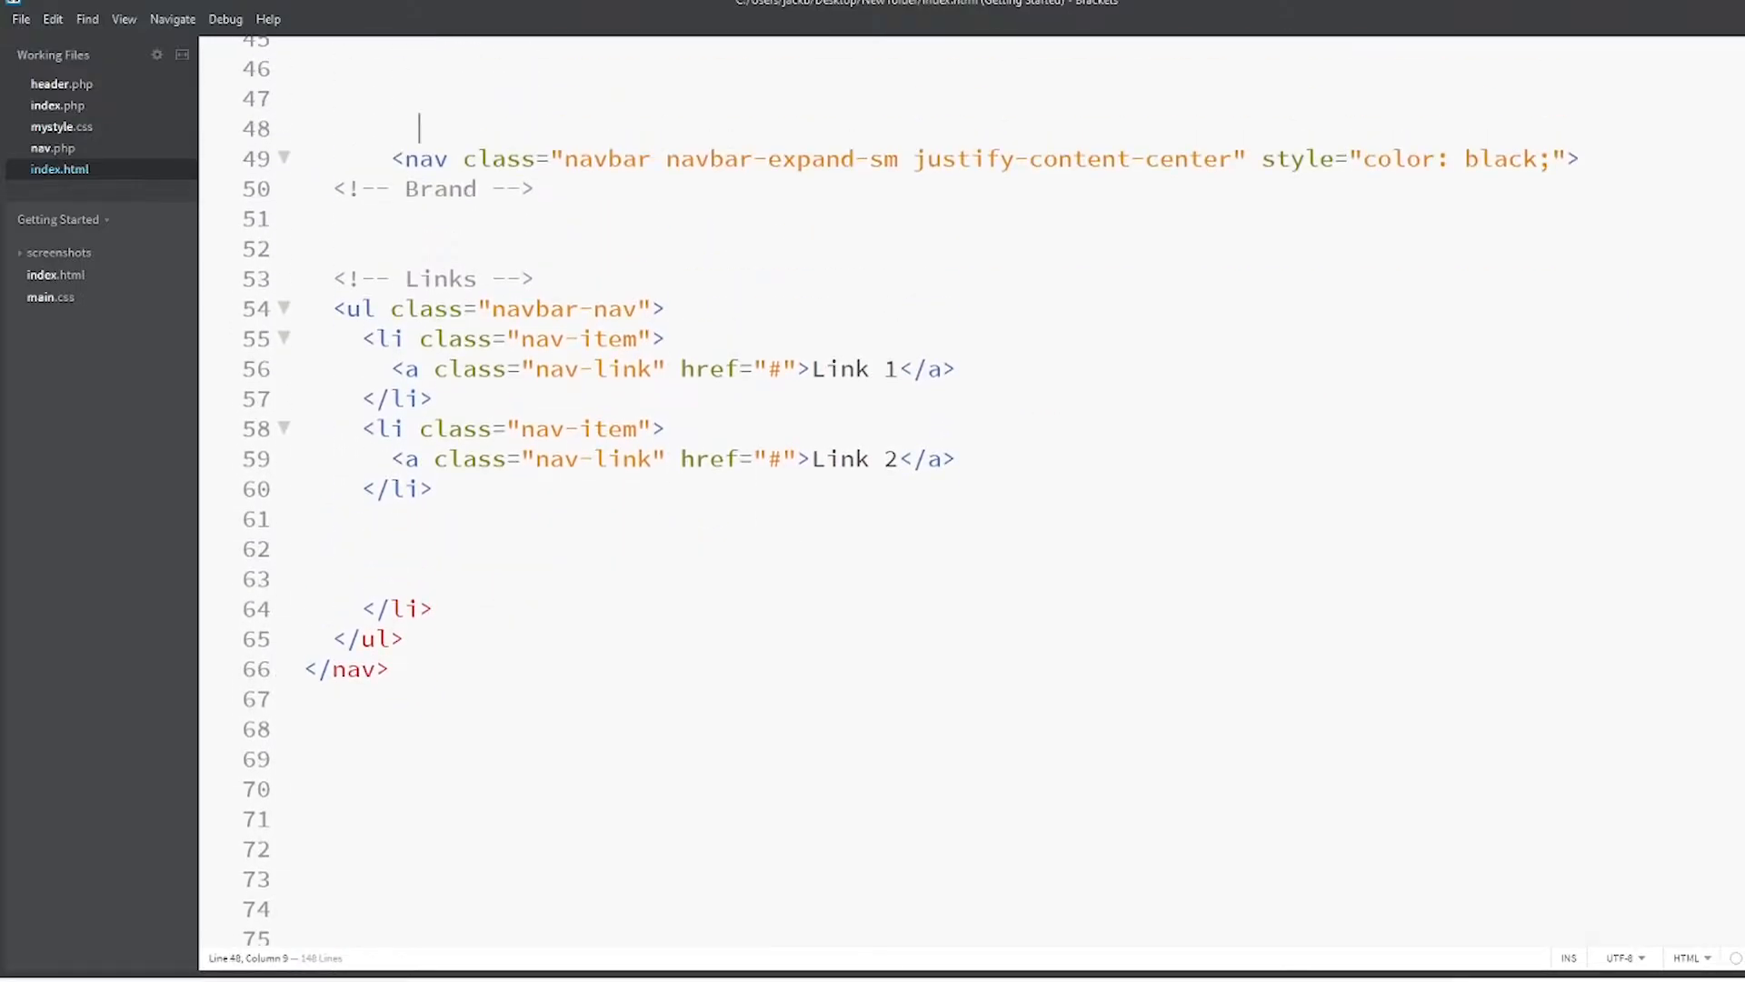
# Insert a new <li class="nav-item dropdown"> right after the Link 2 item
pyautogui.moveTo(333, 309); pyautogui.dragTo(434, 487)
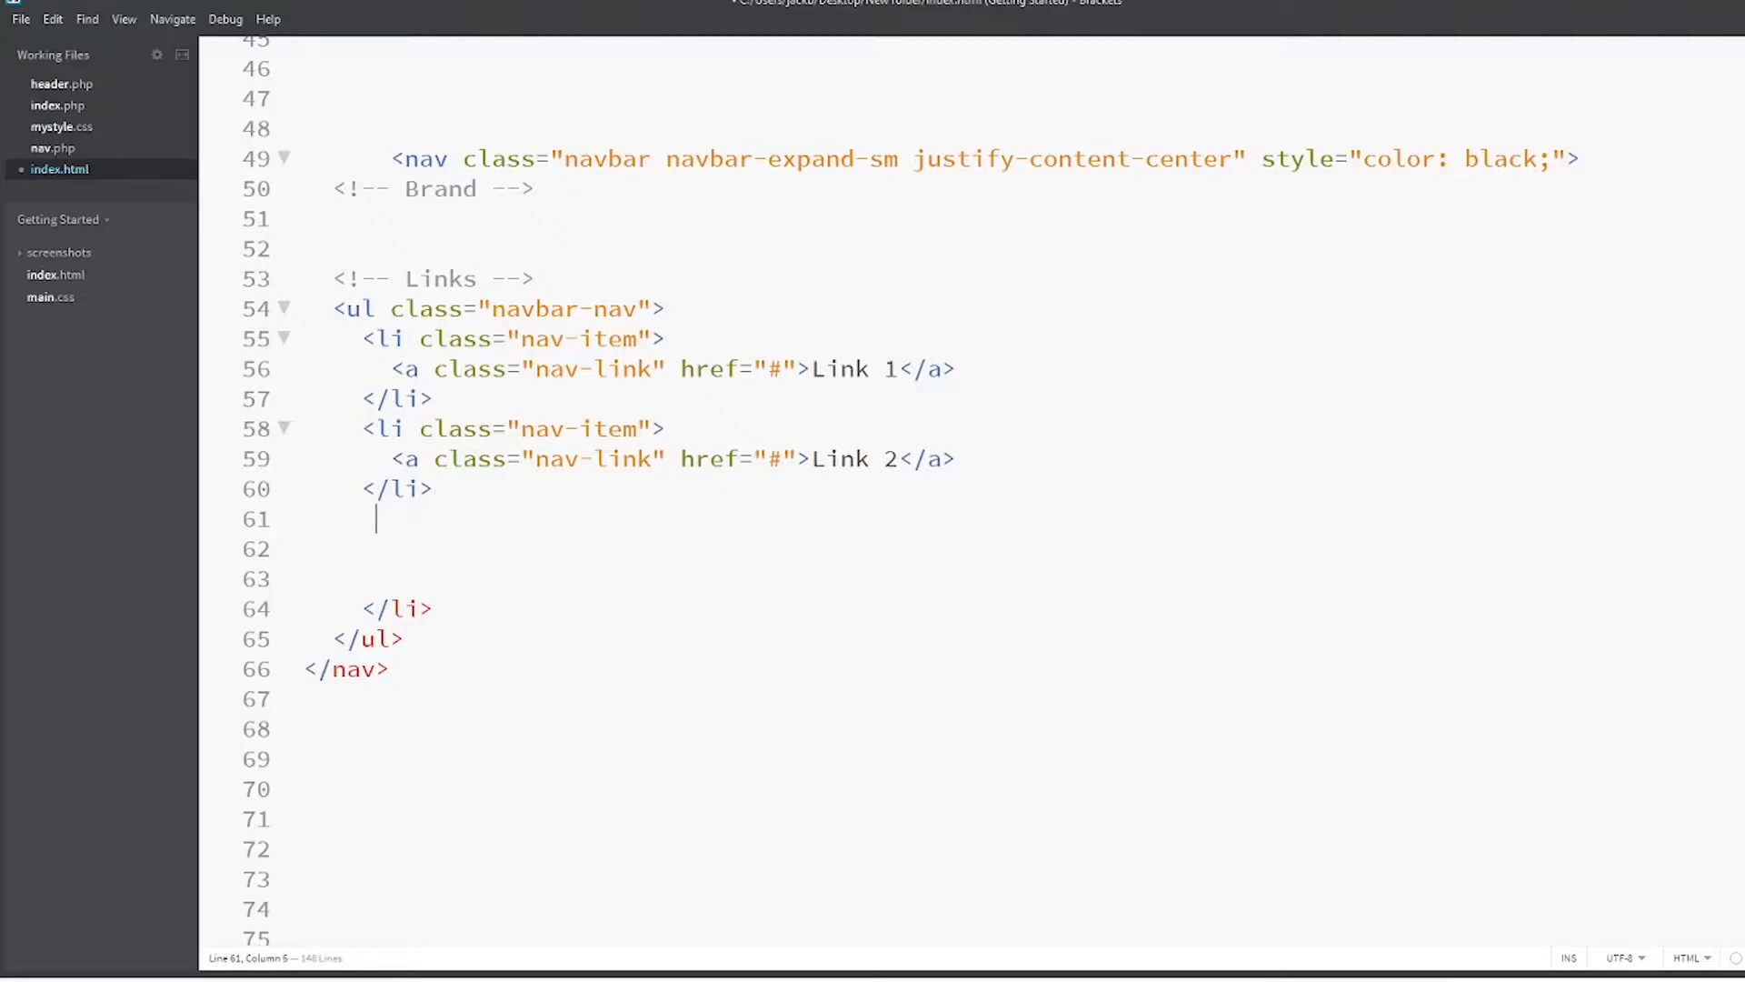
pyautogui.write('<li>')
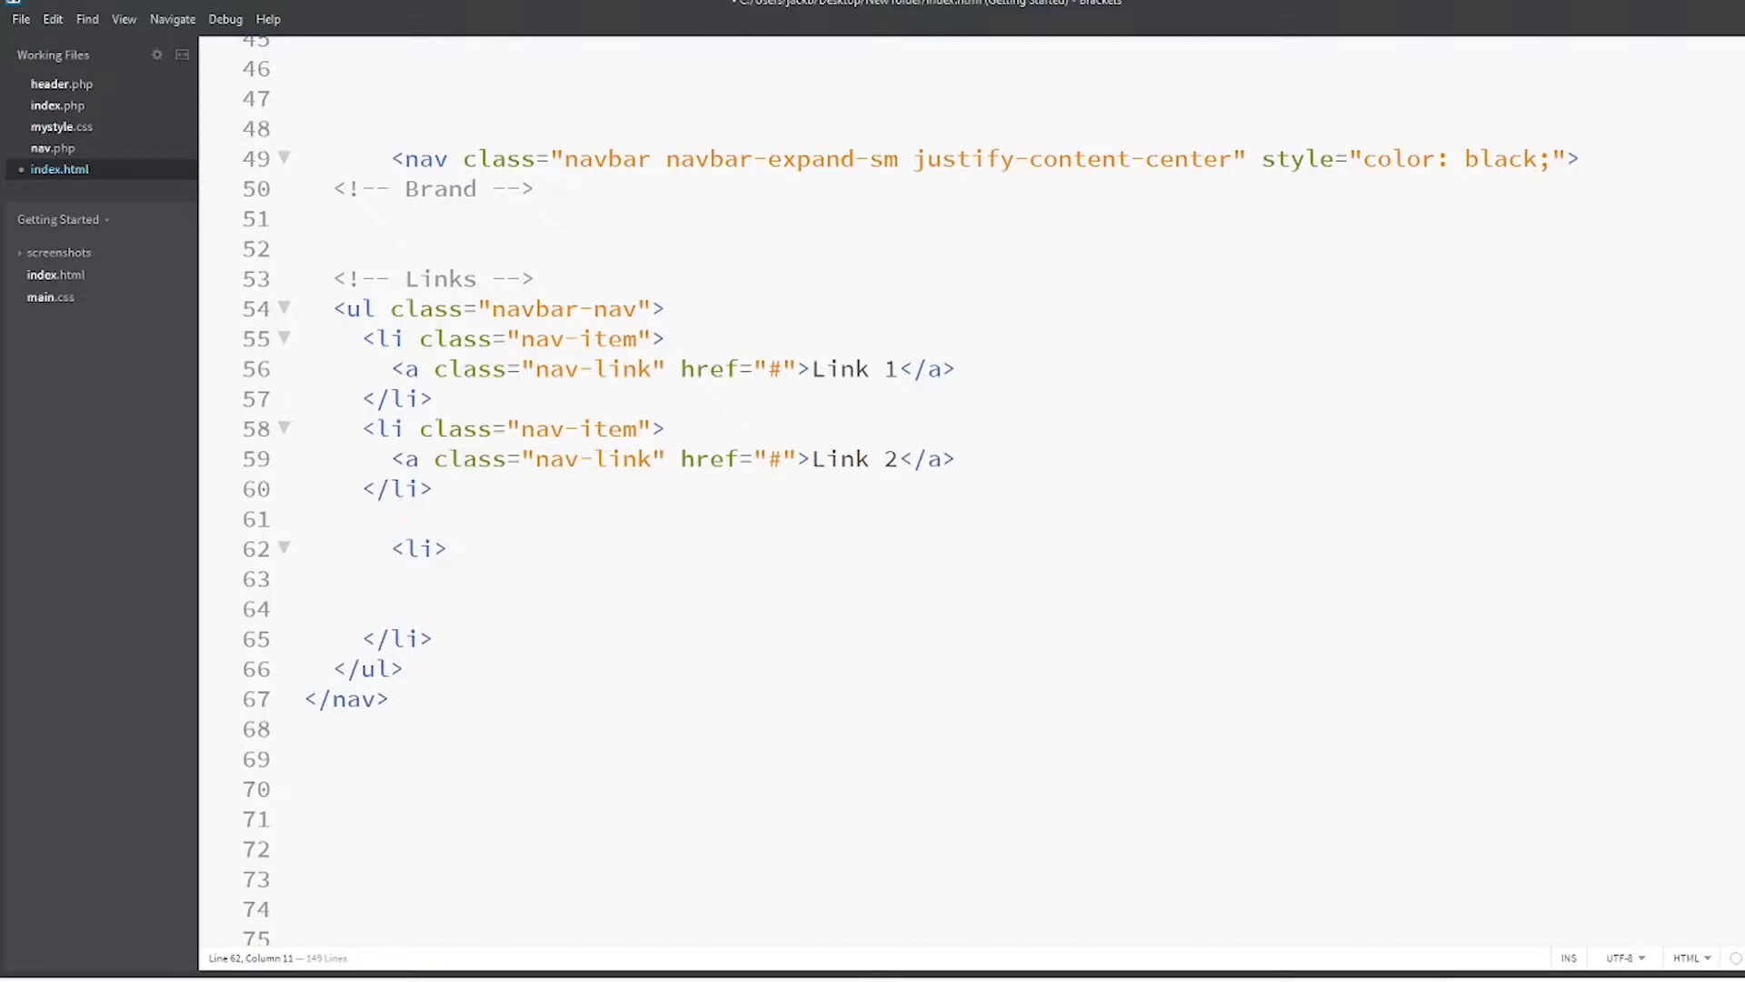
pyautogui.write('c')
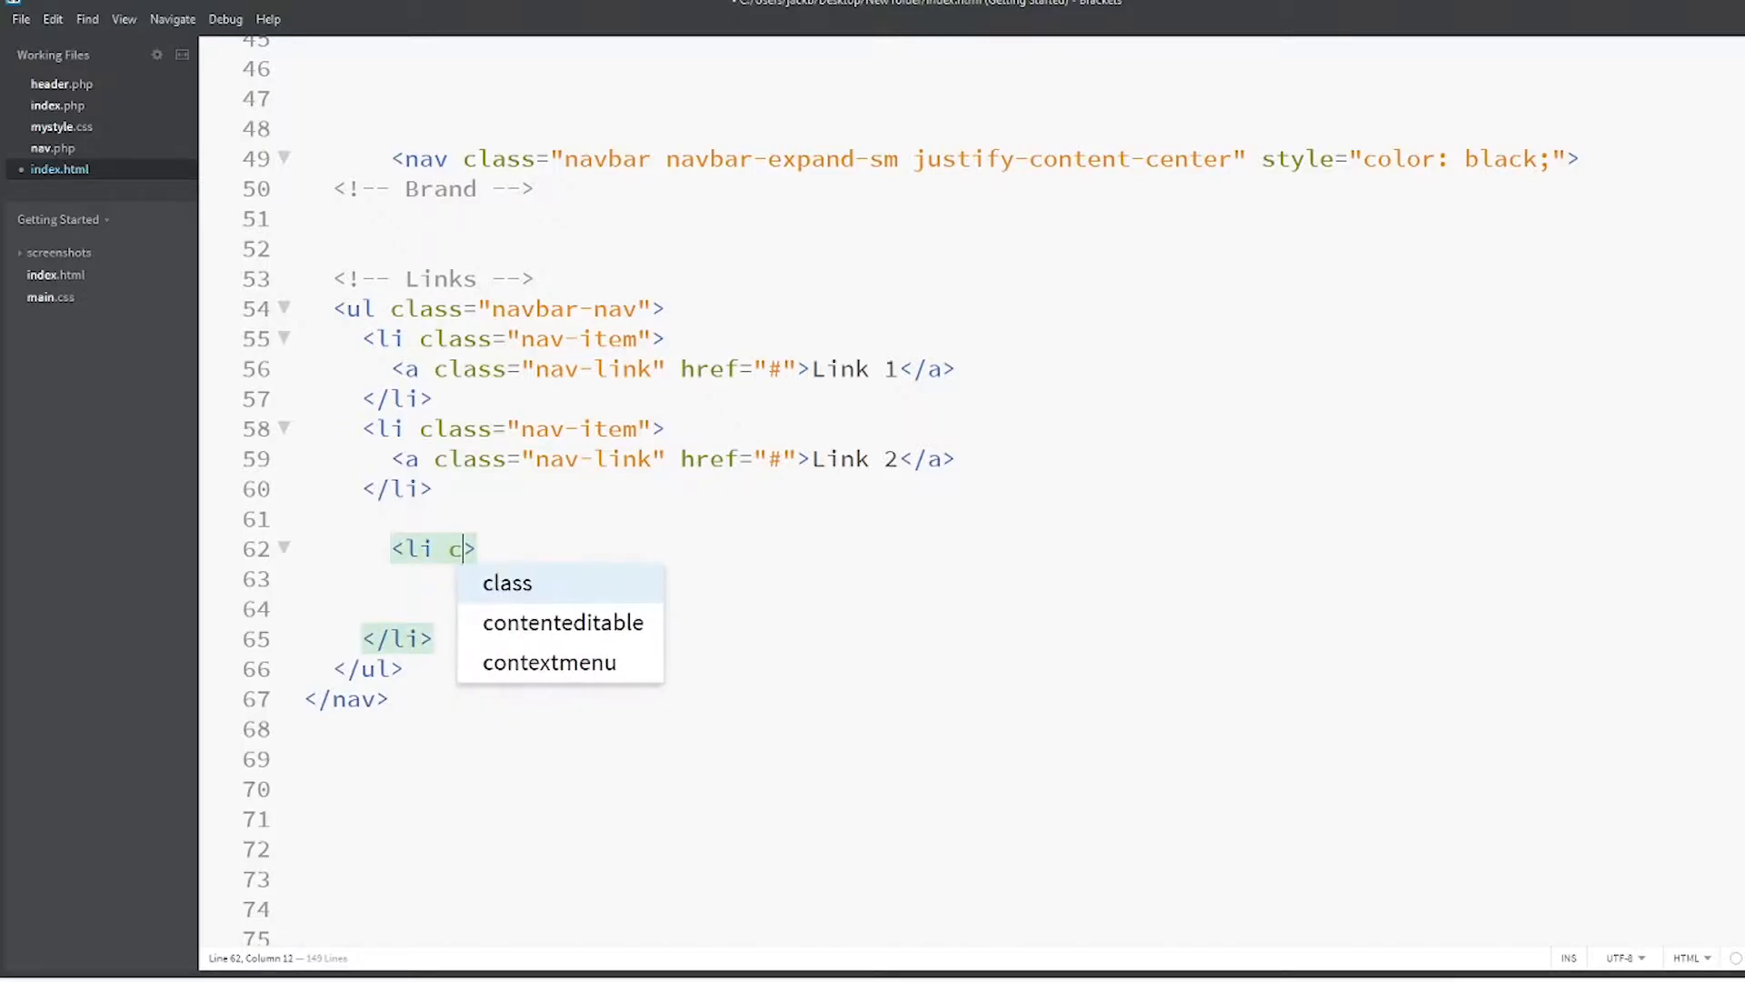
pyautogui.click(506, 582)
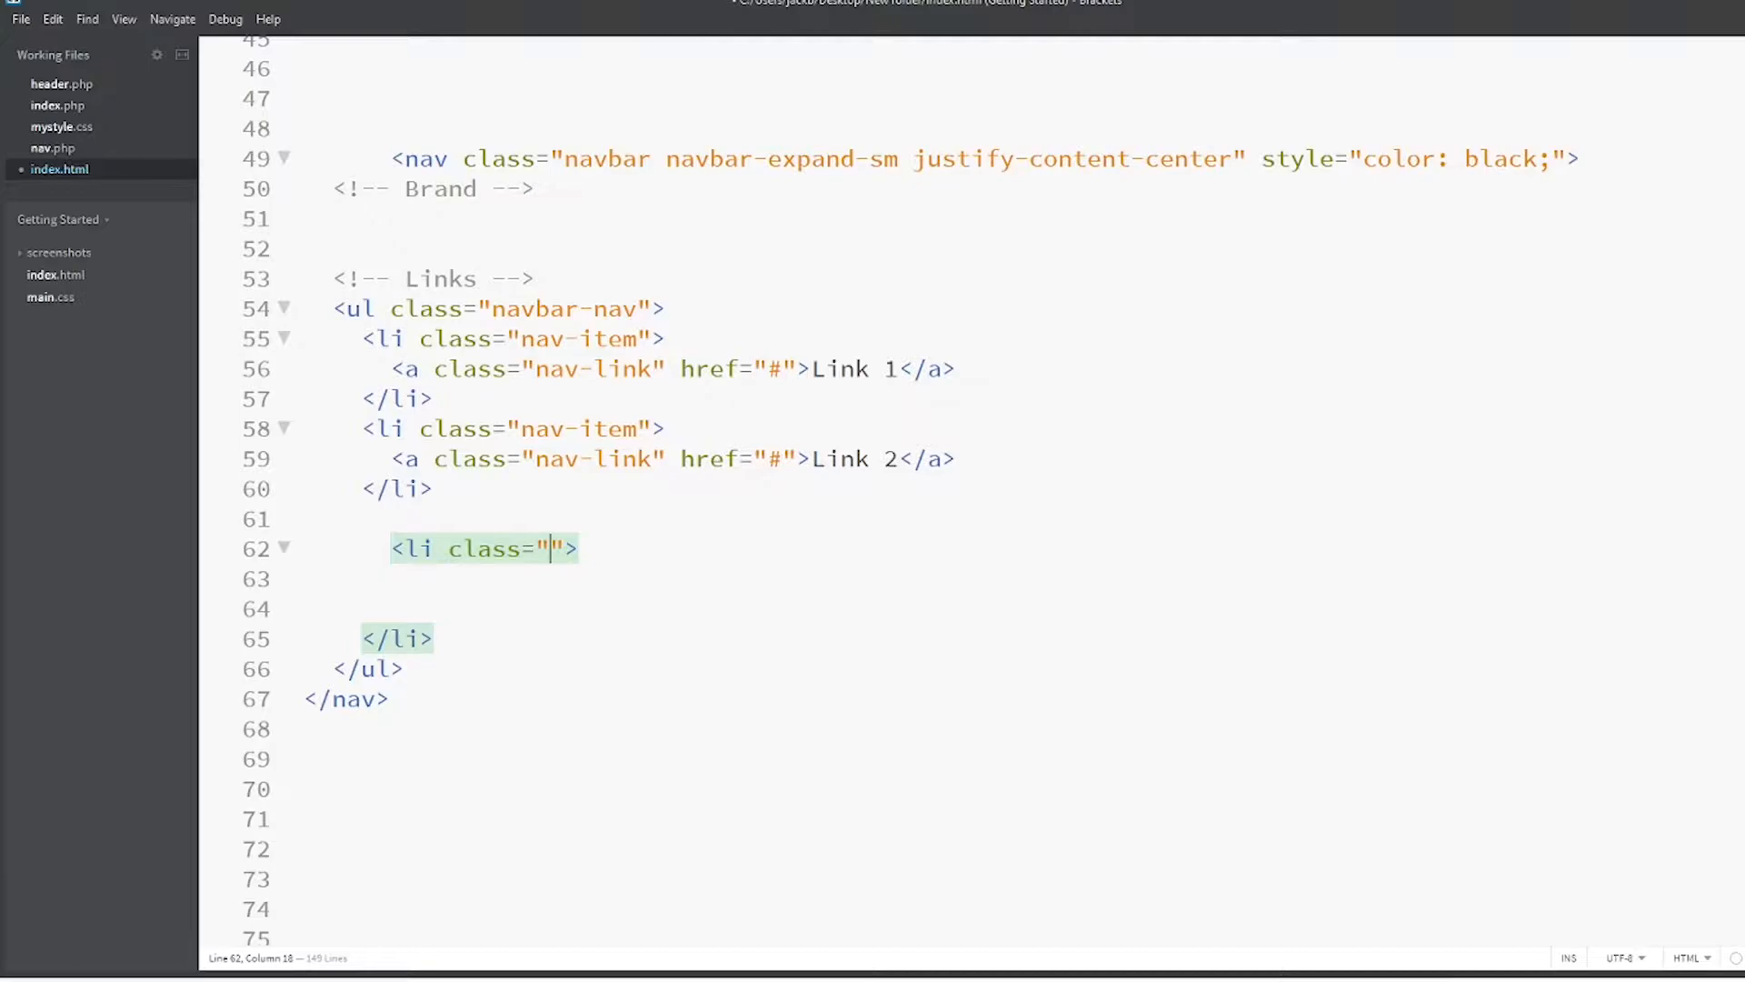
pyautogui.write('na')
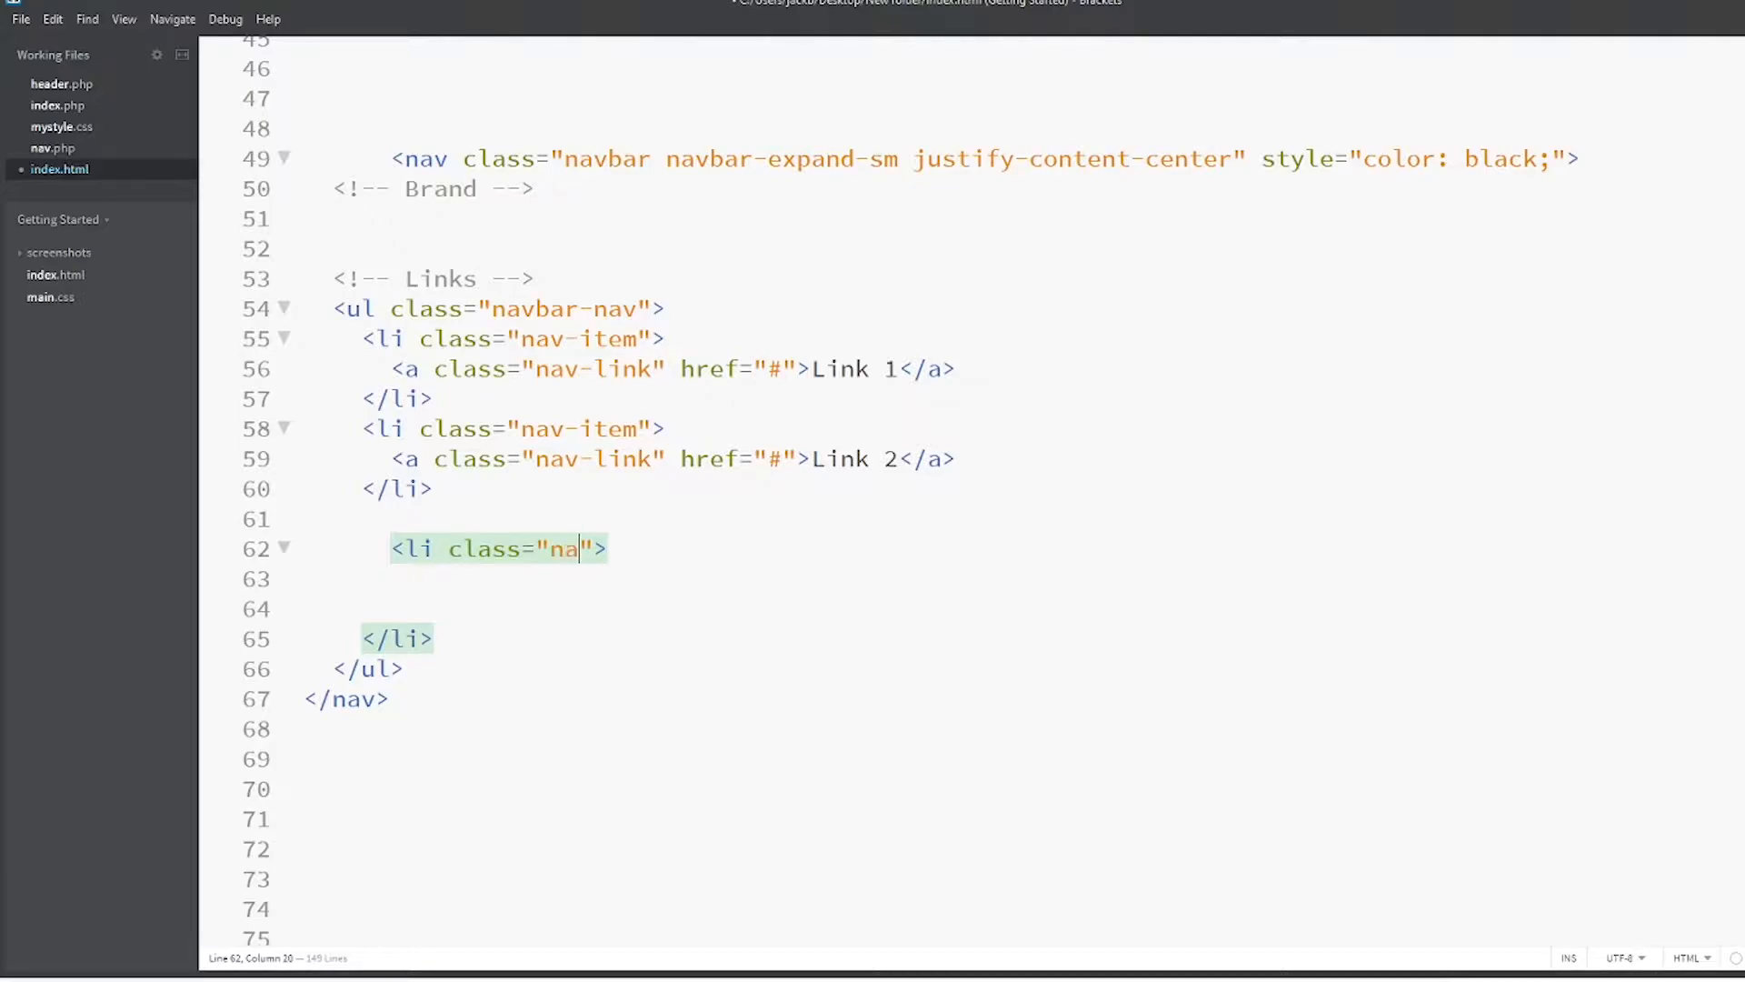
pyautogui.write('v-item')
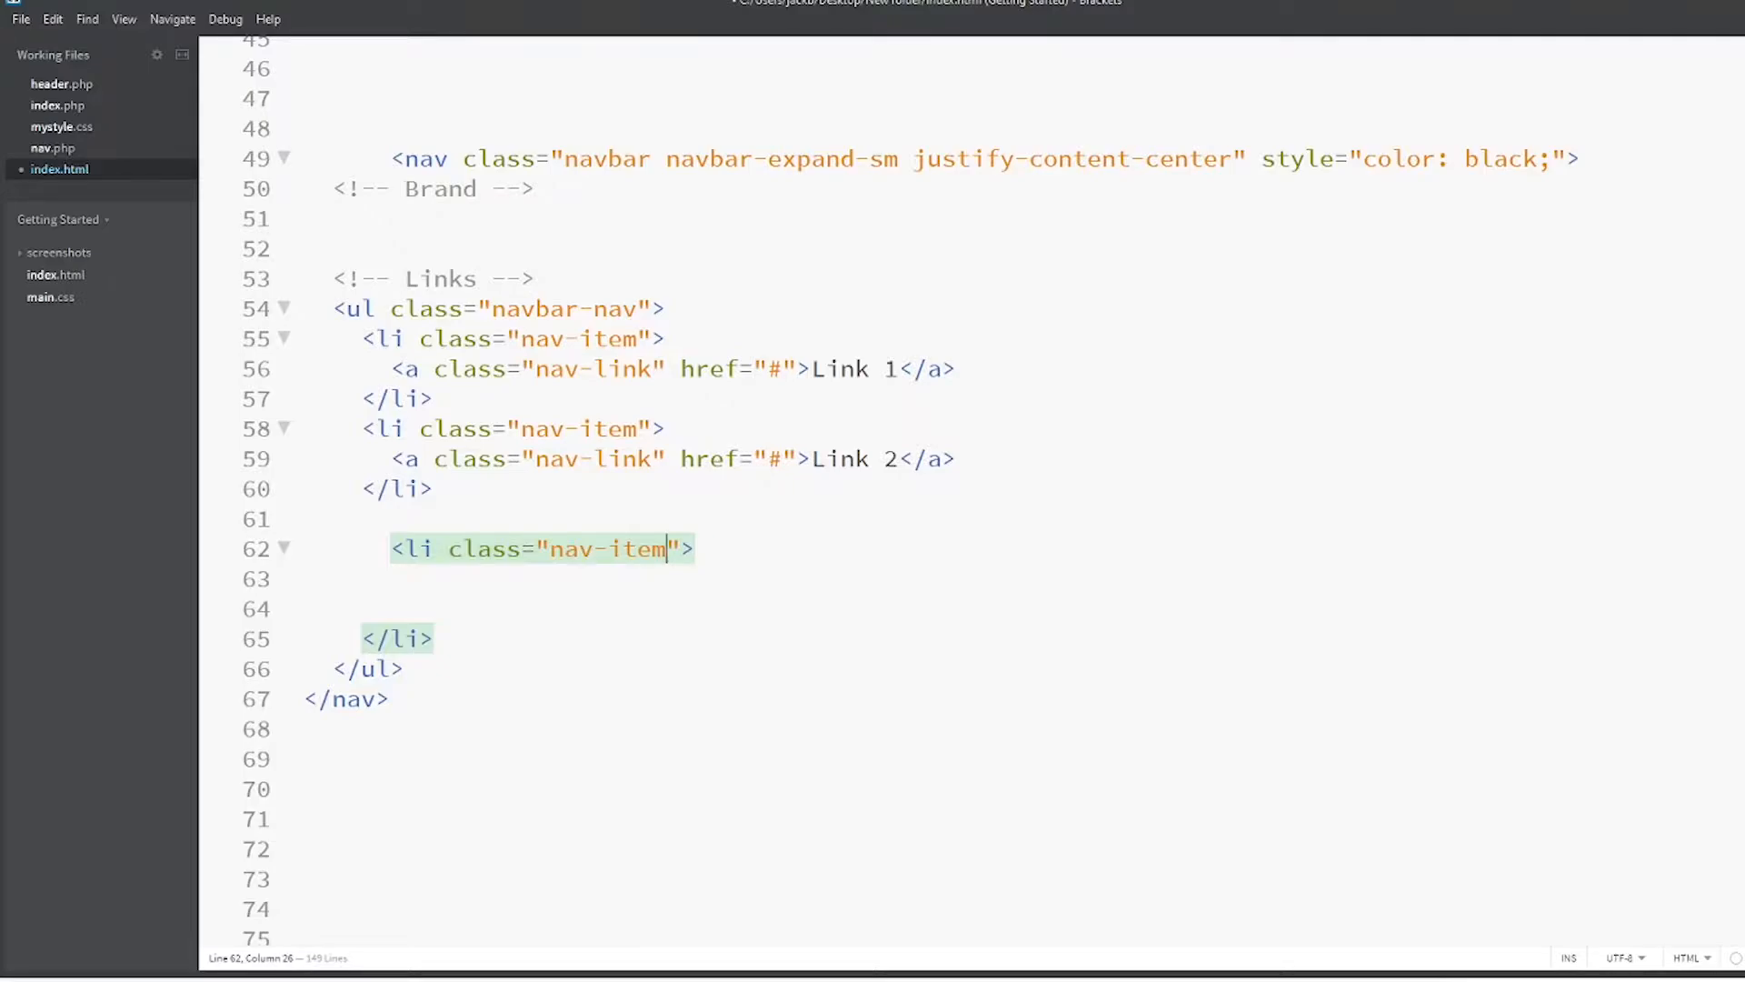
pyautogui.write('dropd')
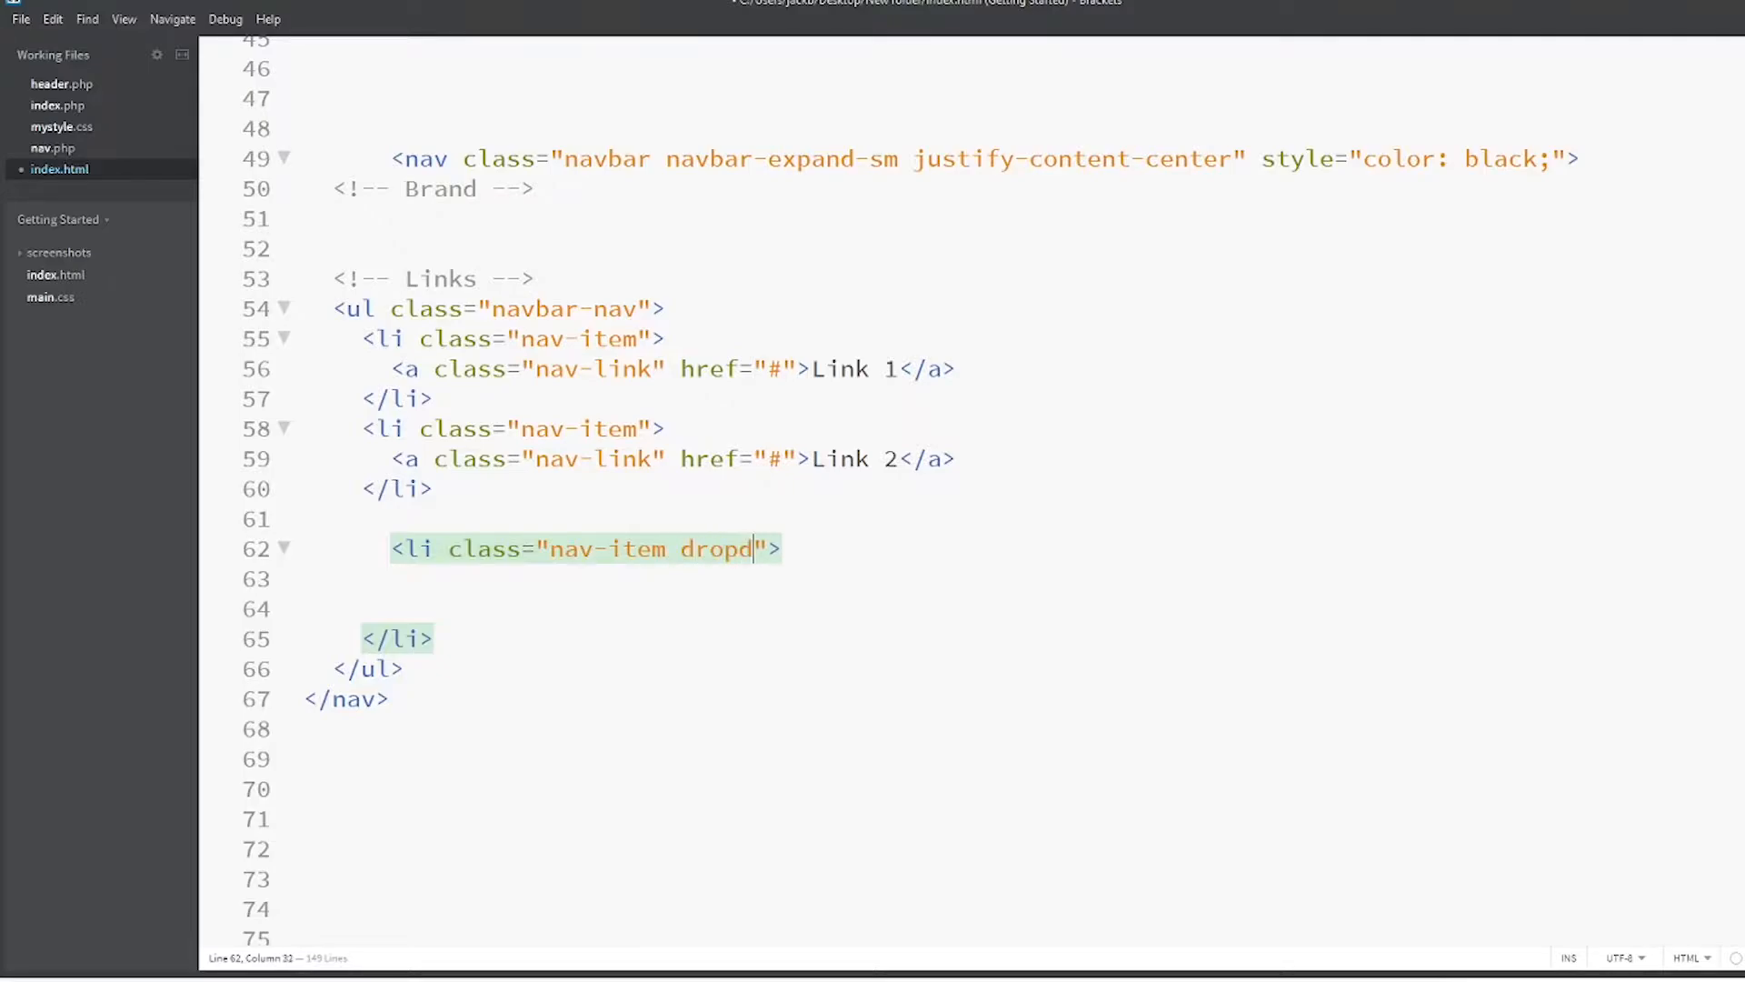
pyautogui.write('own')
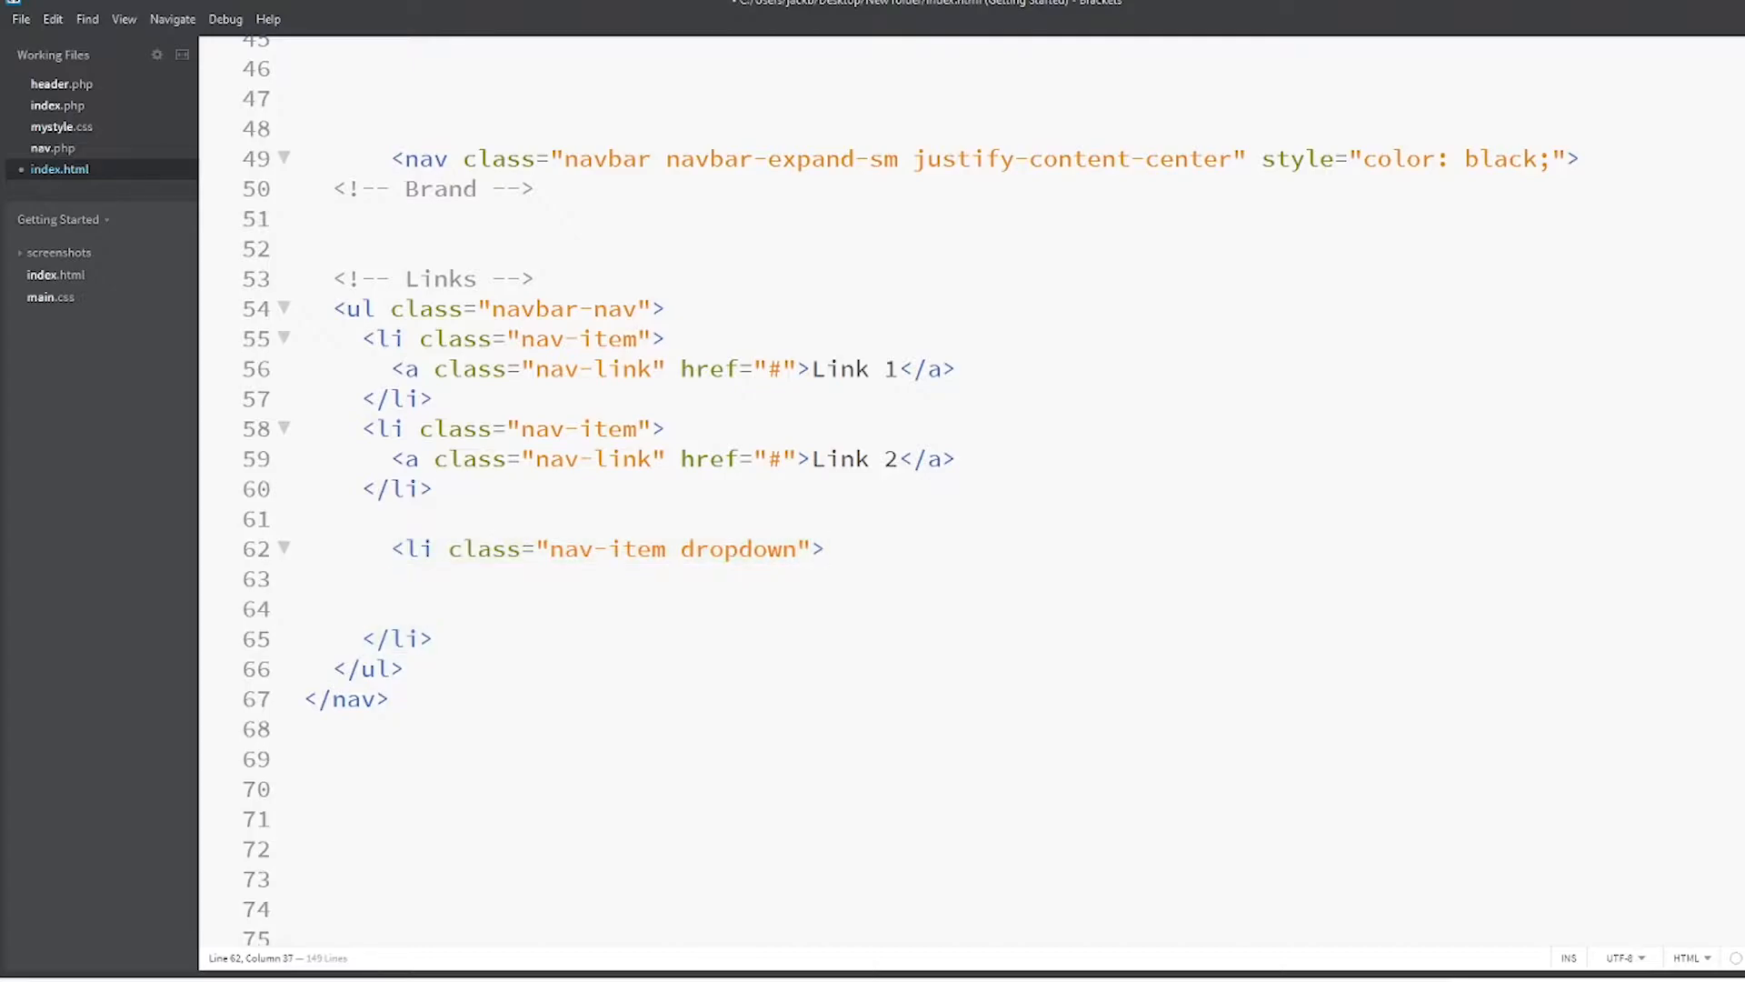
# Start an anchor with class nav-link dropdown-toggle and href "#" inside the dropdown item
pyautogui.press('Enter')
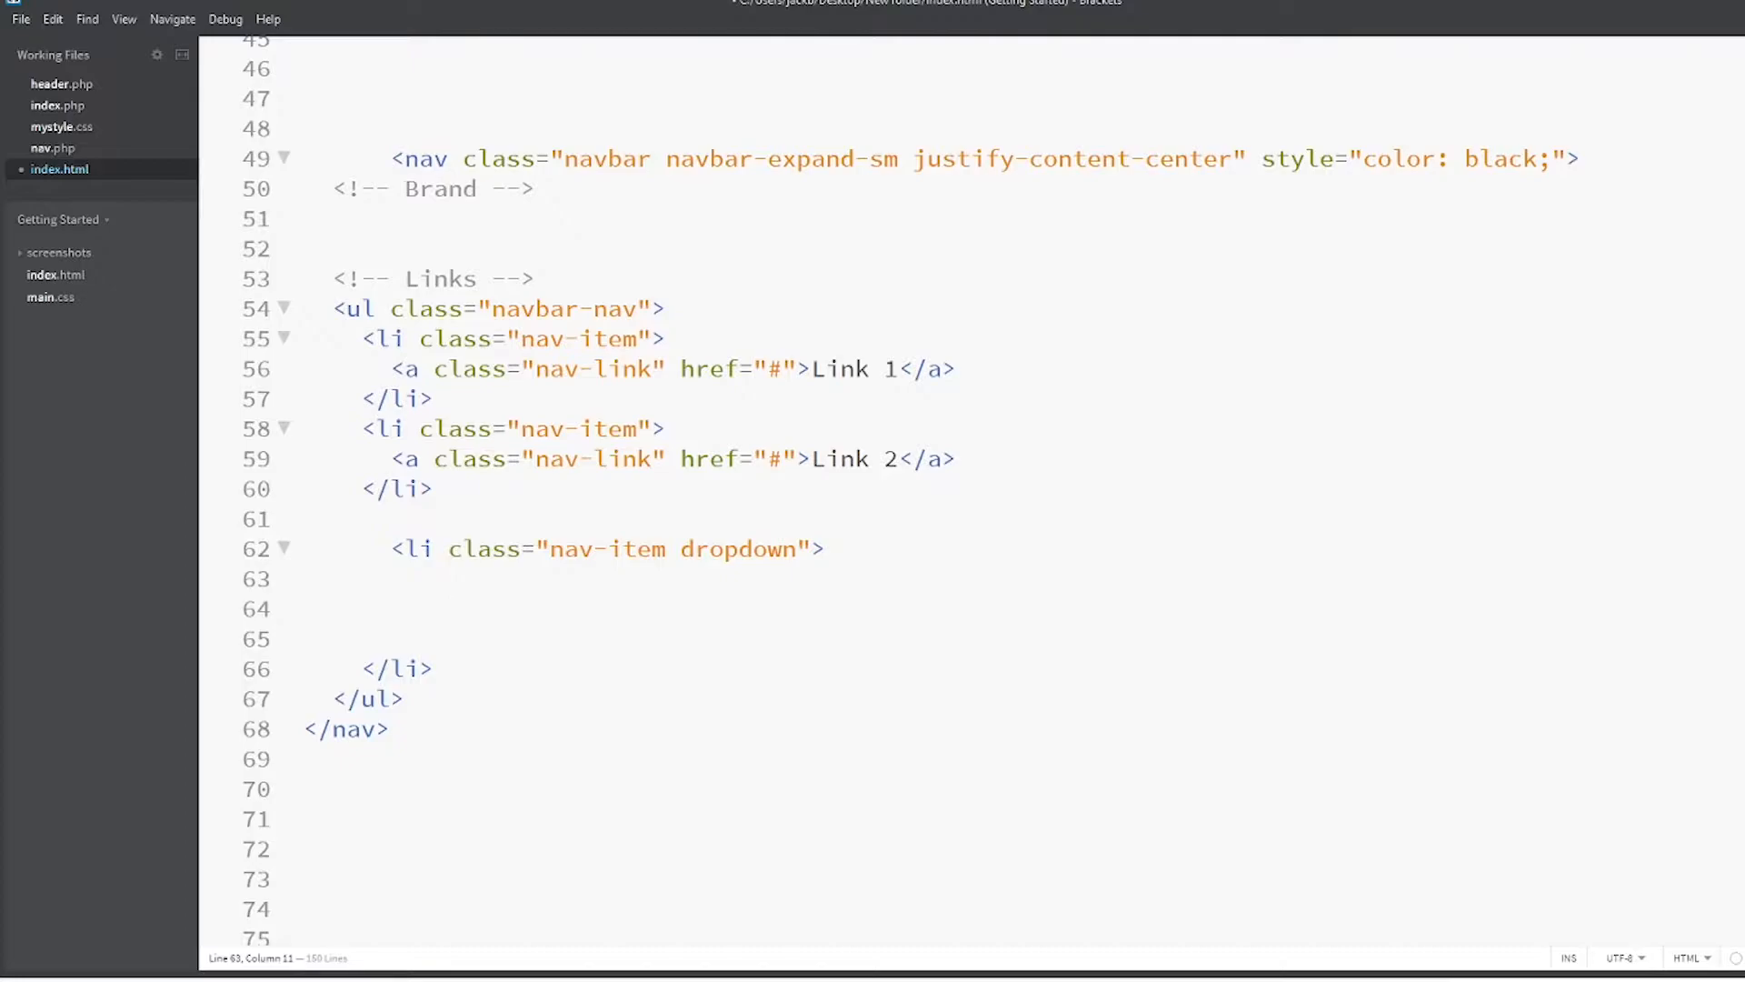
pyautogui.write('<a class="')
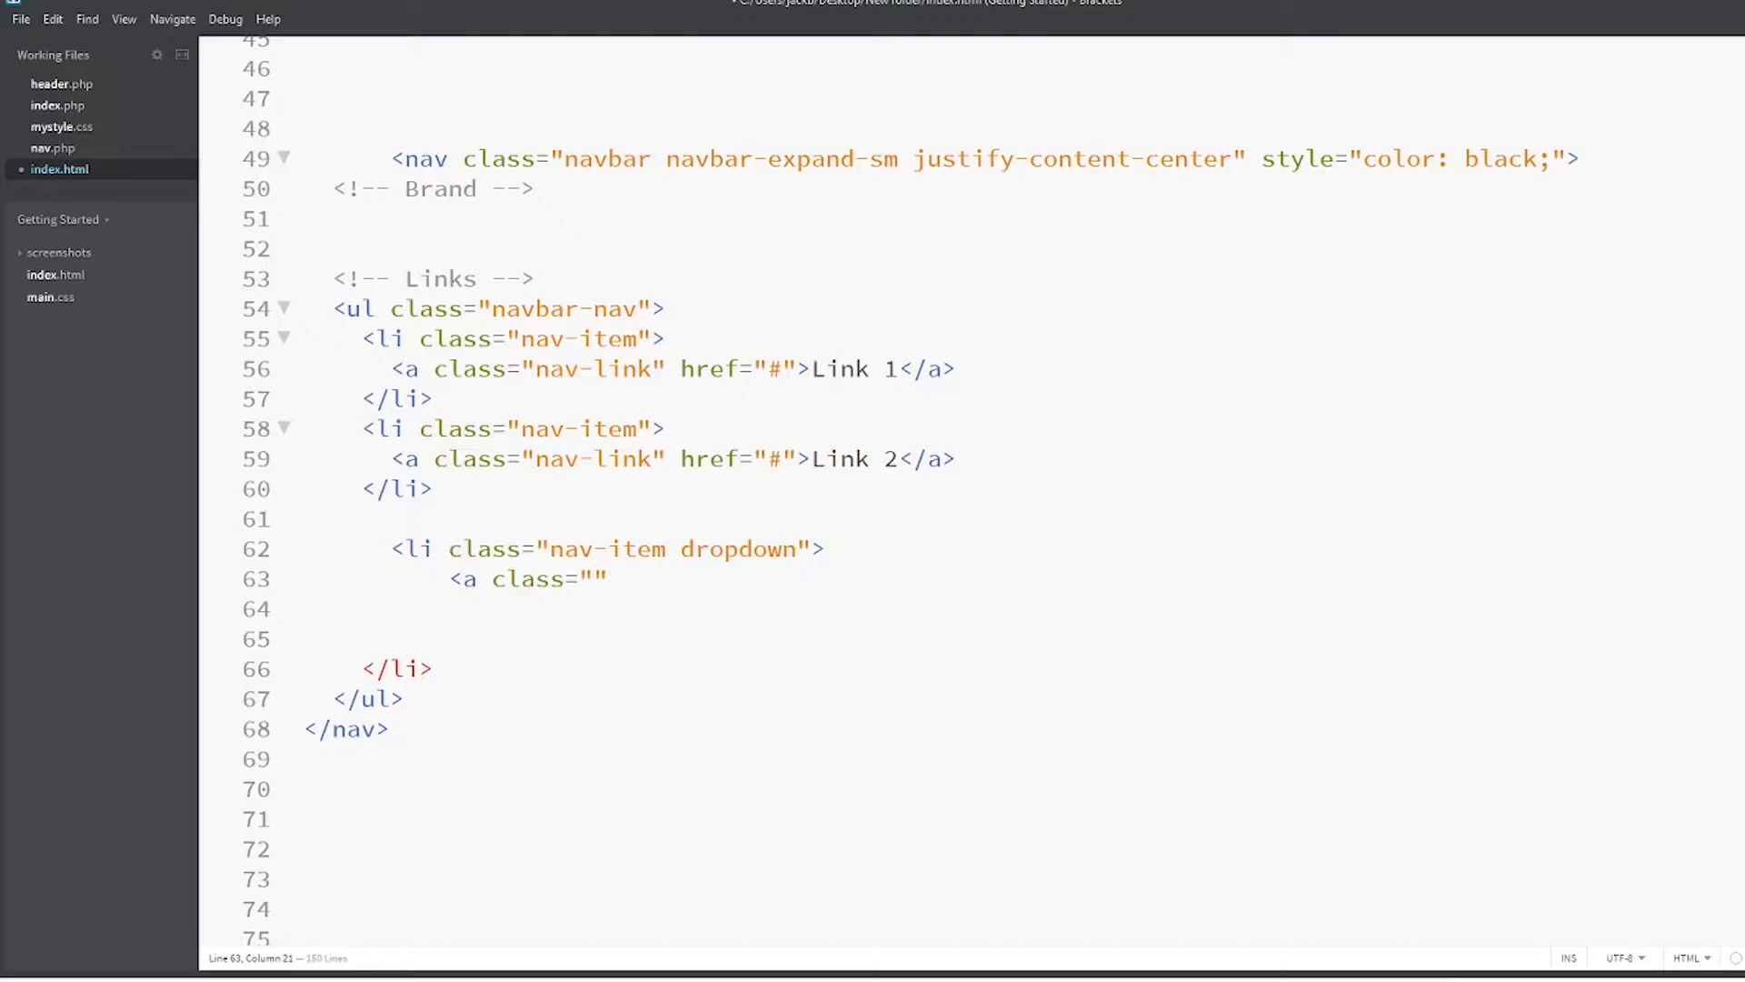
pyautogui.write('nav-')
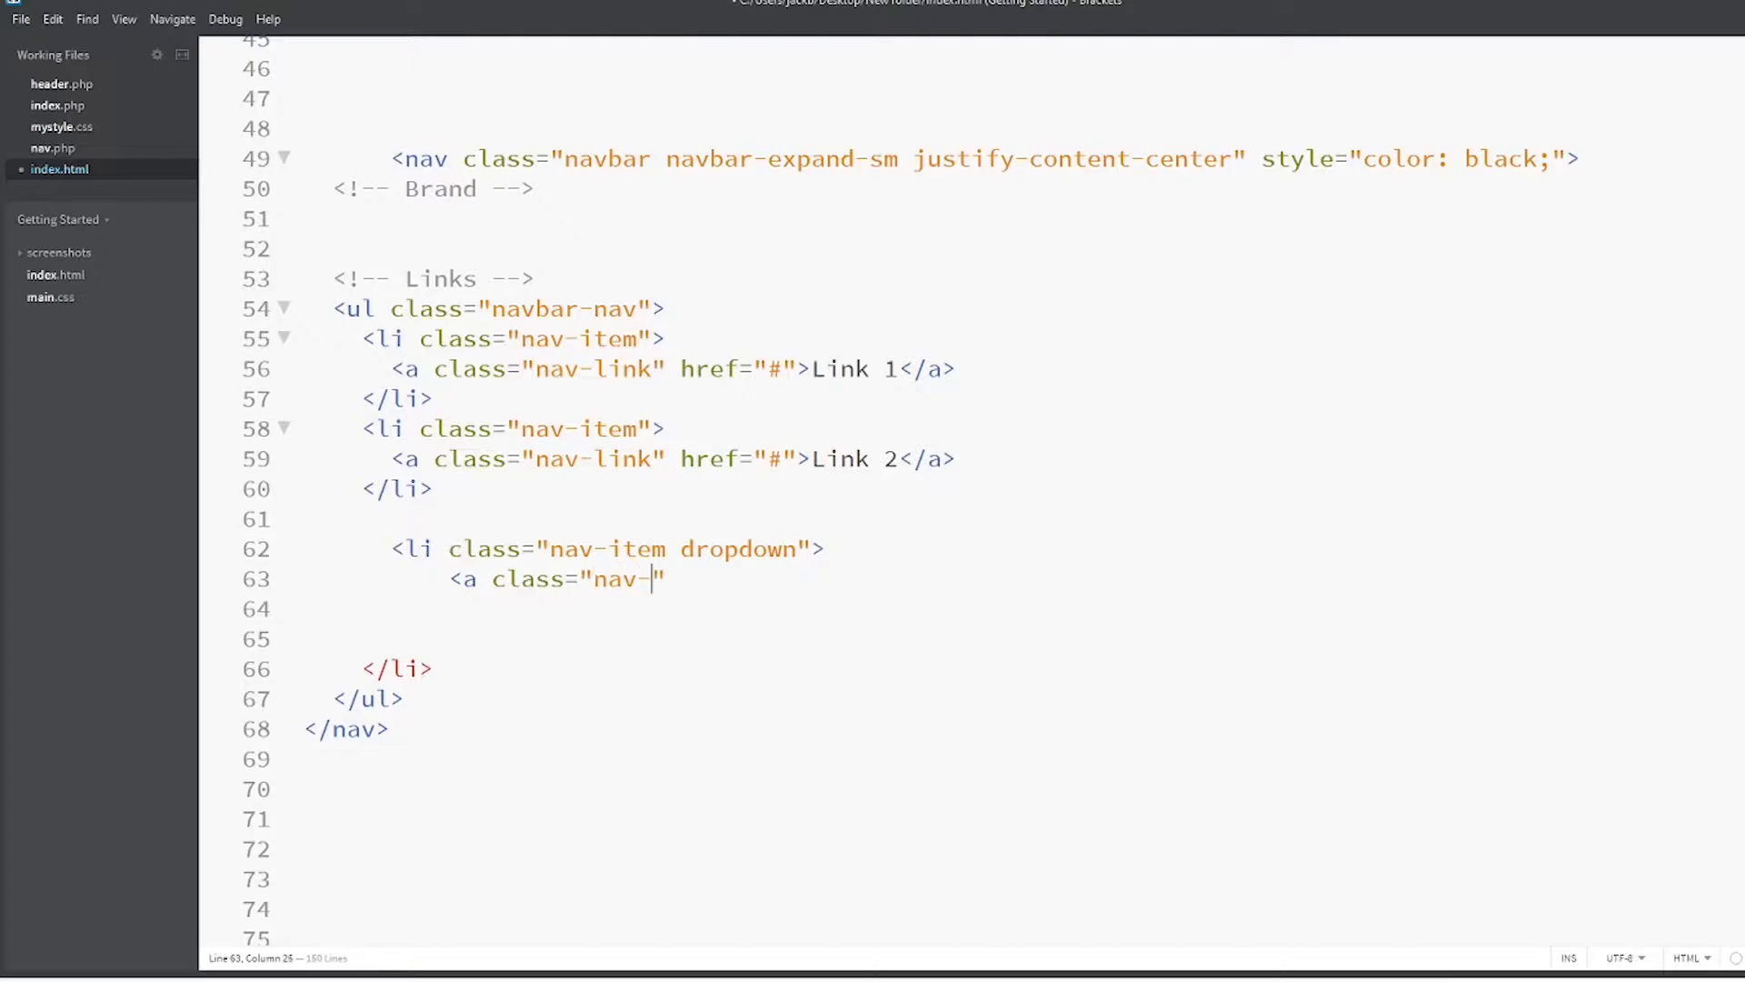
pyautogui.write('link')
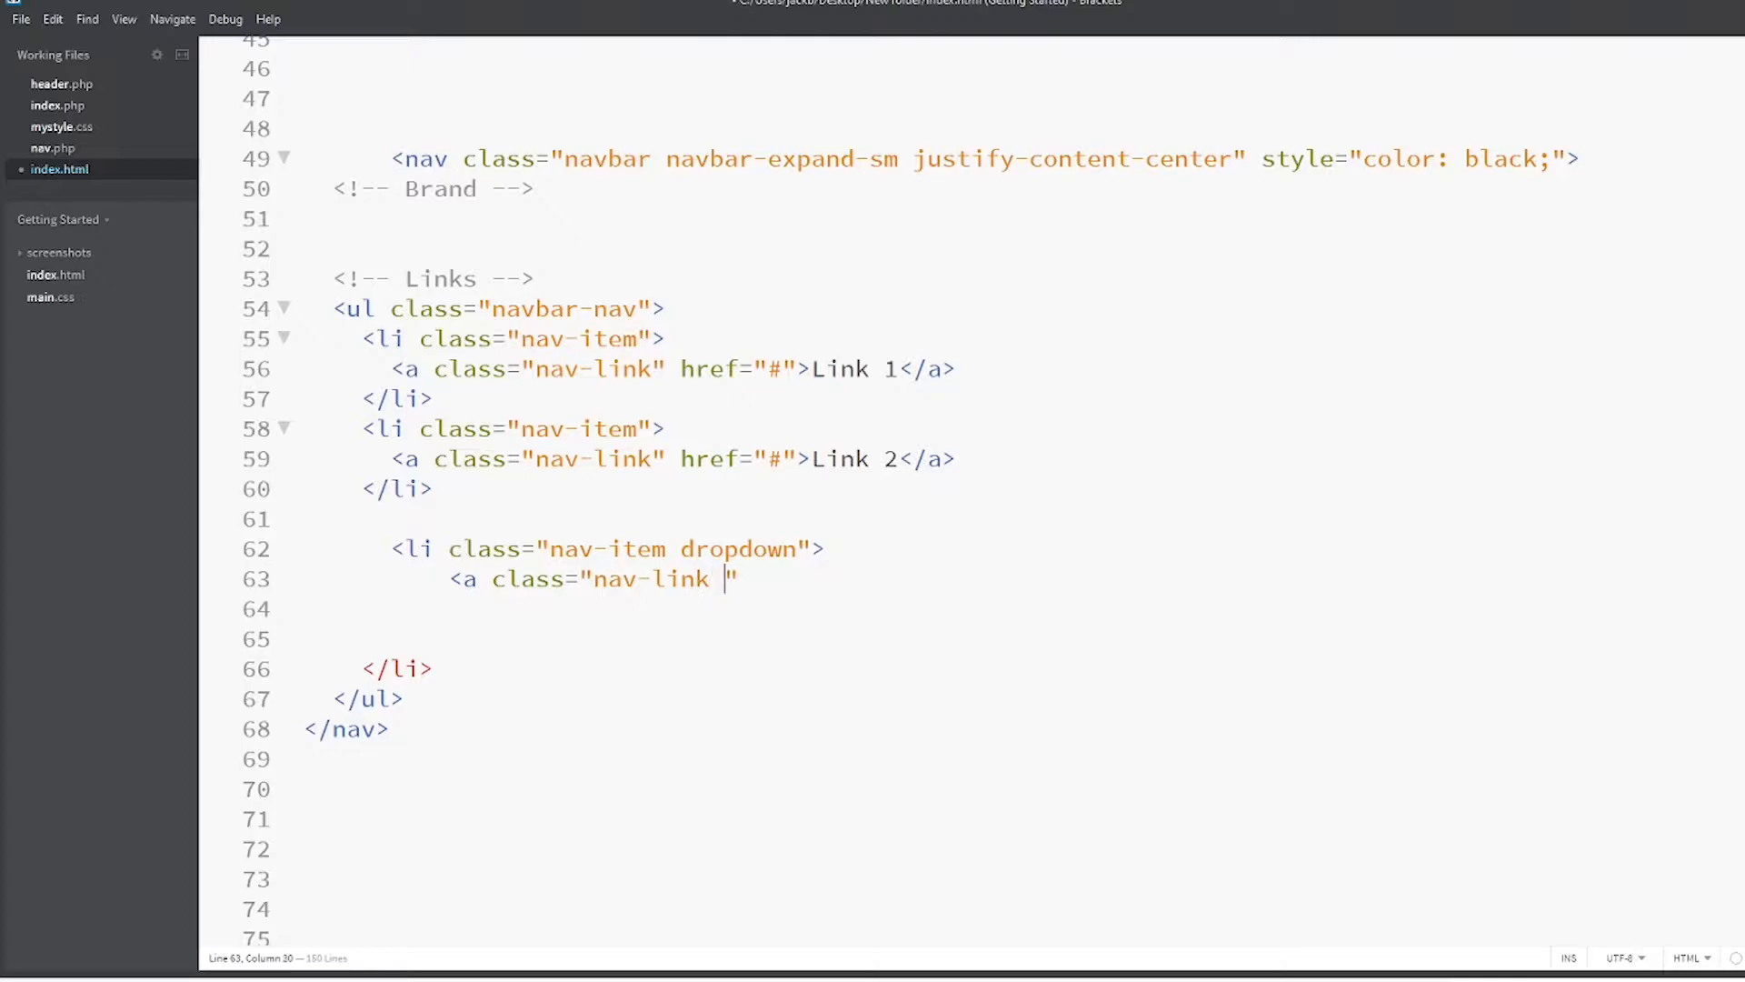
pyautogui.write('dropdown')
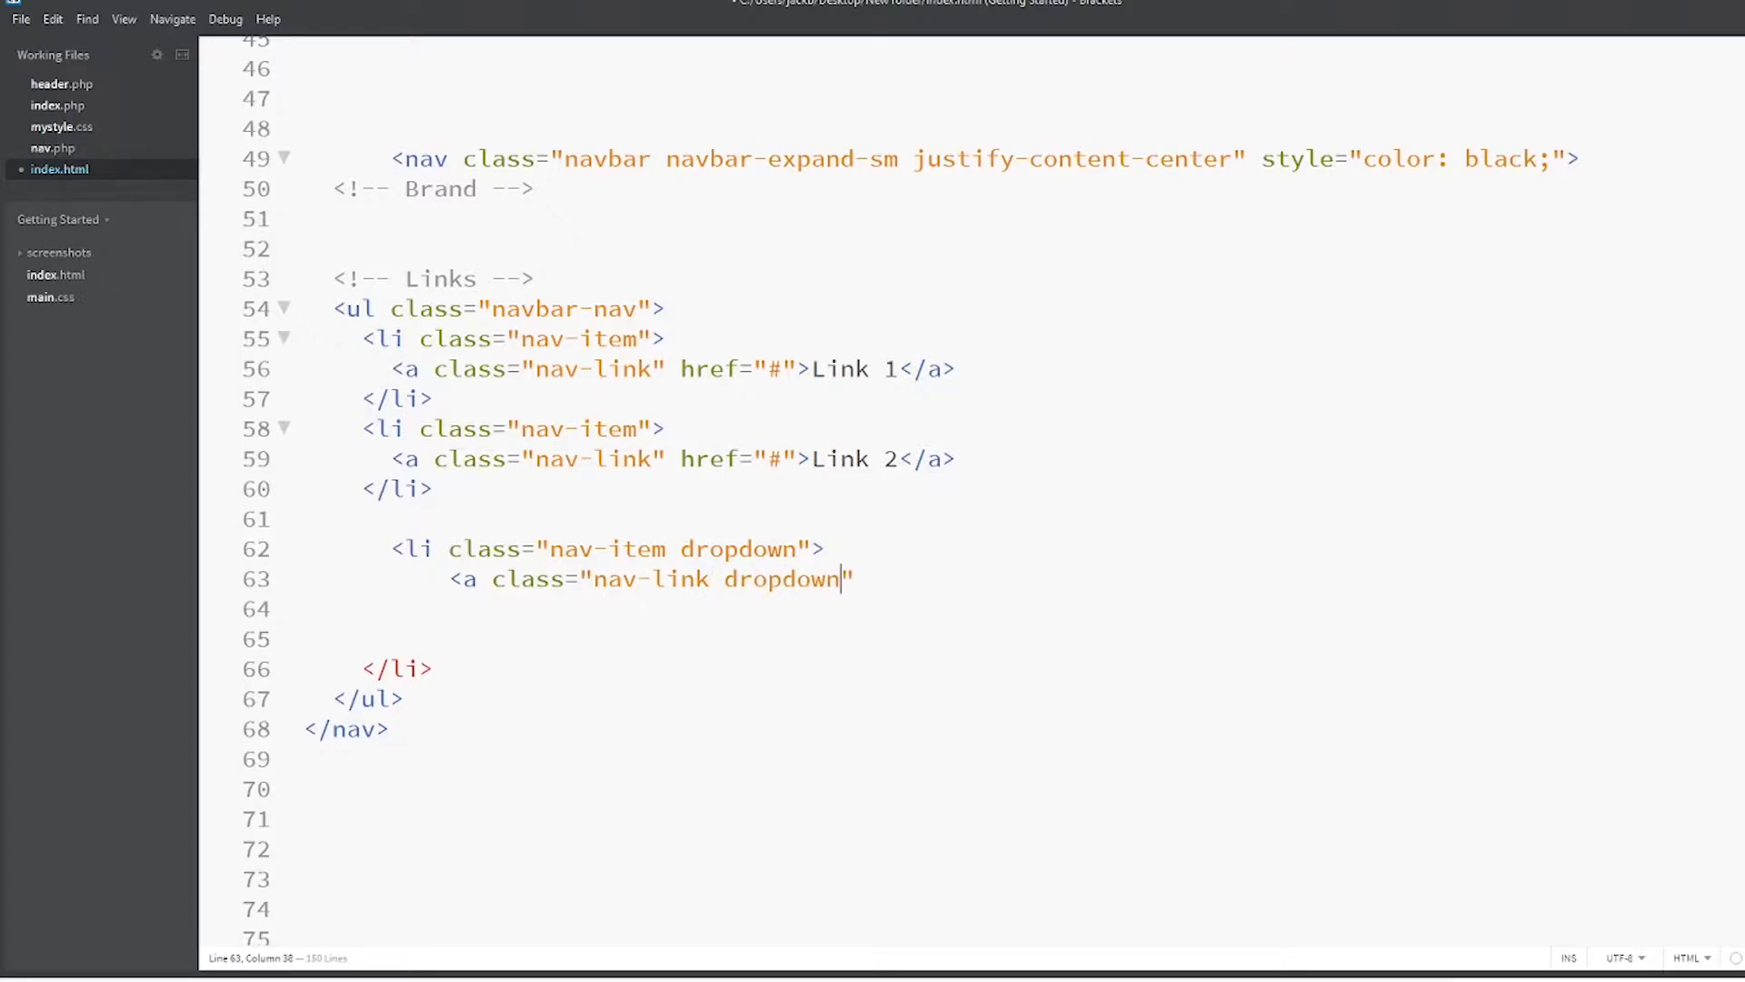
pyautogui.write('-toggle')
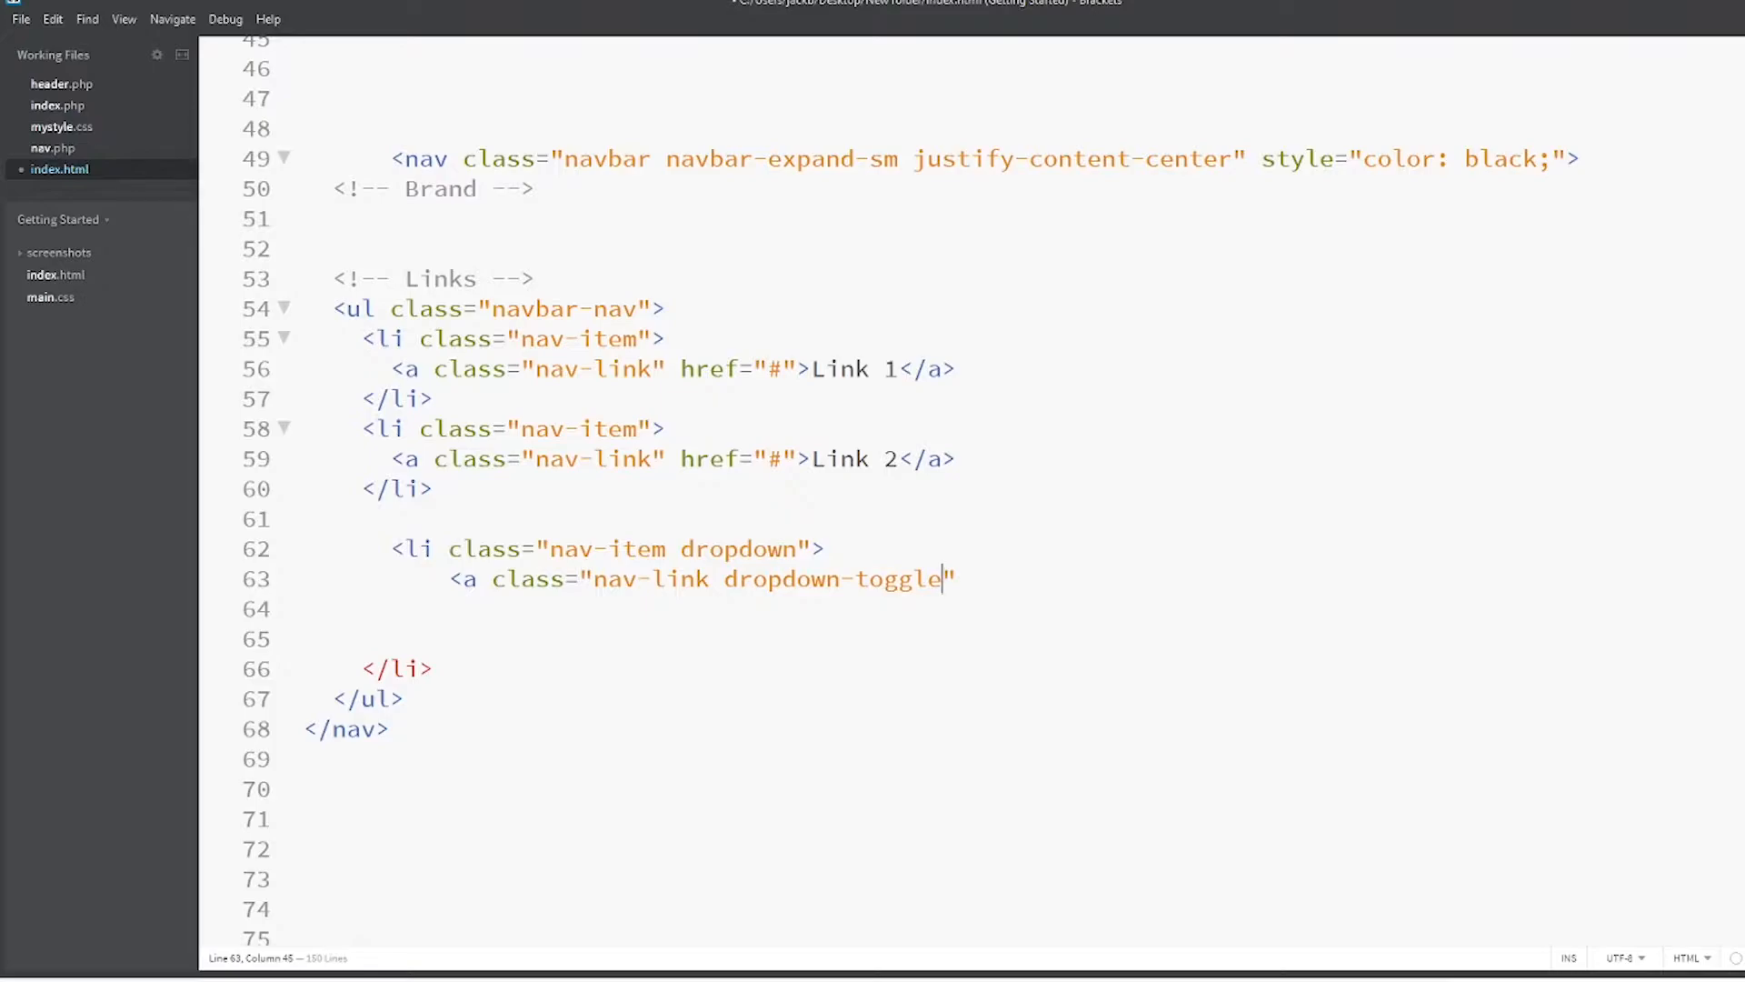
pyautogui.write('href="')
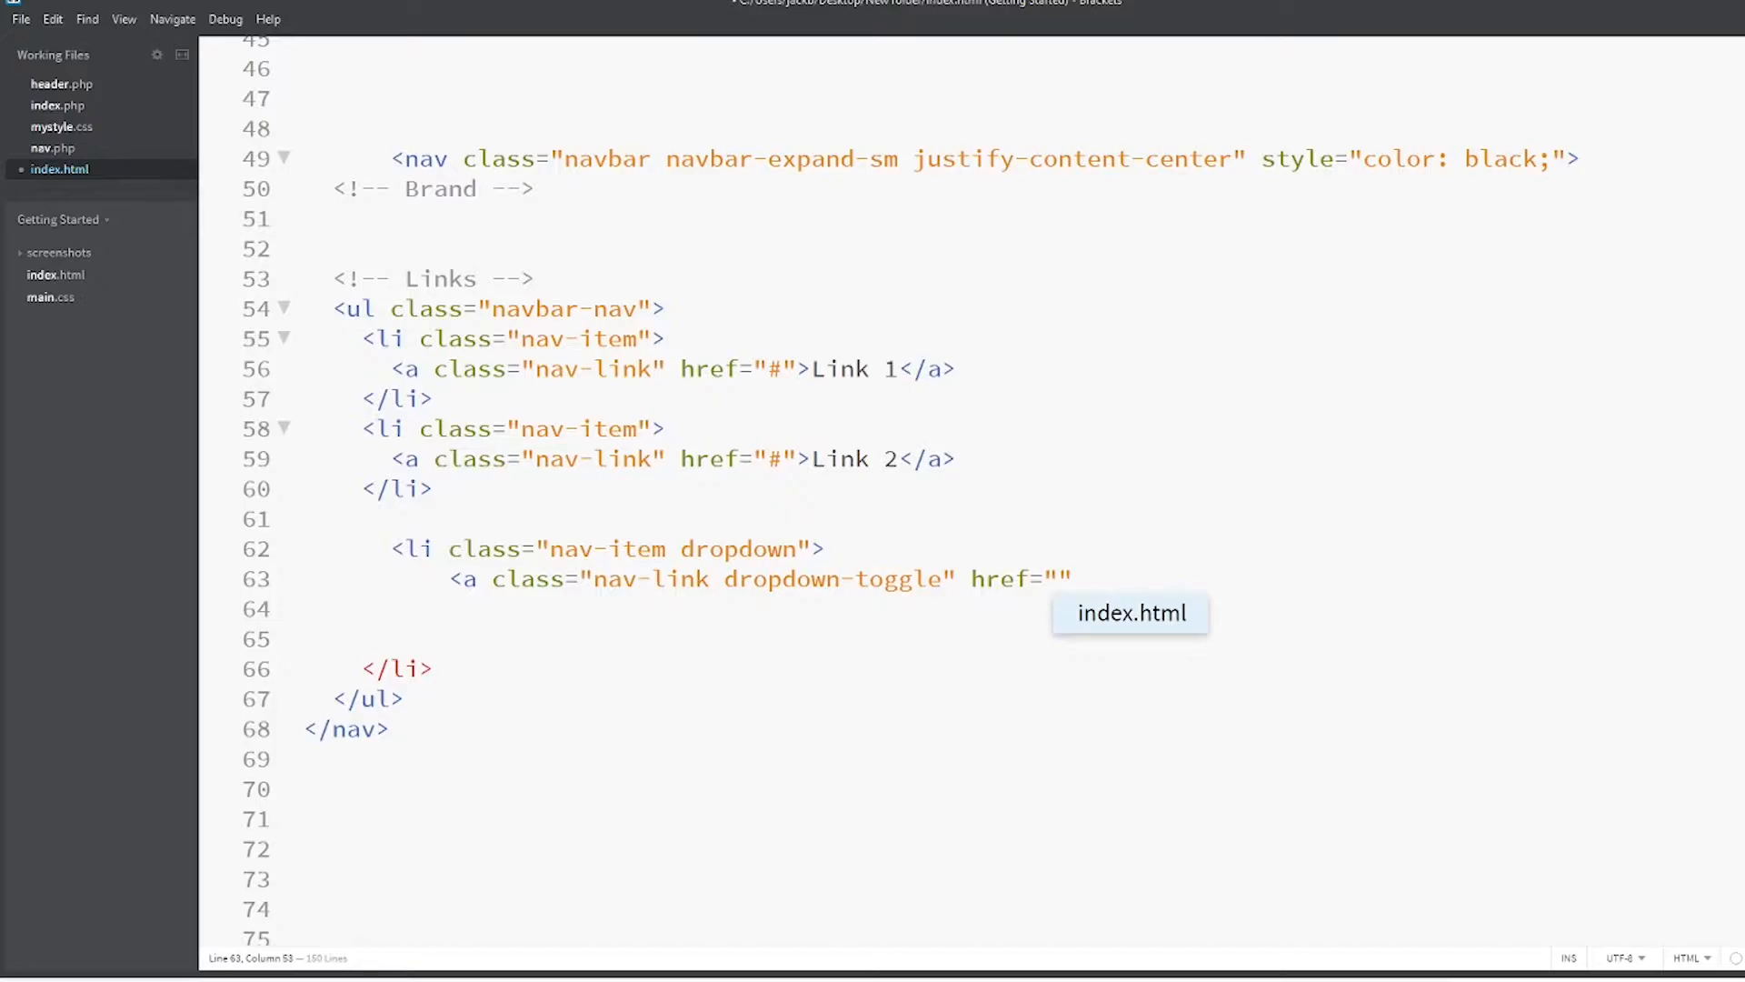
pyautogui.write('#')
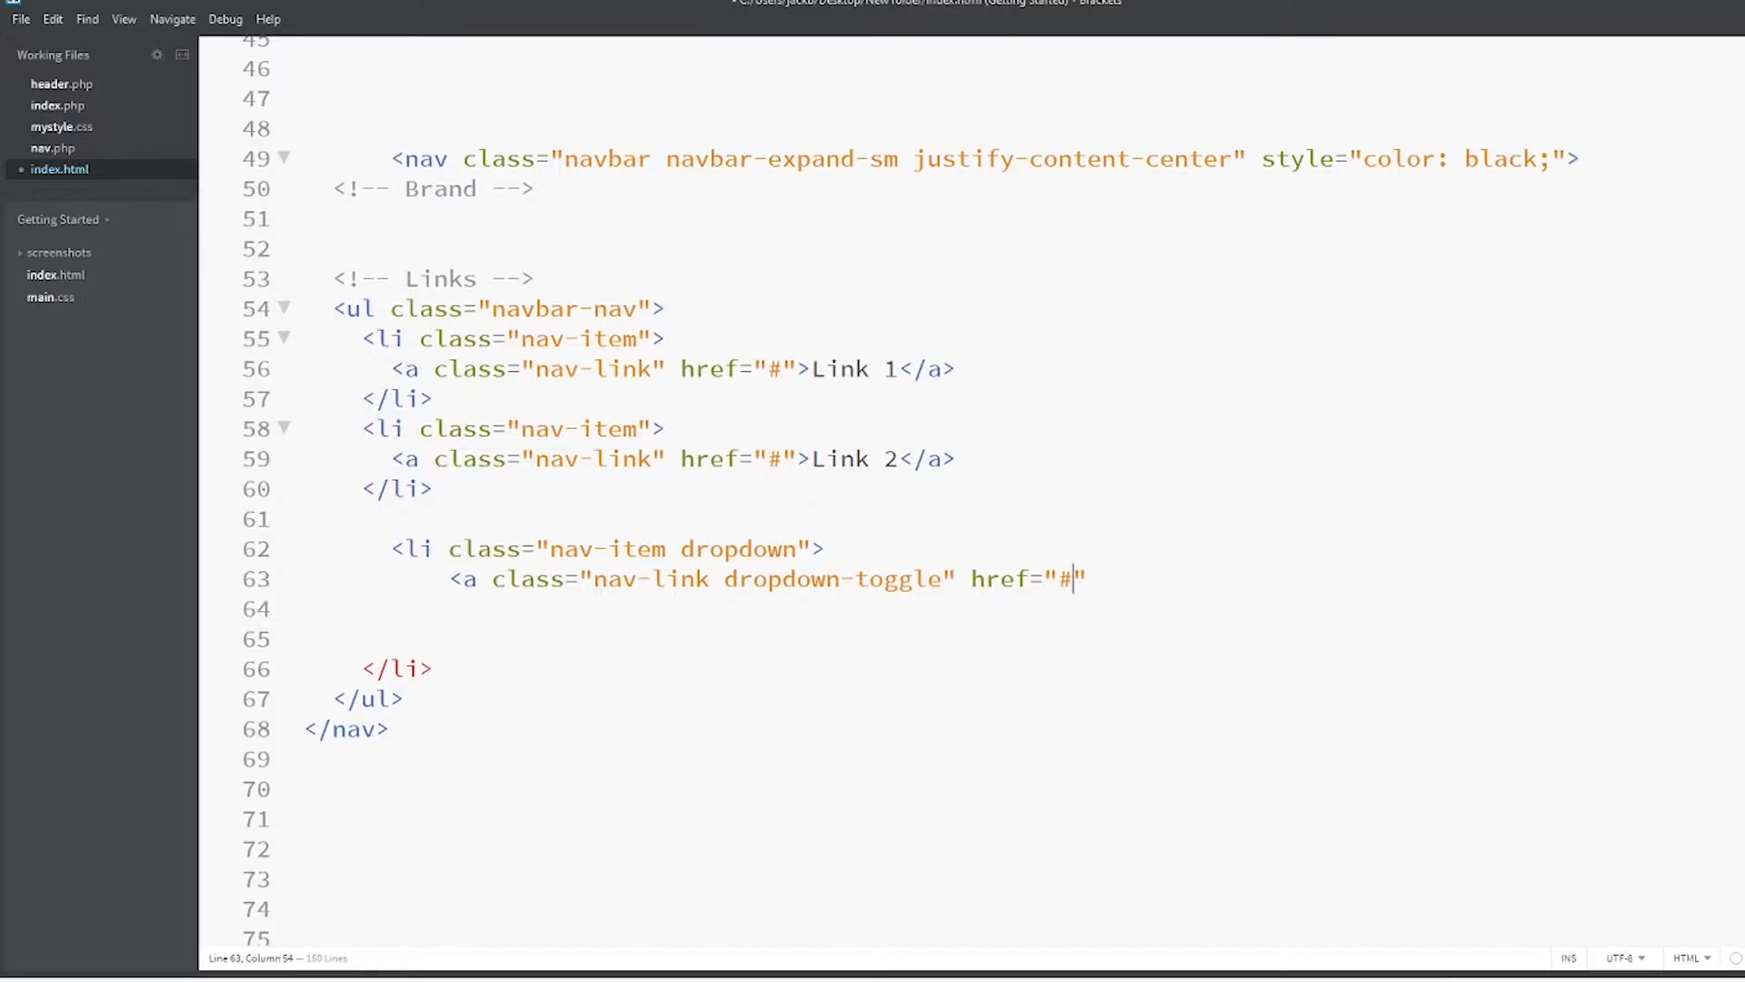
pyautogui.write('i')
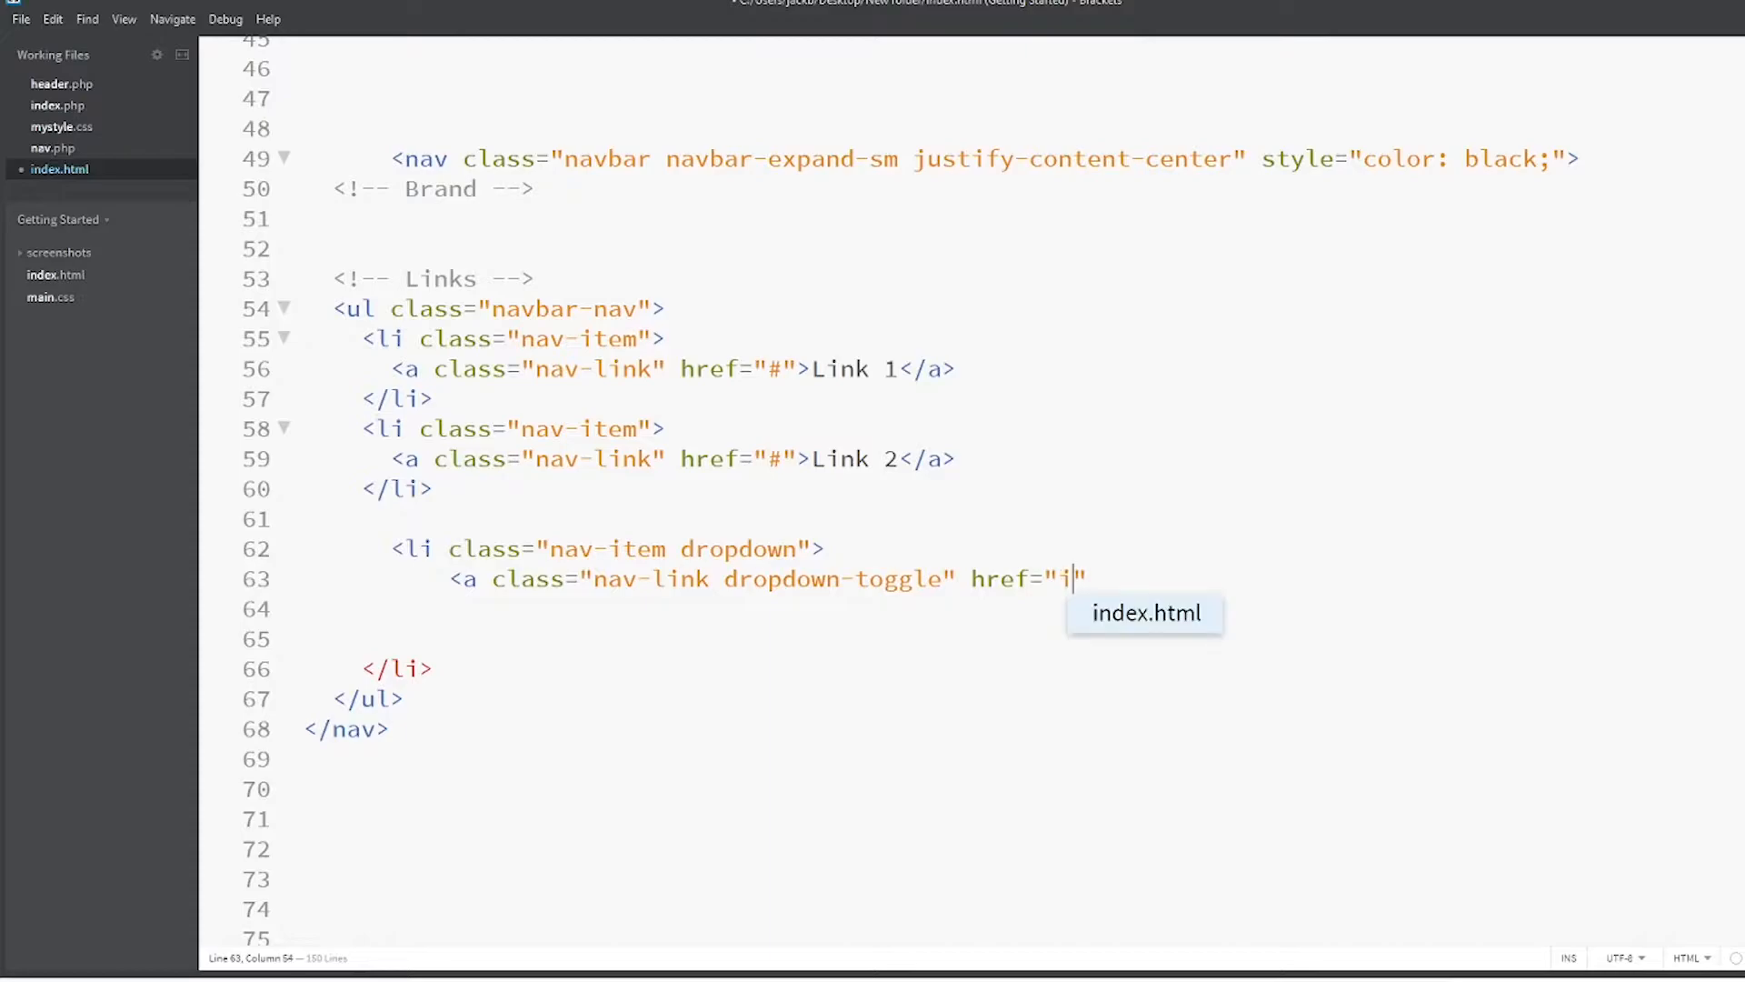
pyautogui.write('ndex')
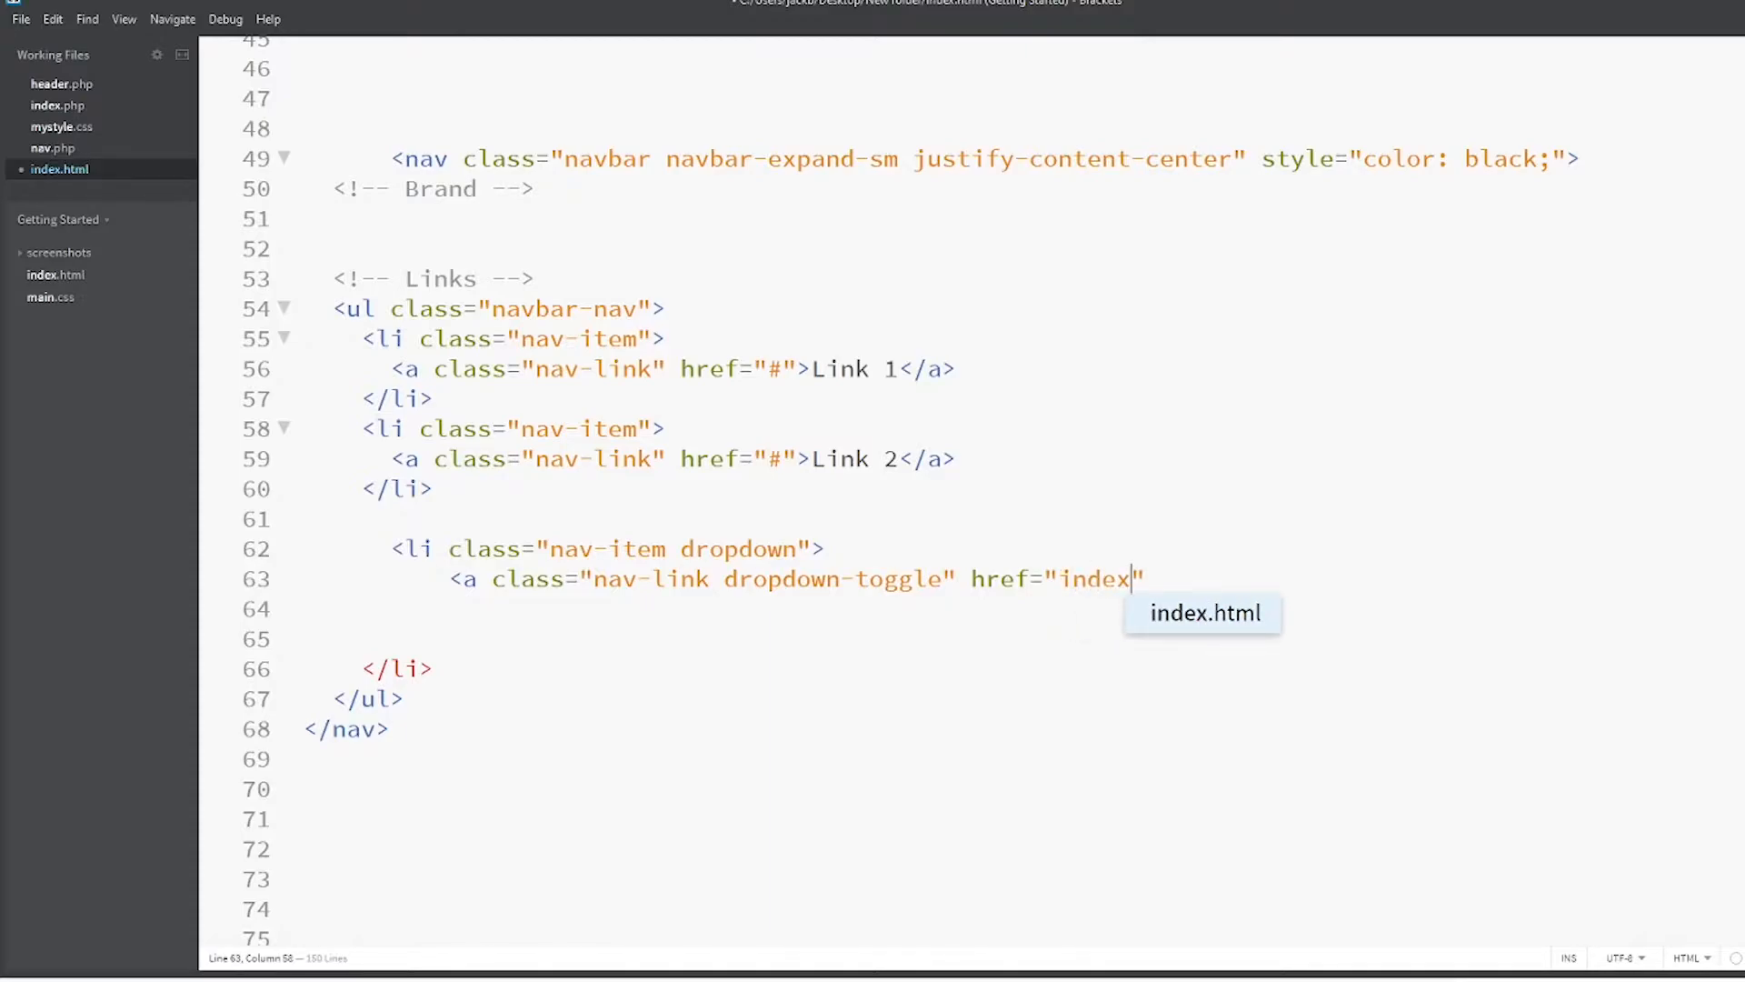
pyautogui.press('Backspace')
pyautogui.write('#')
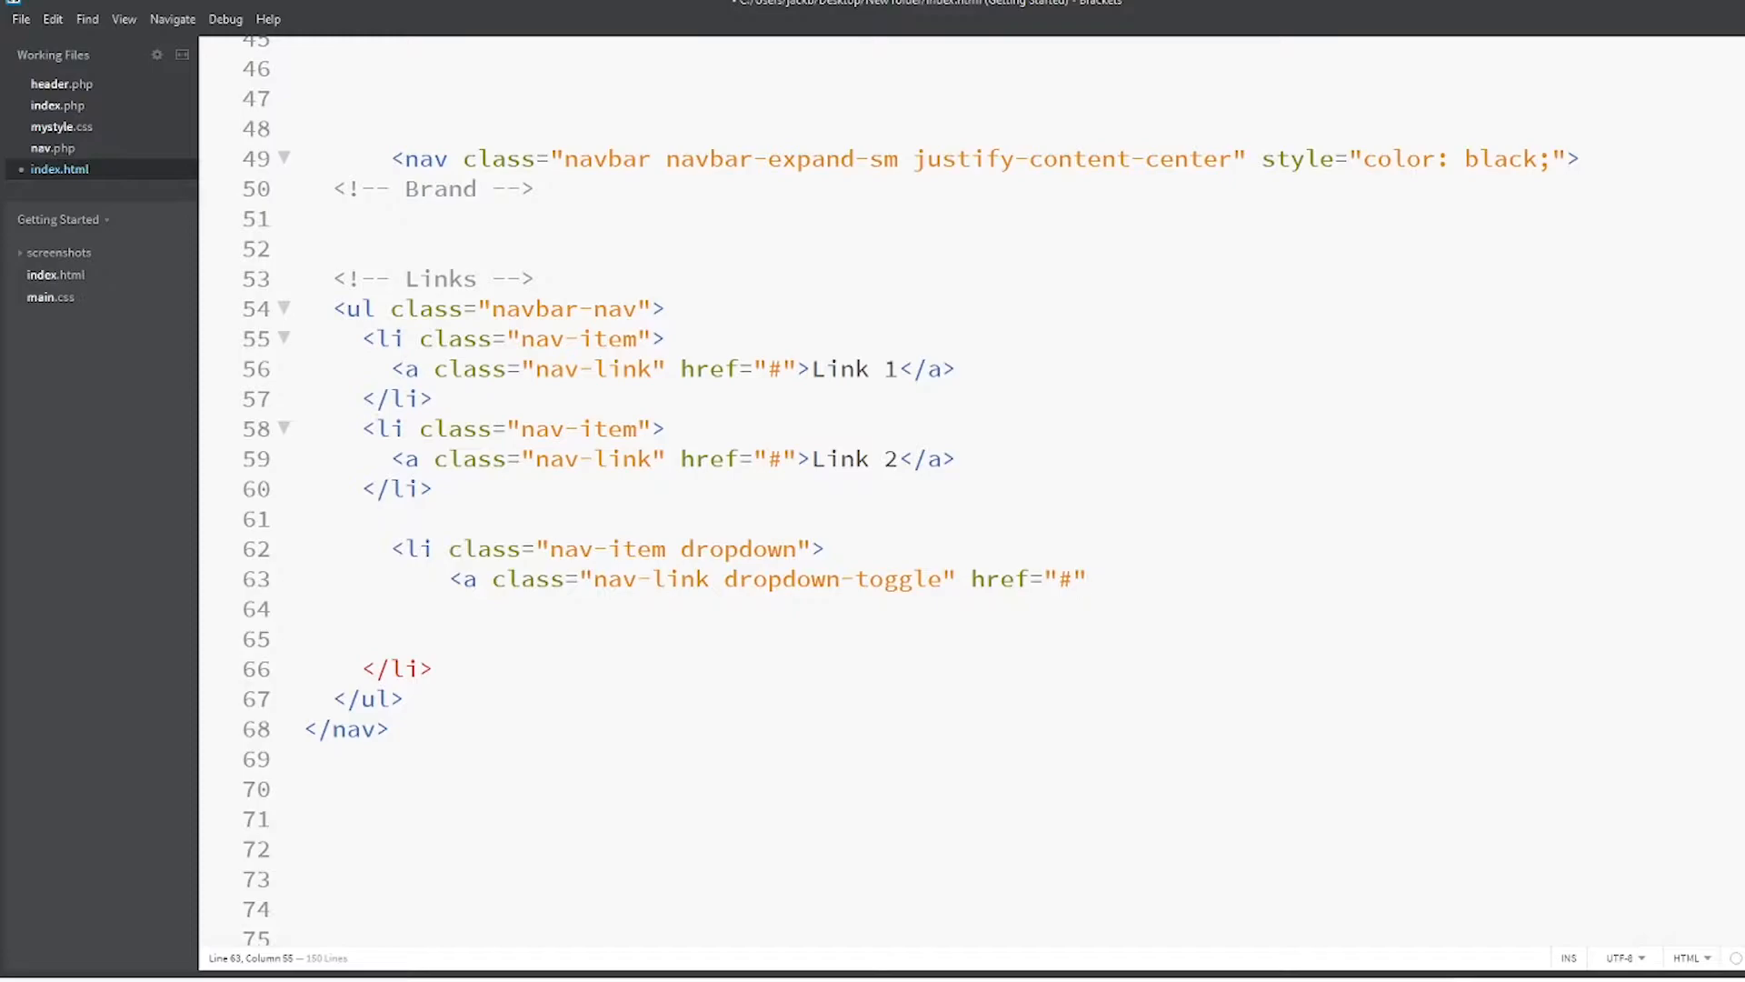
# Give the anchor id navbardrop and data-toggle="dropdown", then close it with </a>
pyautogui.click(1085, 578)
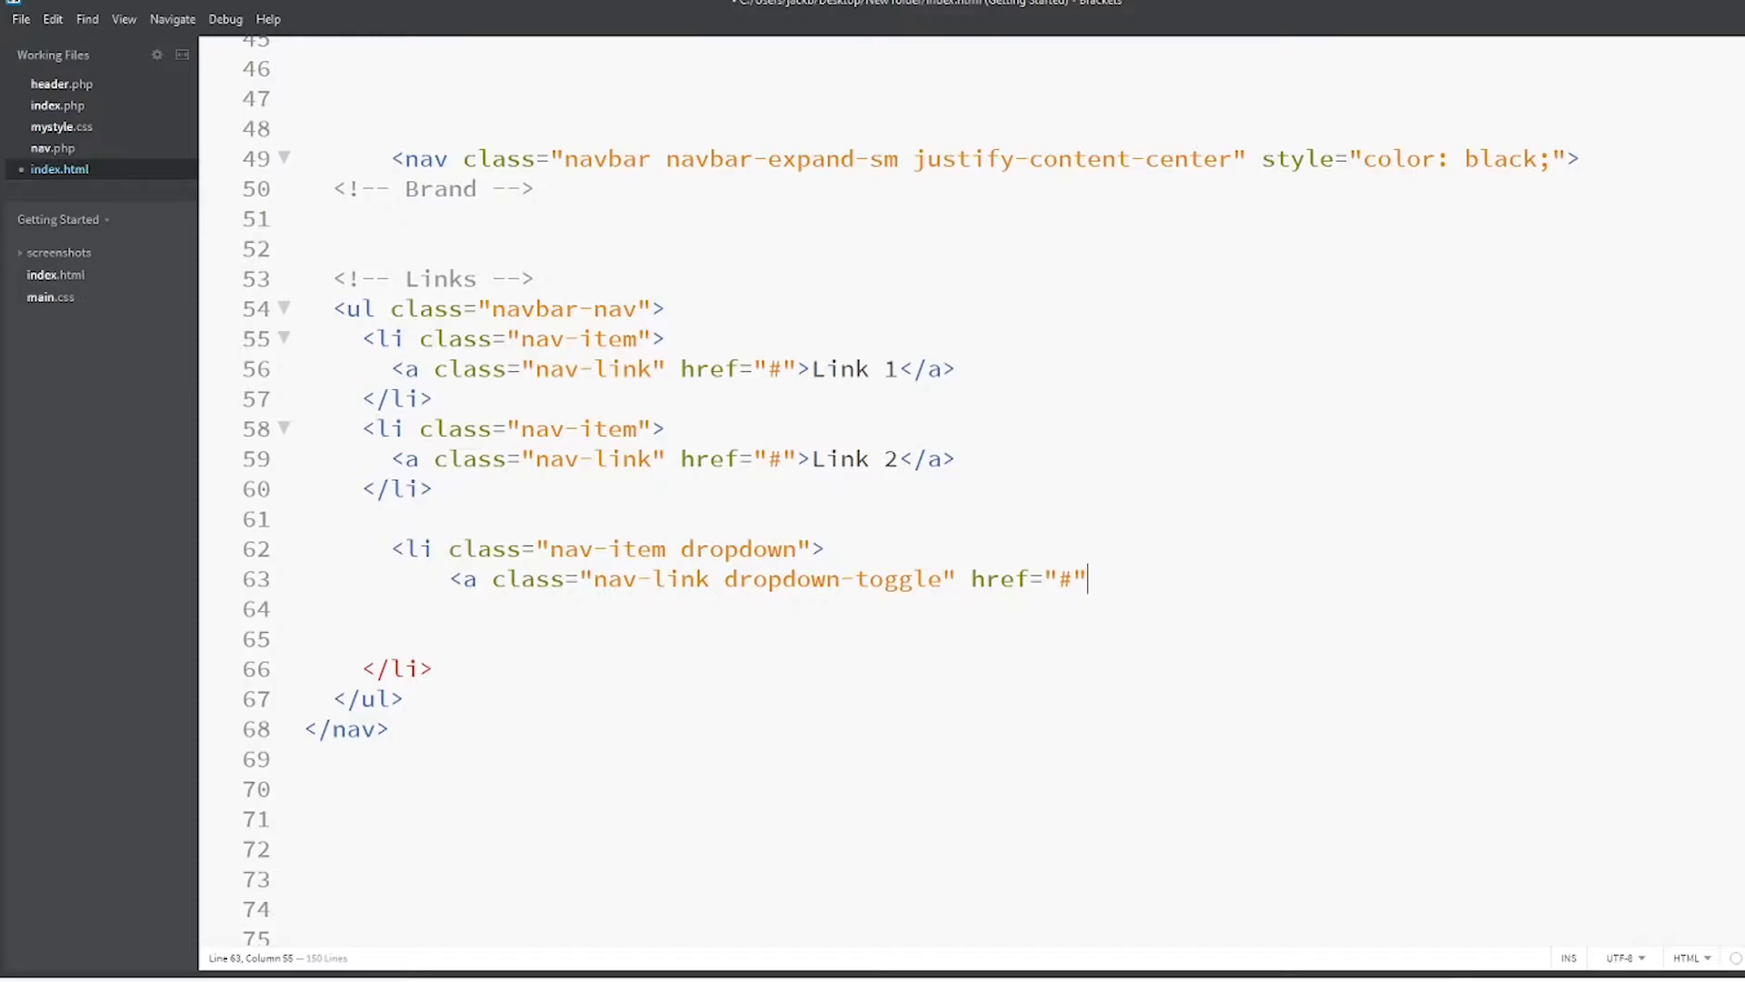
pyautogui.write('id')
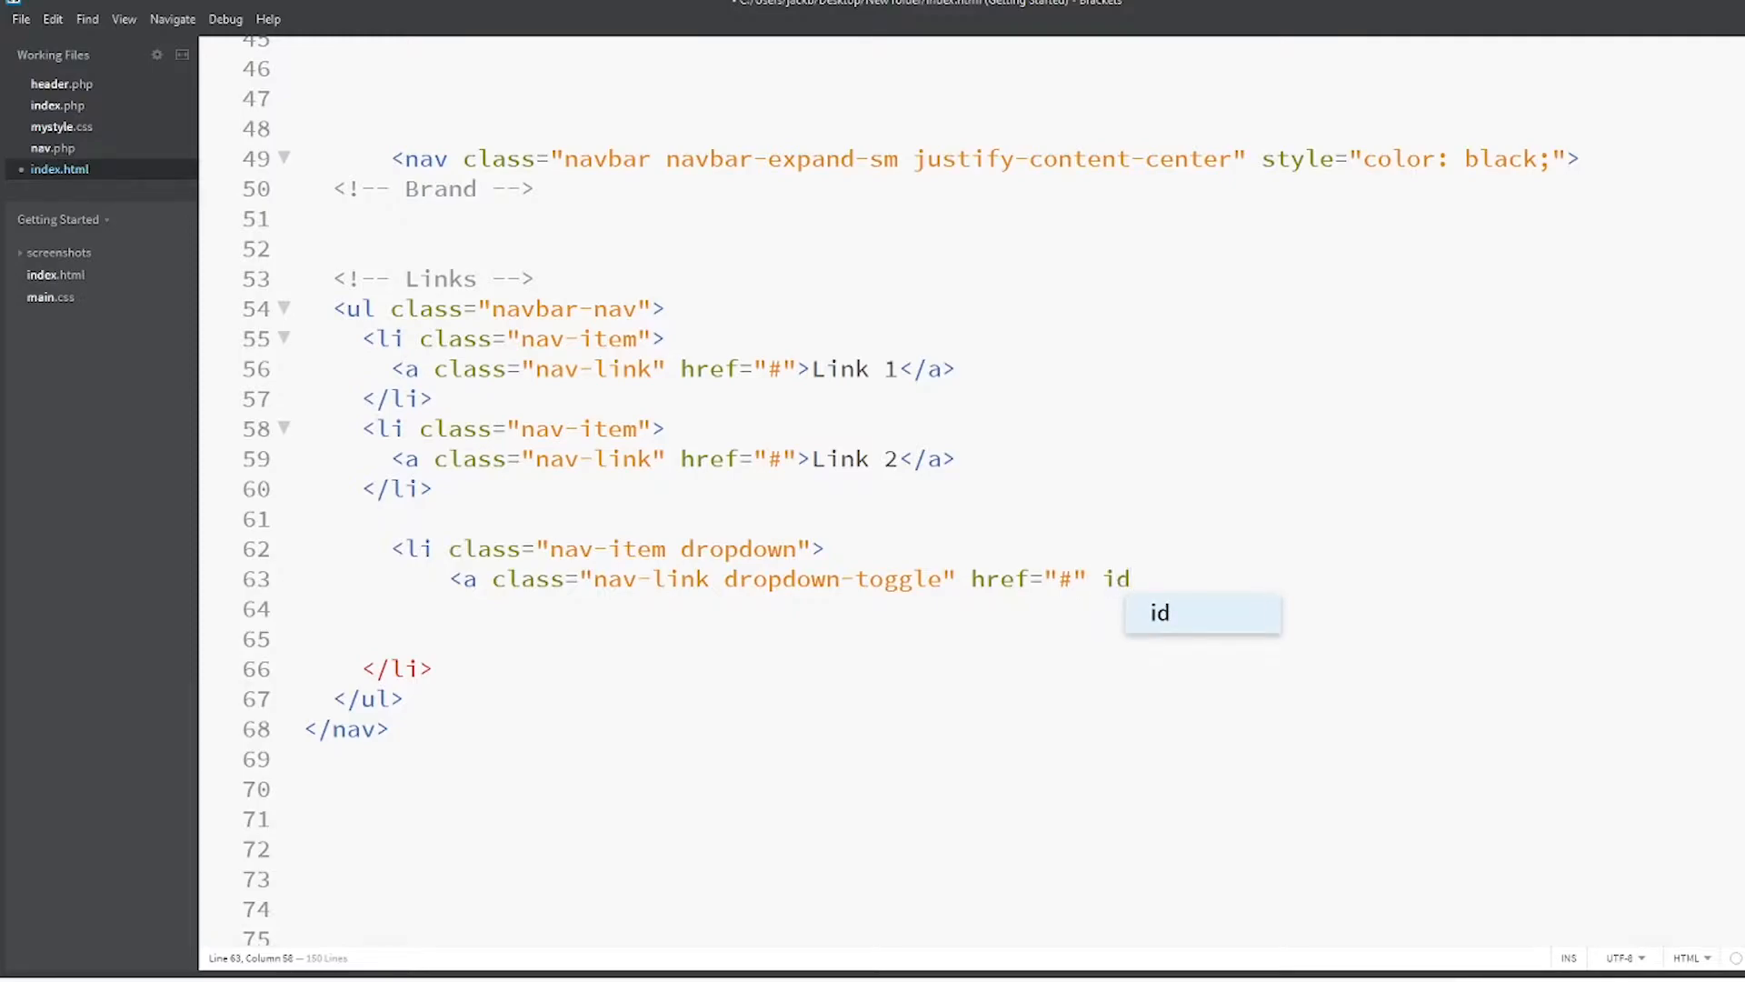
pyautogui.write('=')
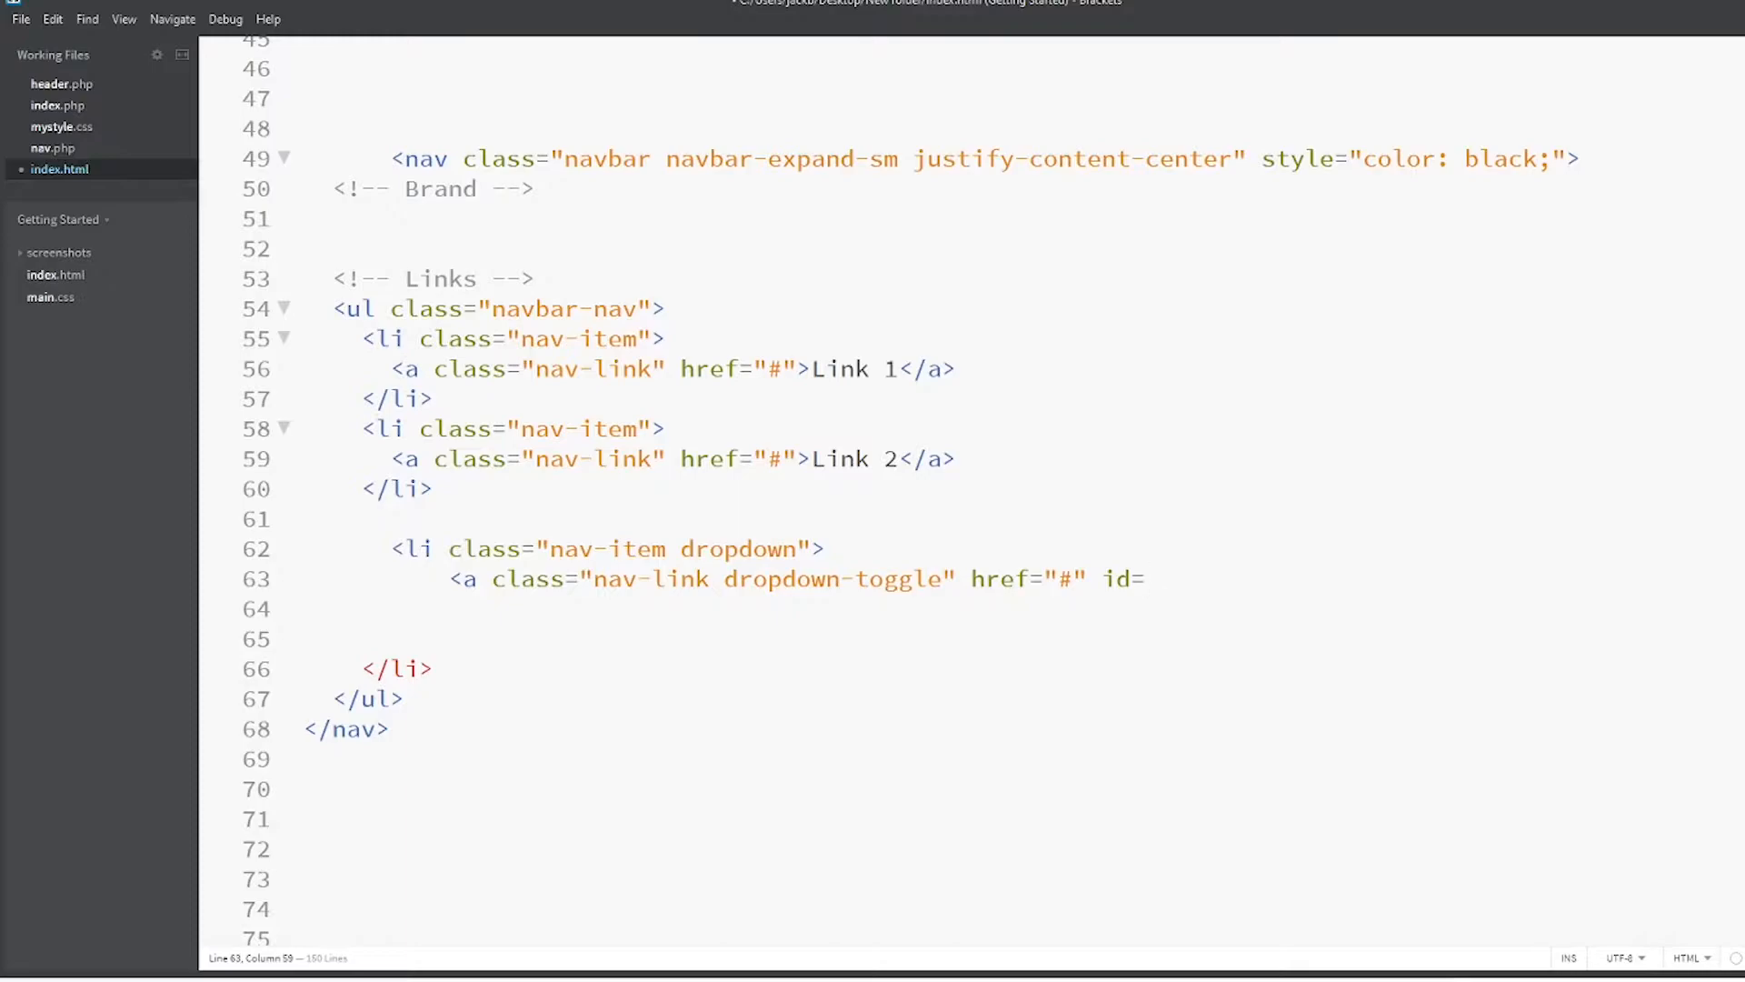
pyautogui.write('""')
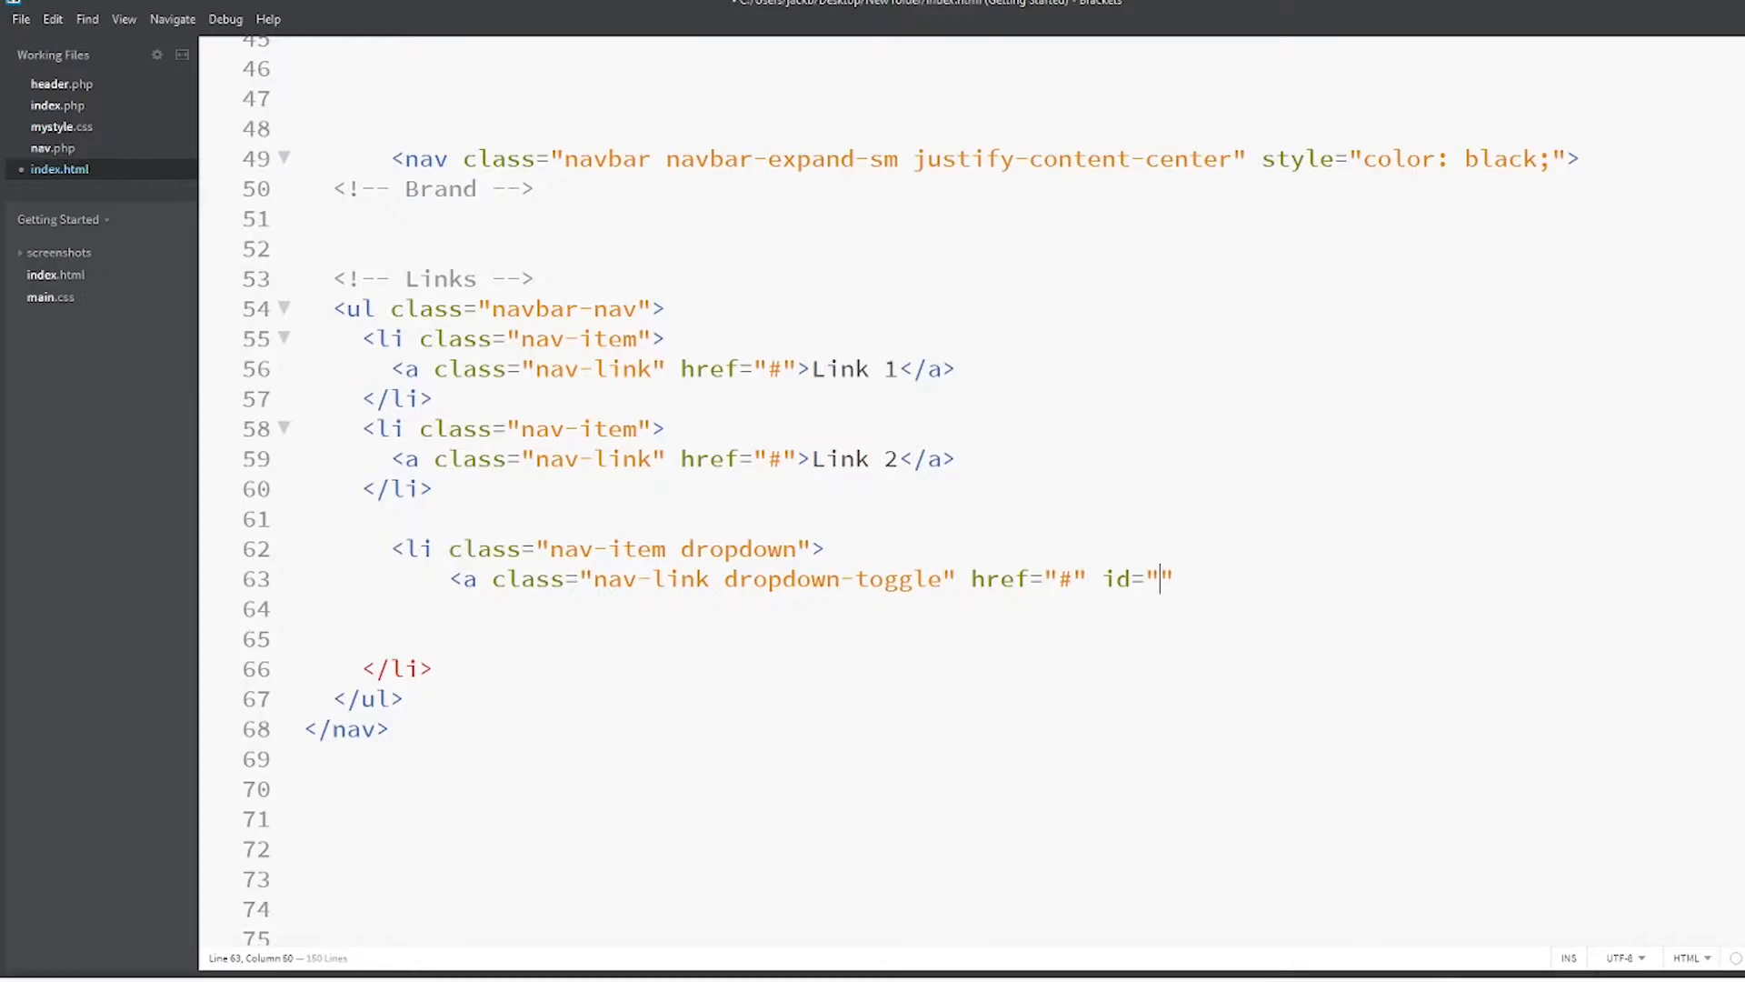
pyautogui.write('navba')
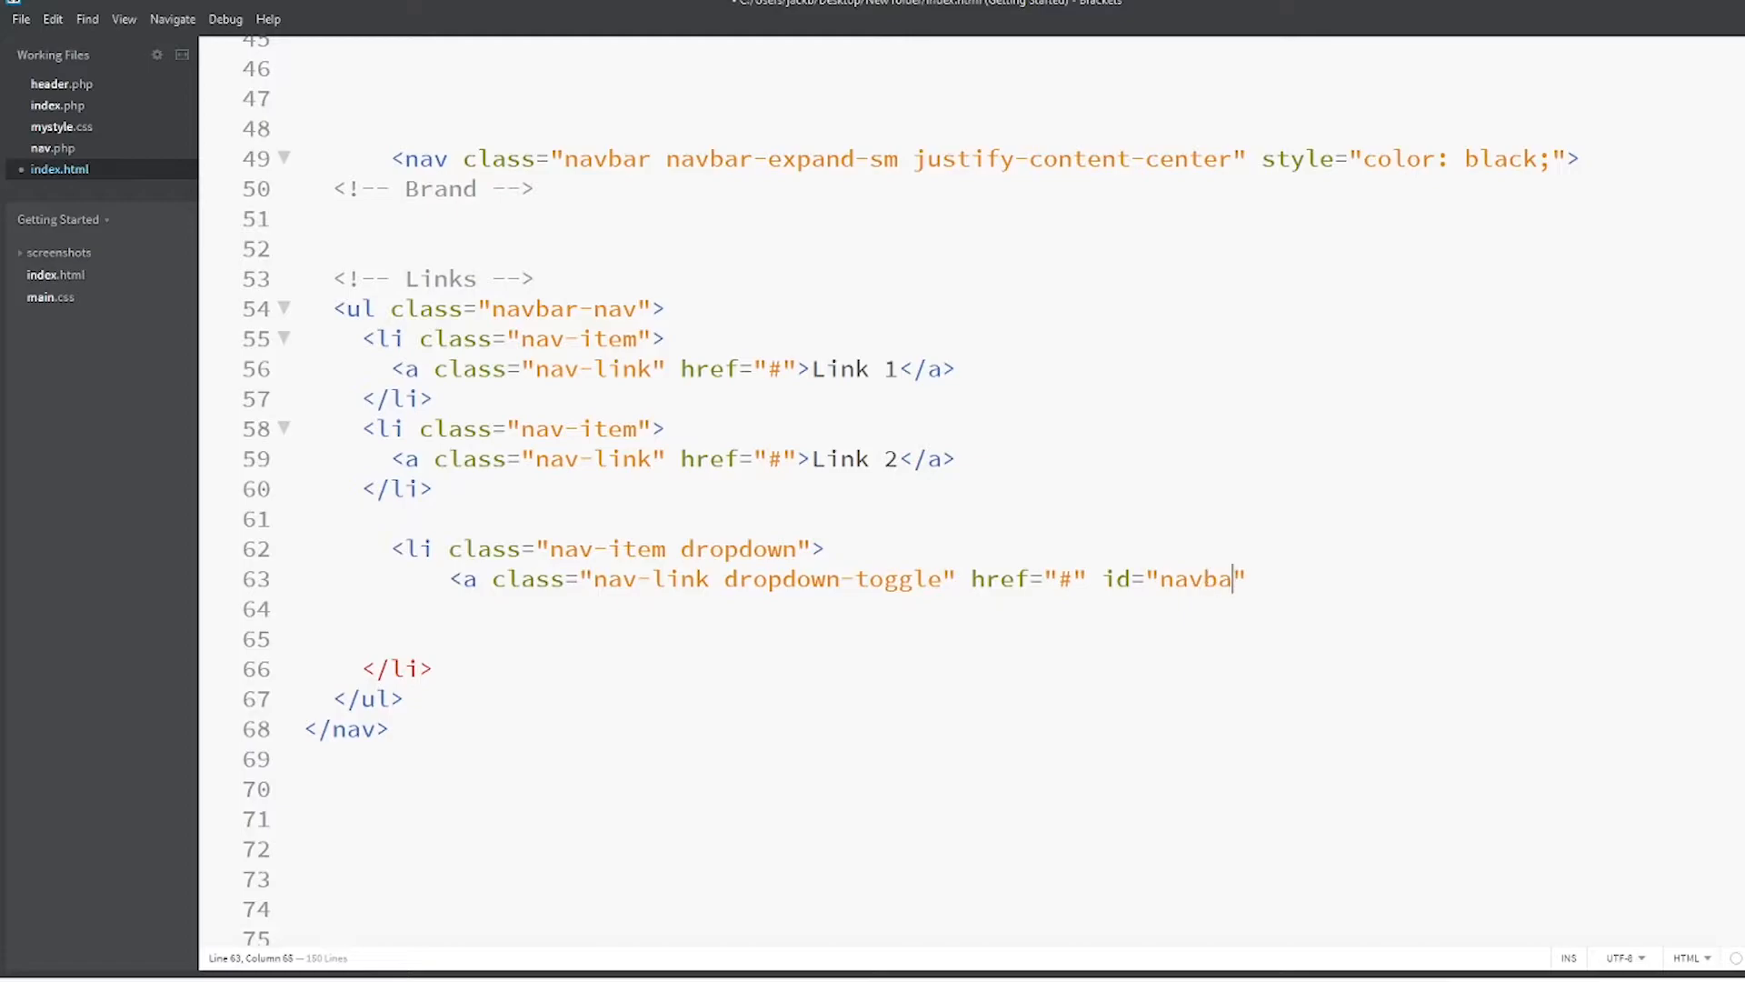
pyautogui.write('drop')
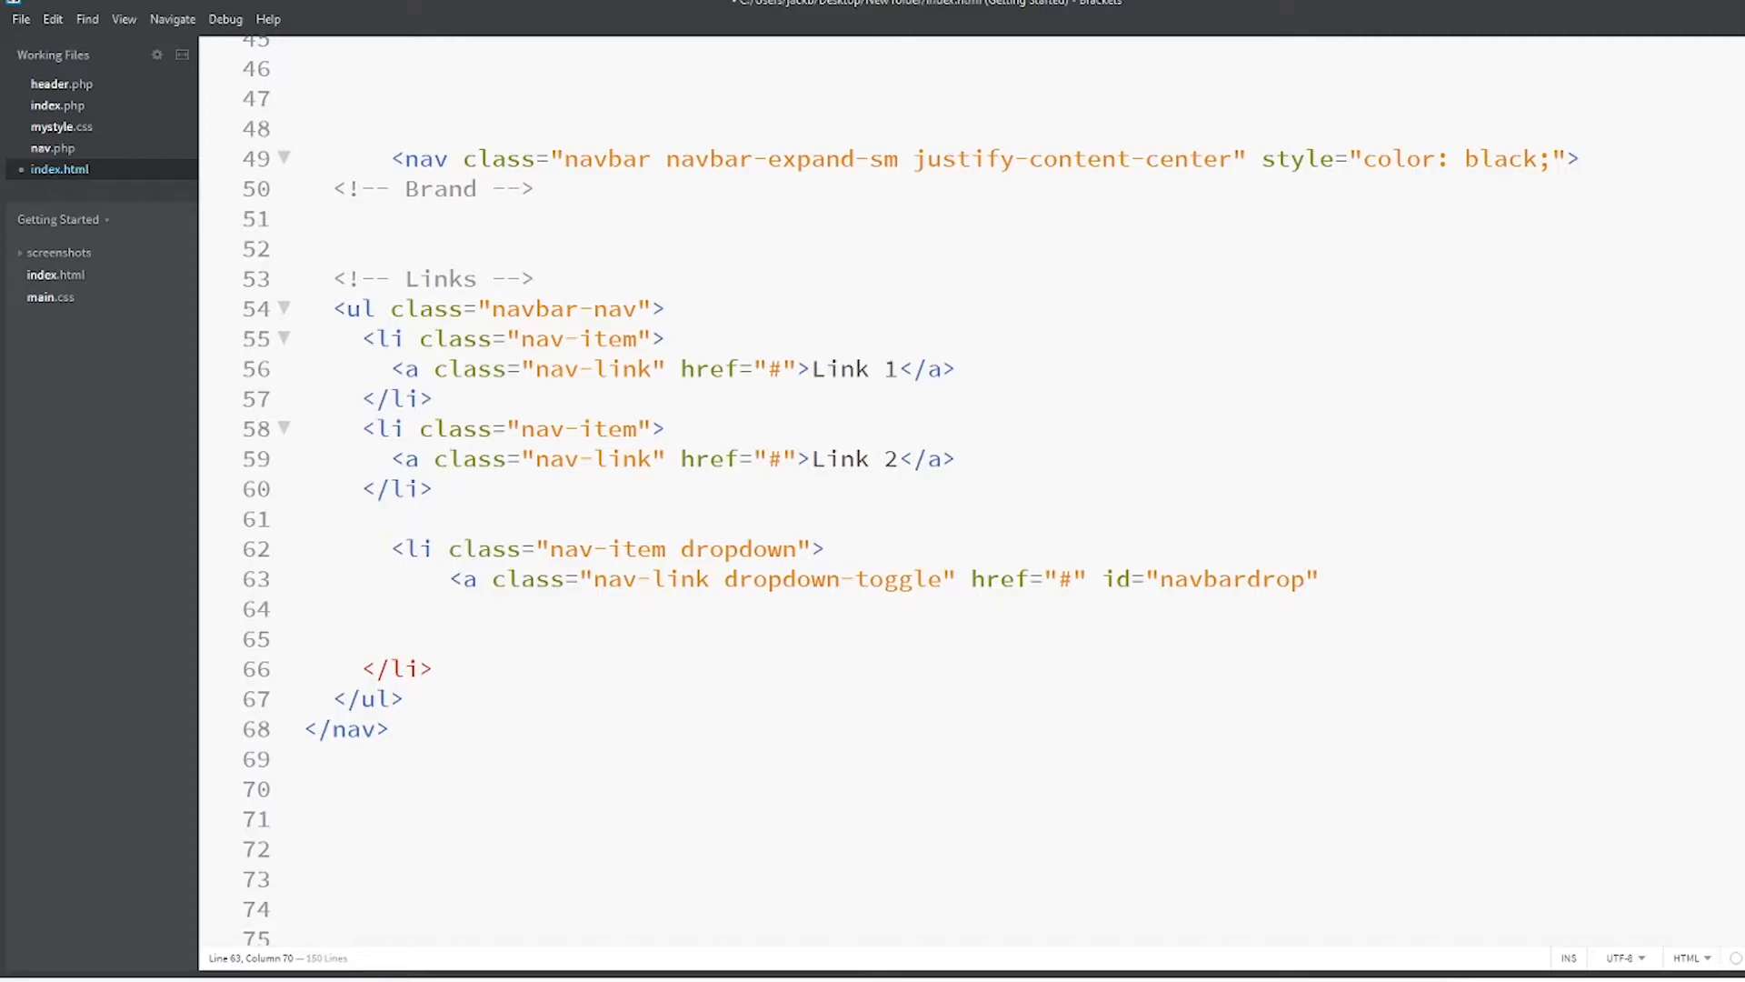
pyautogui.write('data')
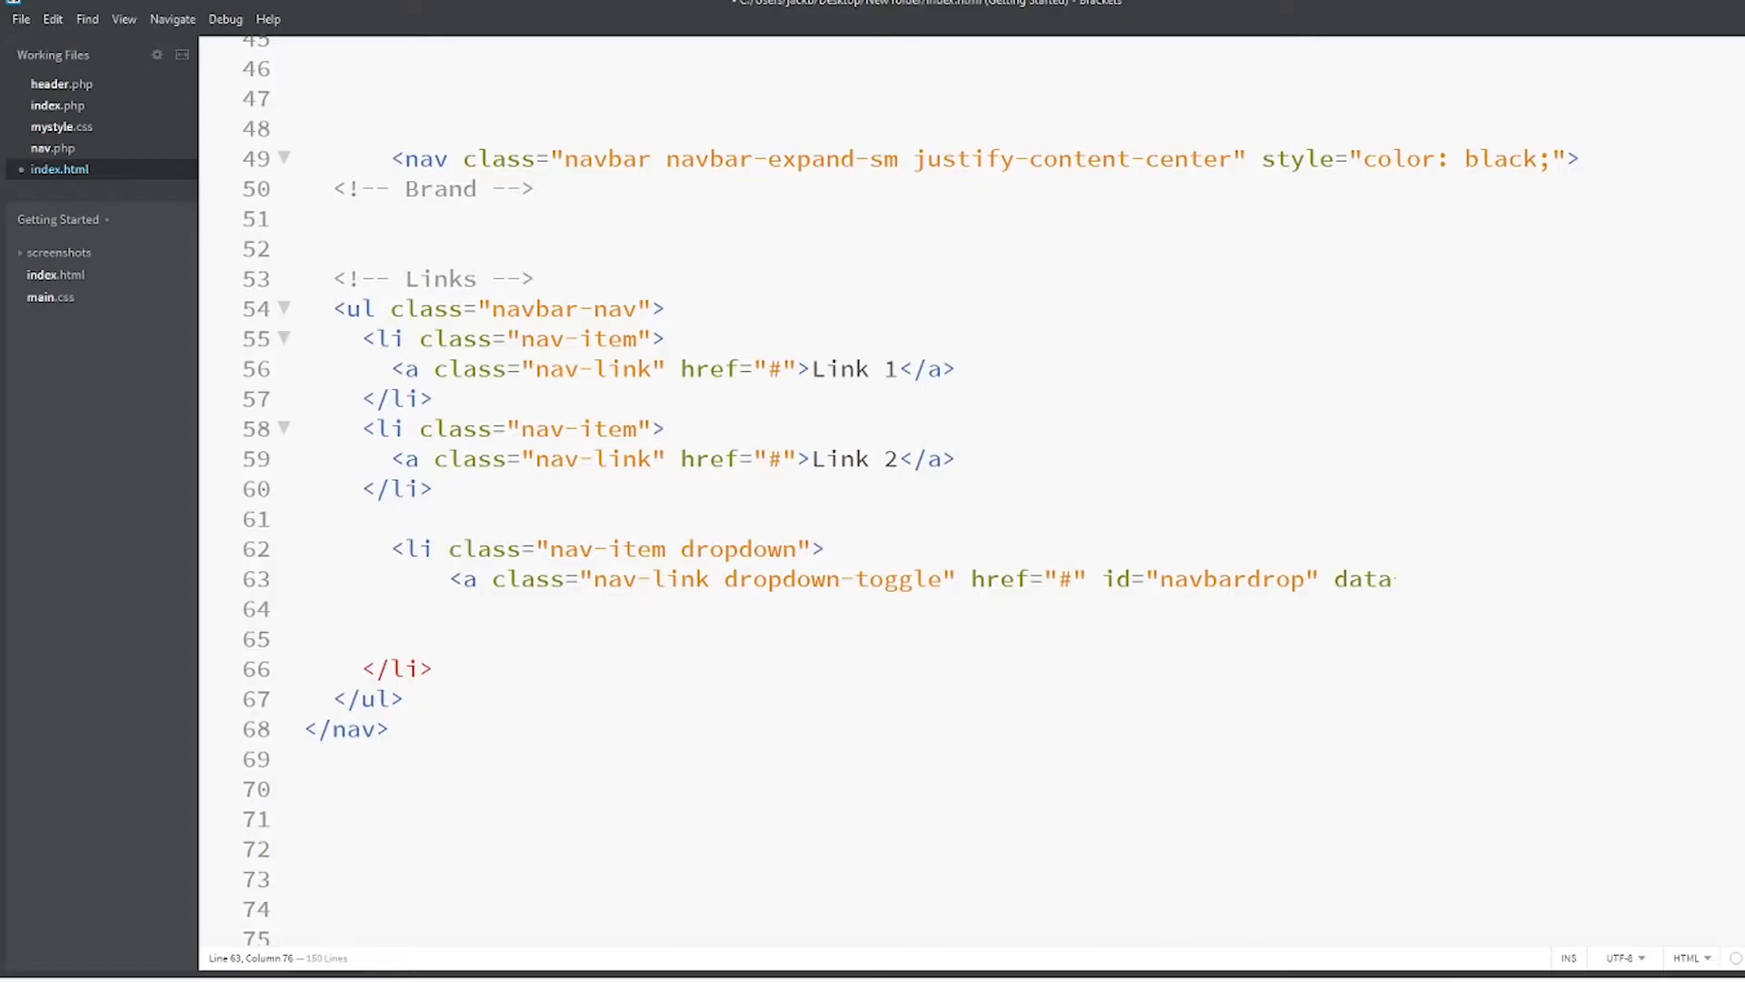
pyautogui.write('-toggle')
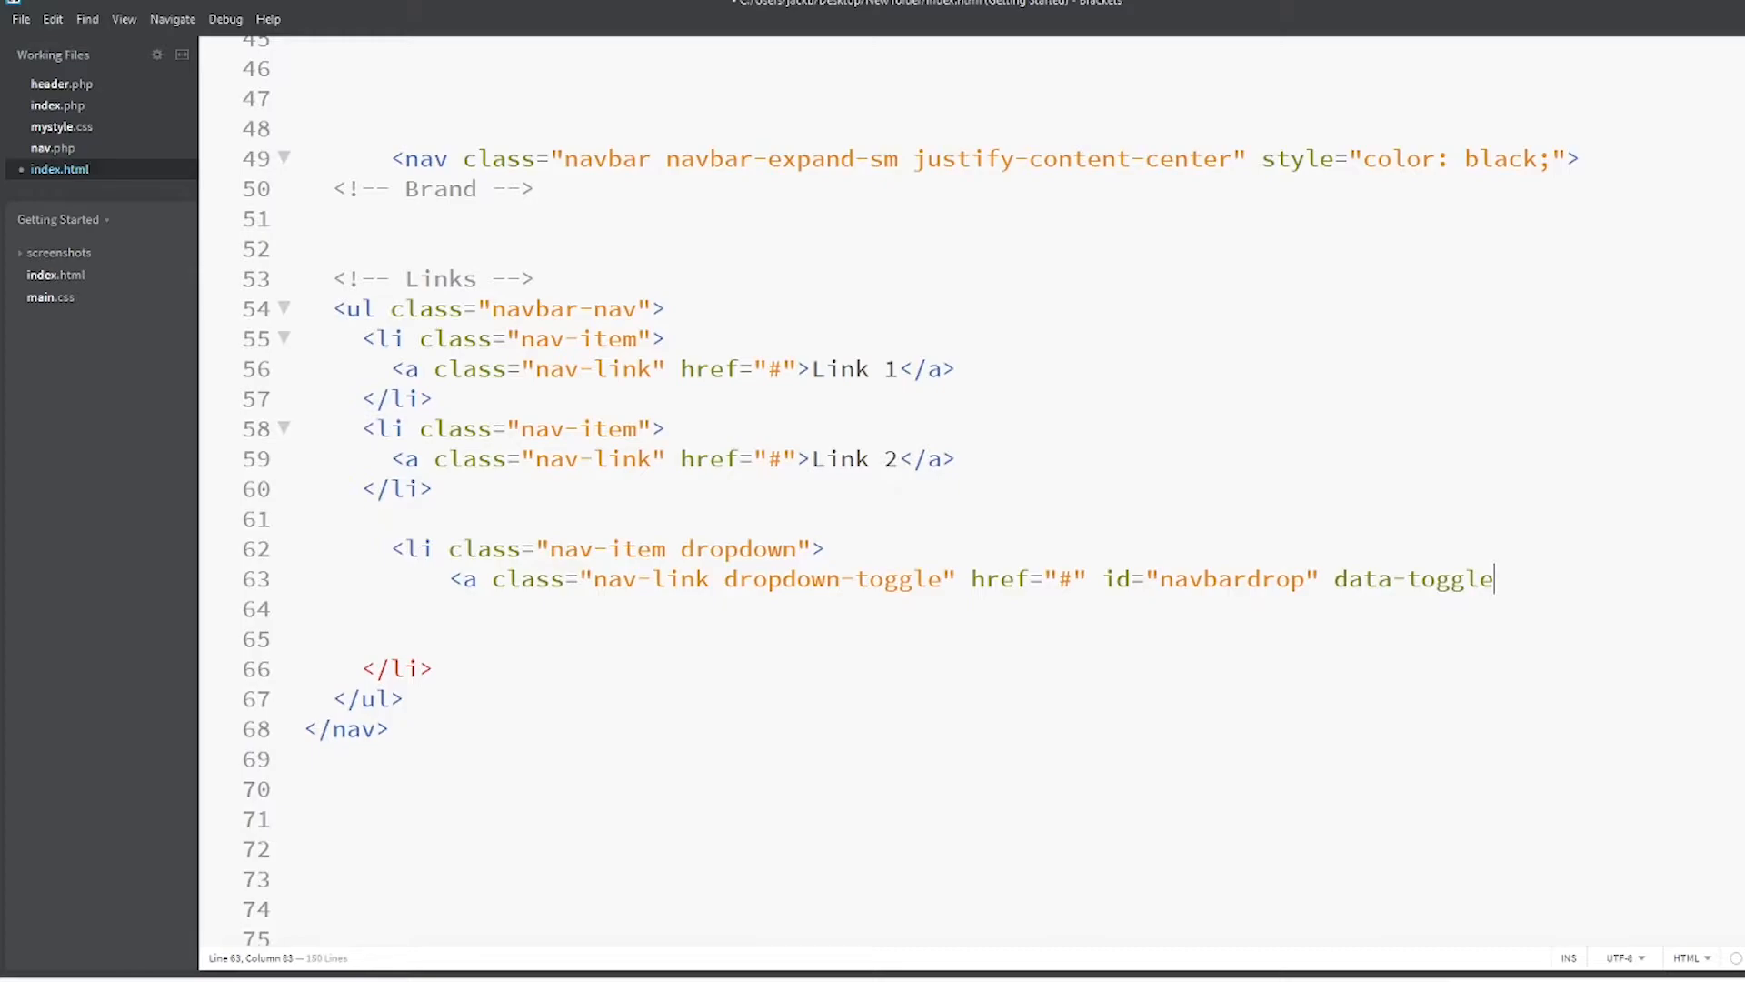
pyautogui.write('="dro')
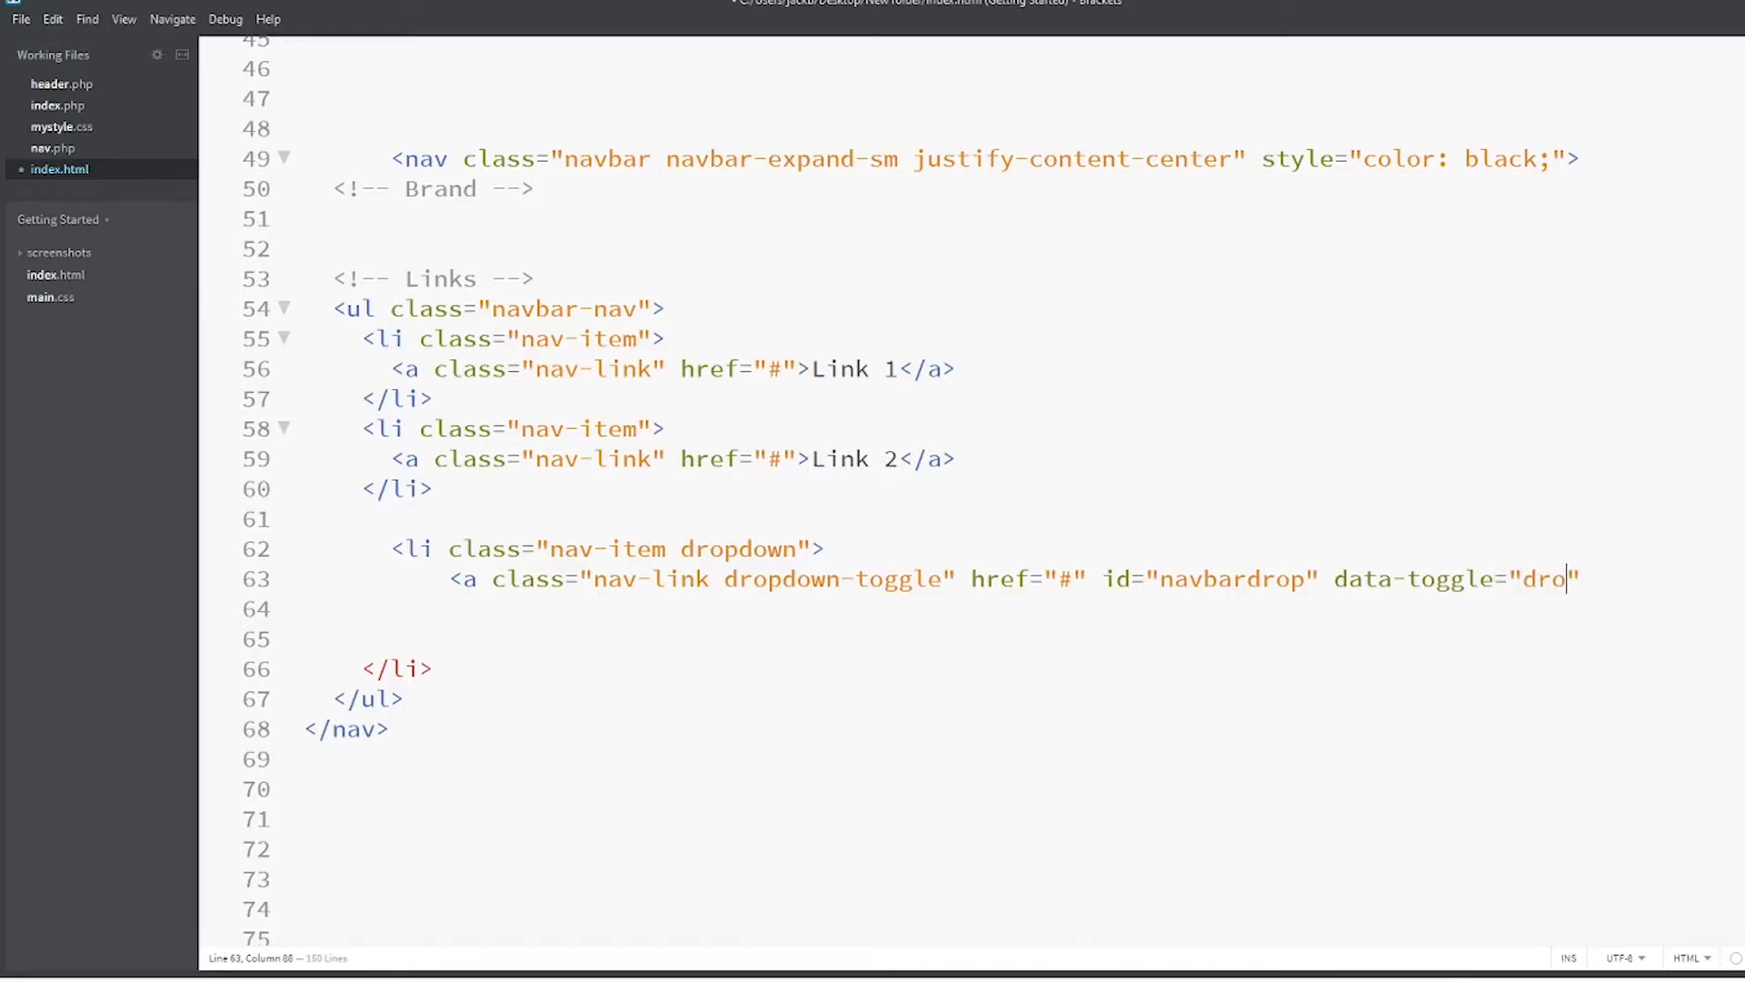
pyautogui.write('pdown')
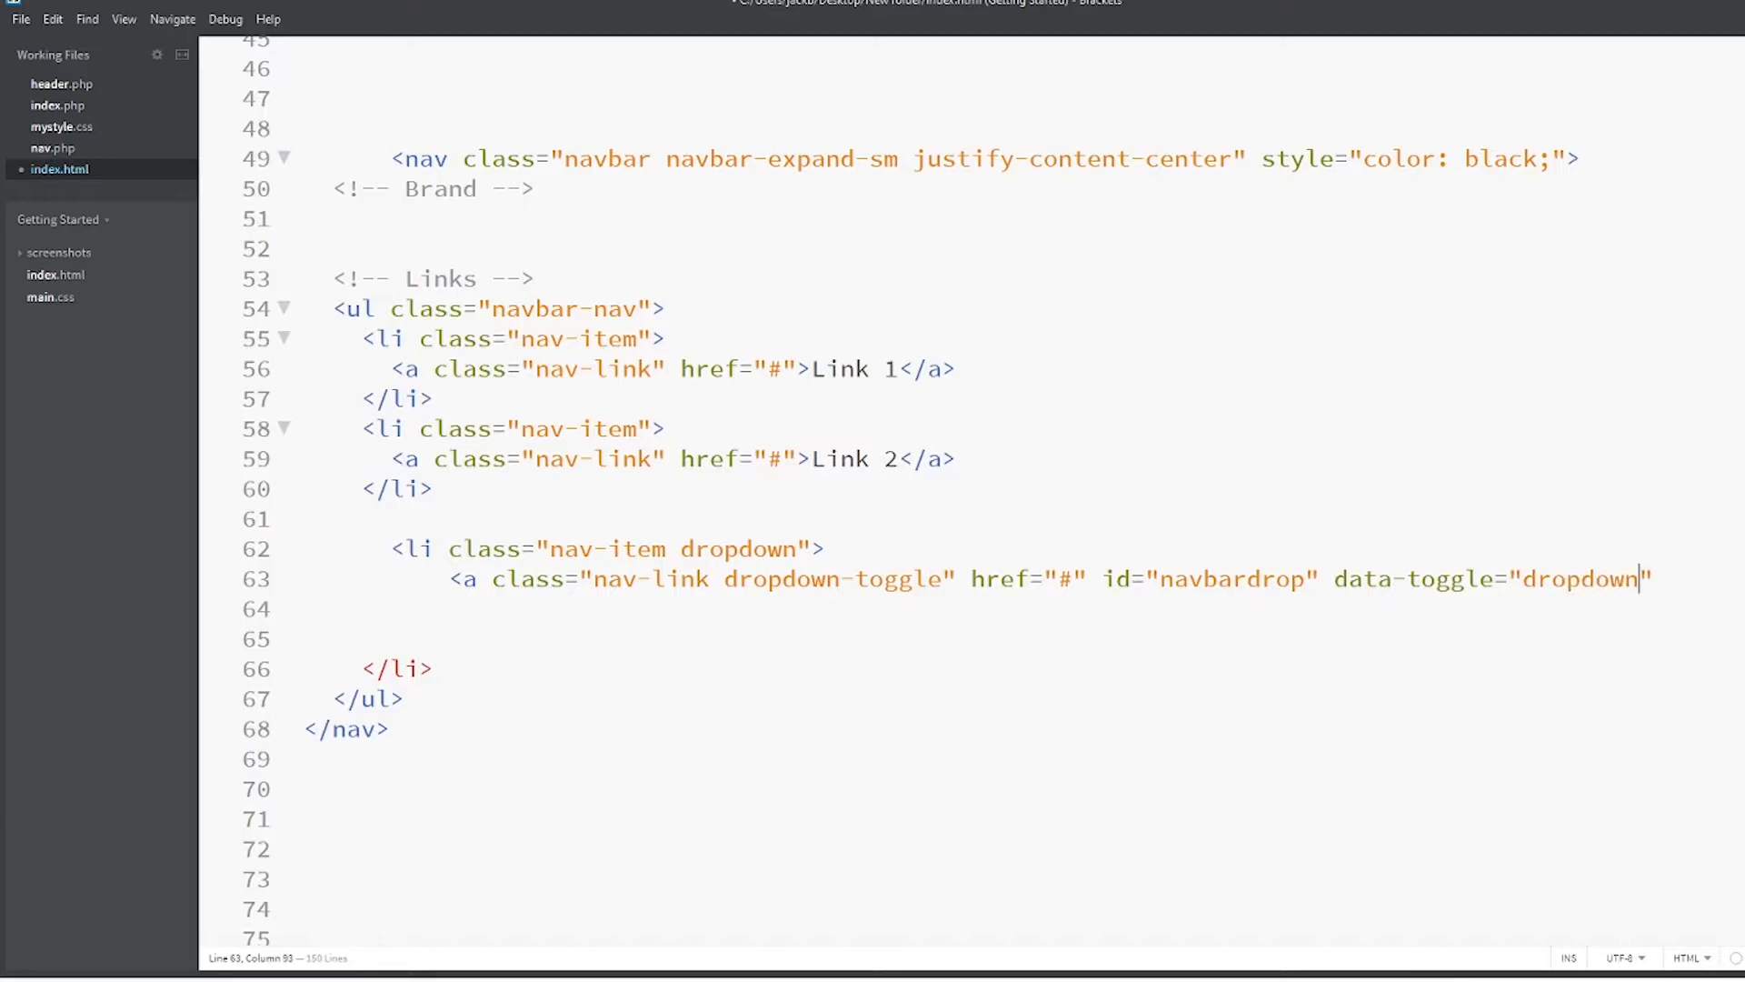
pyautogui.write('"></a>')
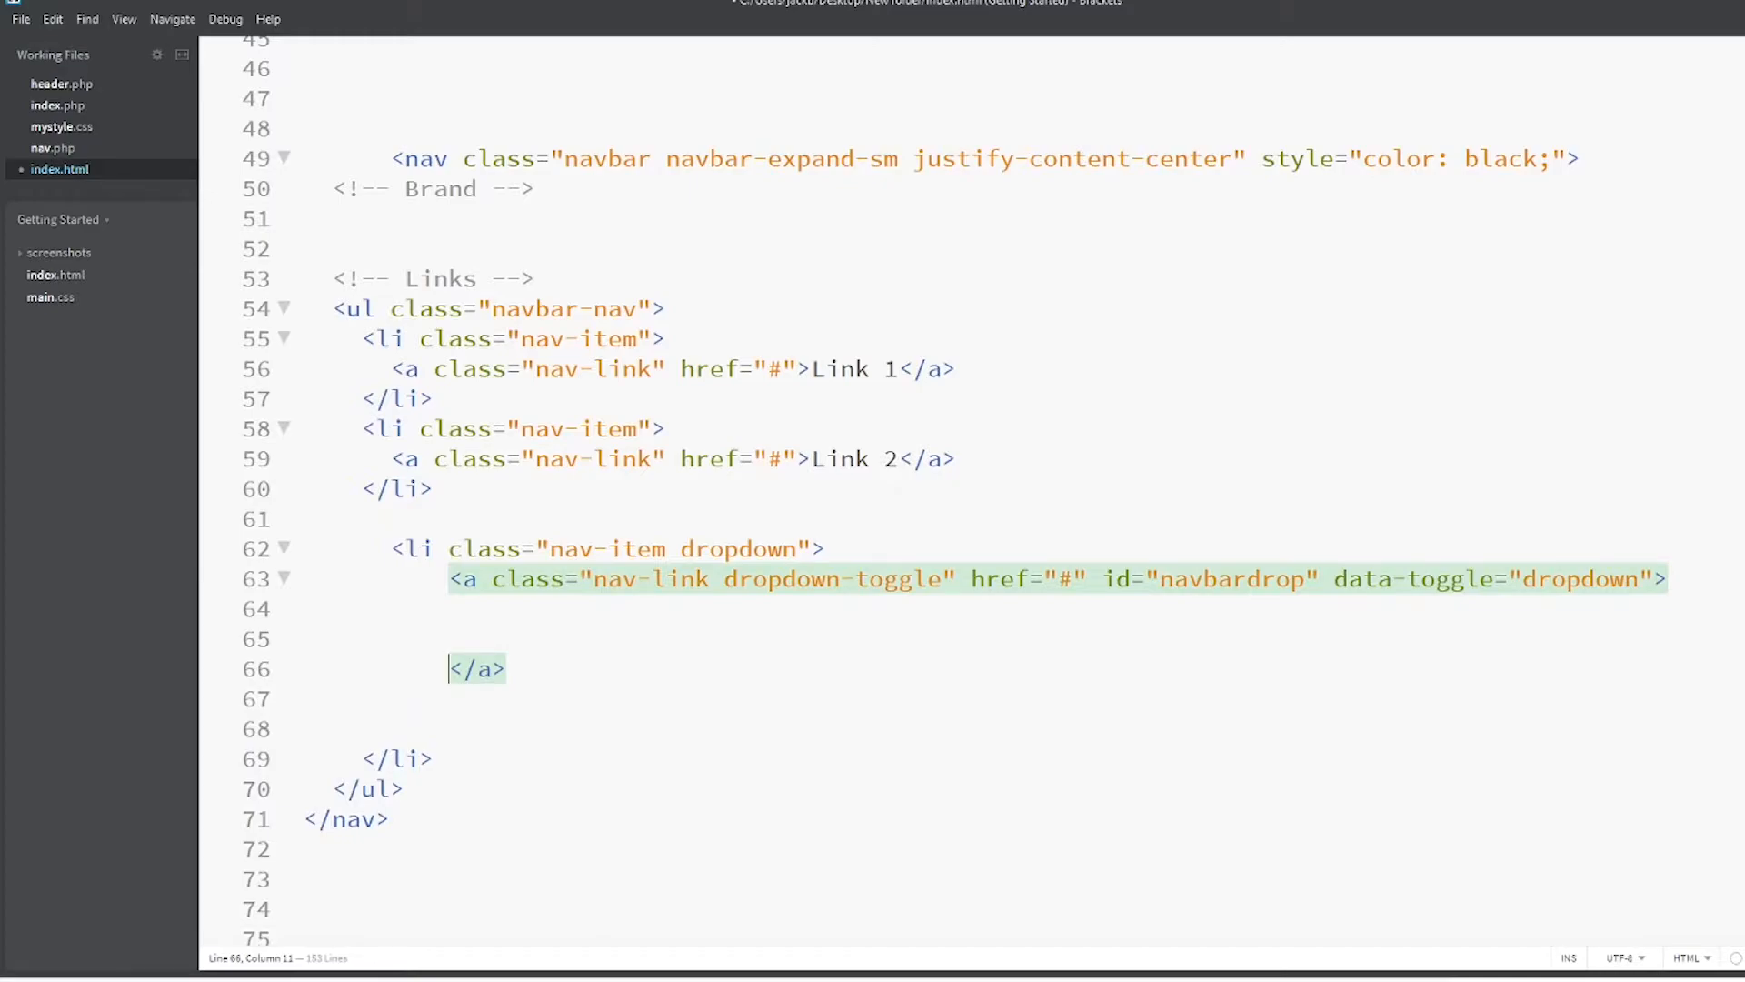
# Label the toggle link 'This is a drop down link'
pyautogui.write('This is a')
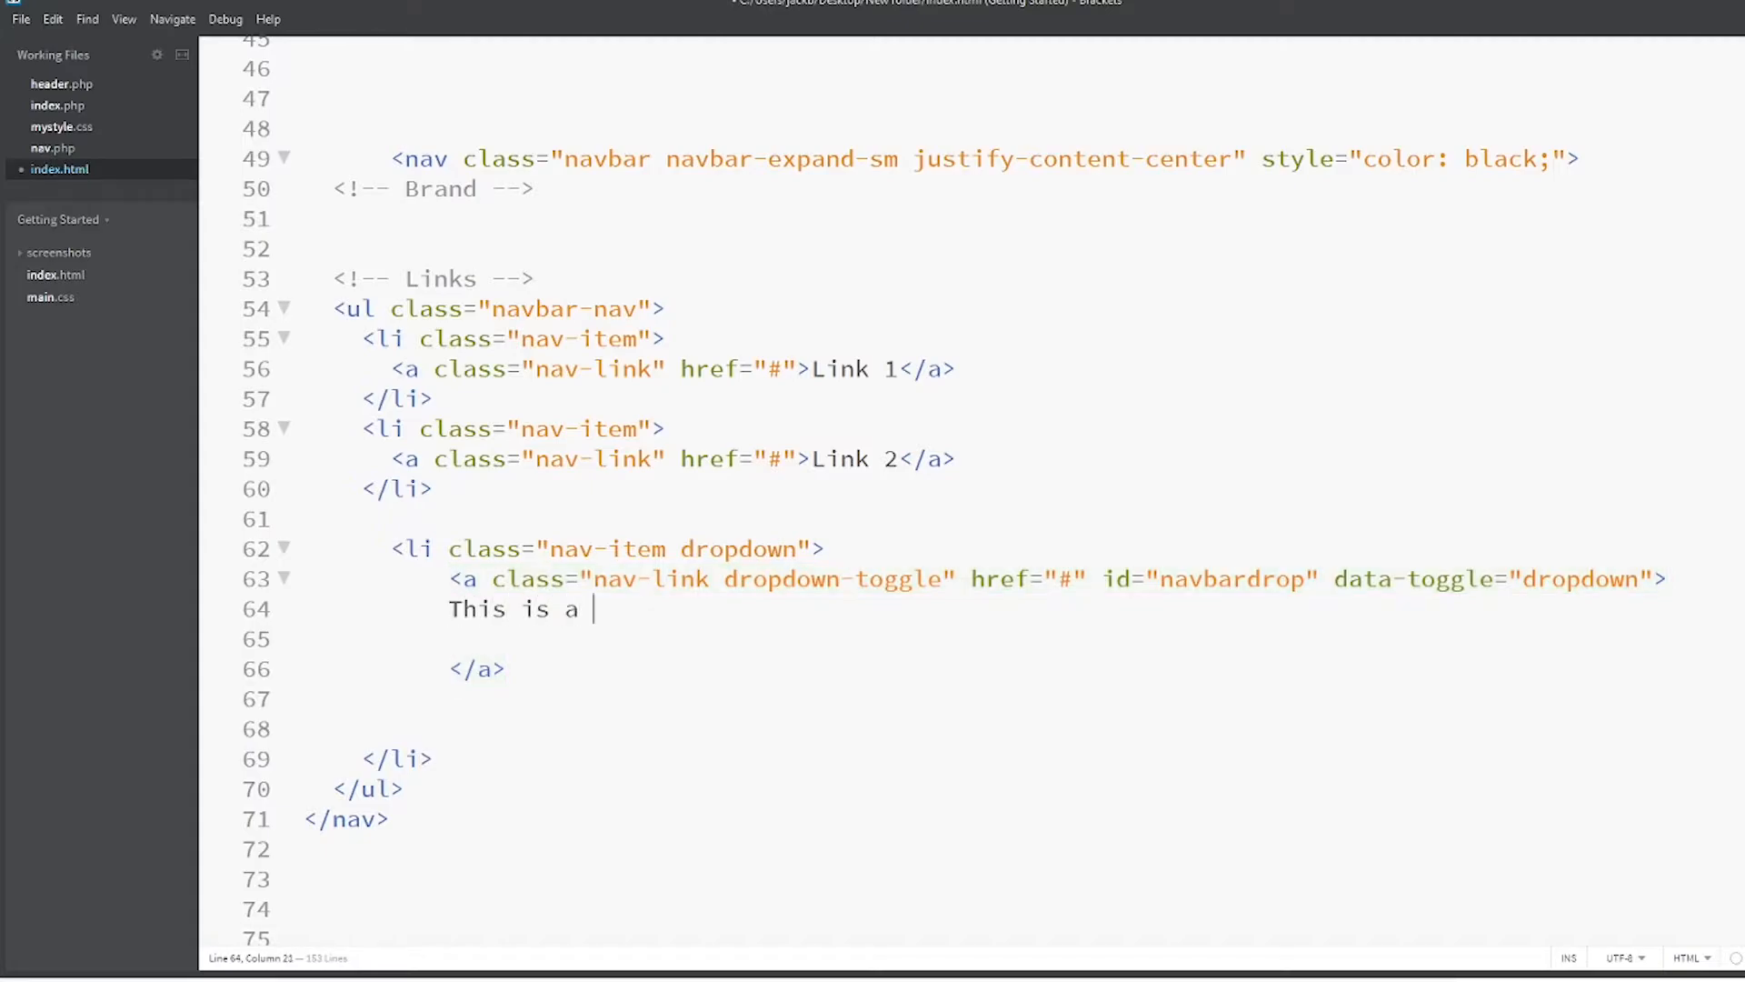
pyautogui.write('drop downl')
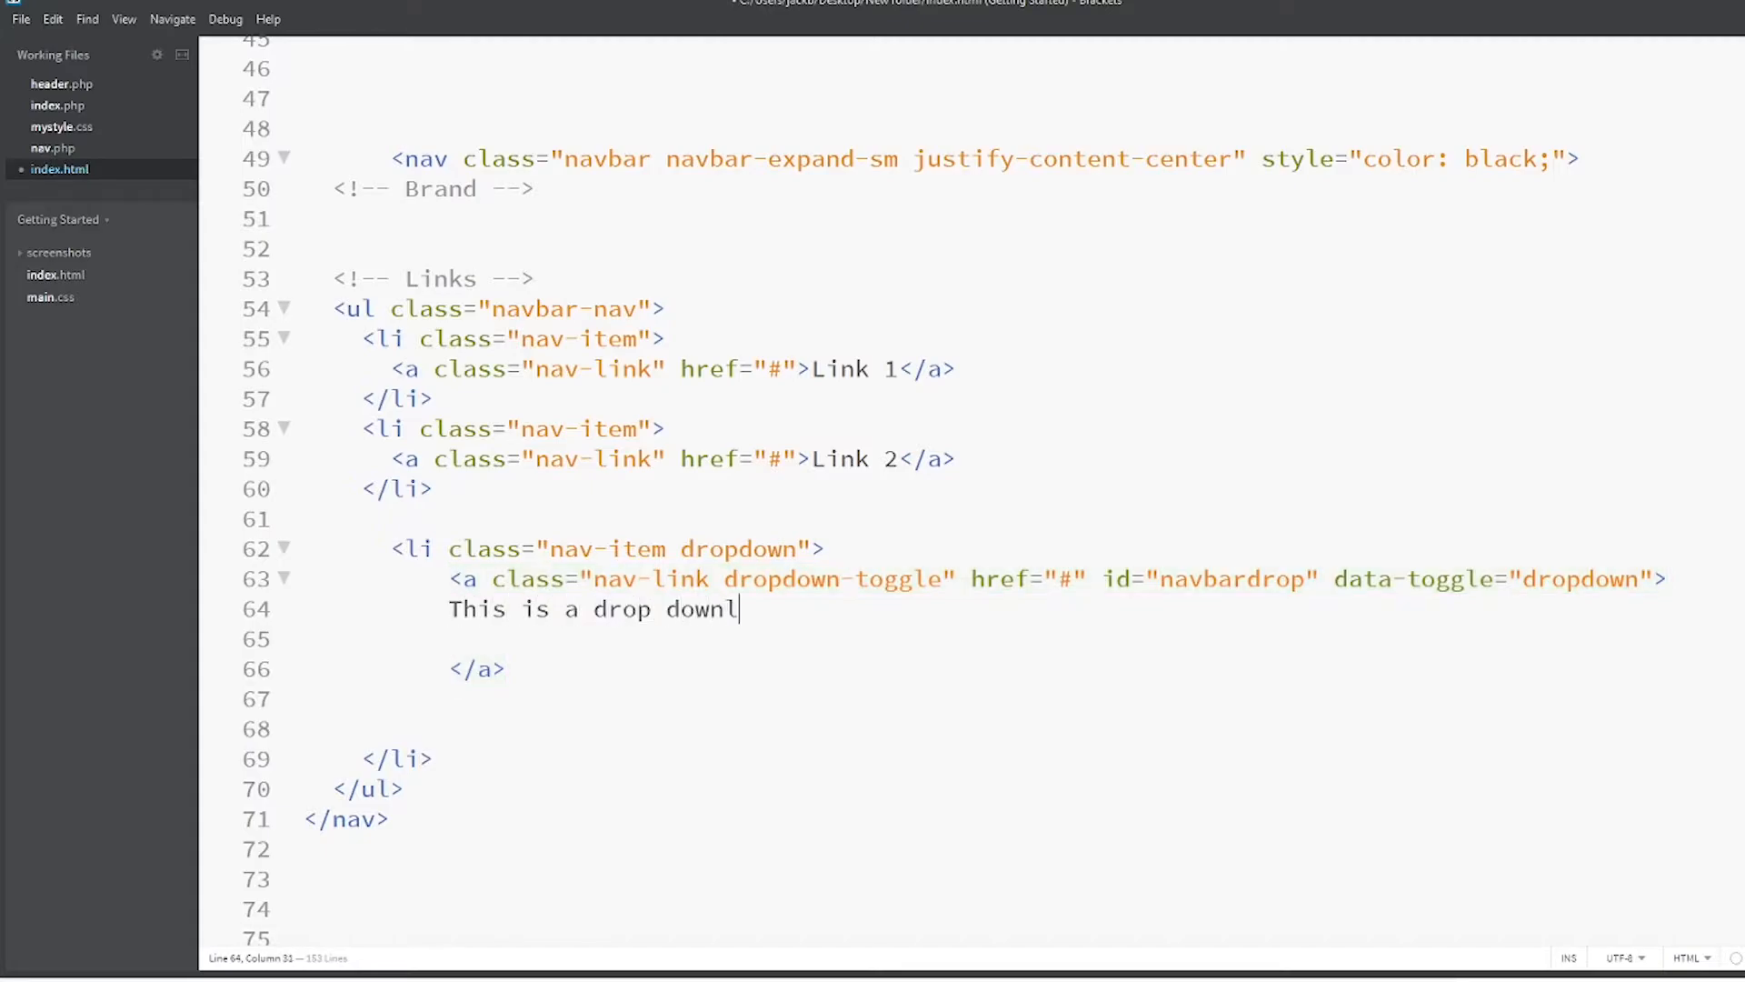
pyautogui.write('link')
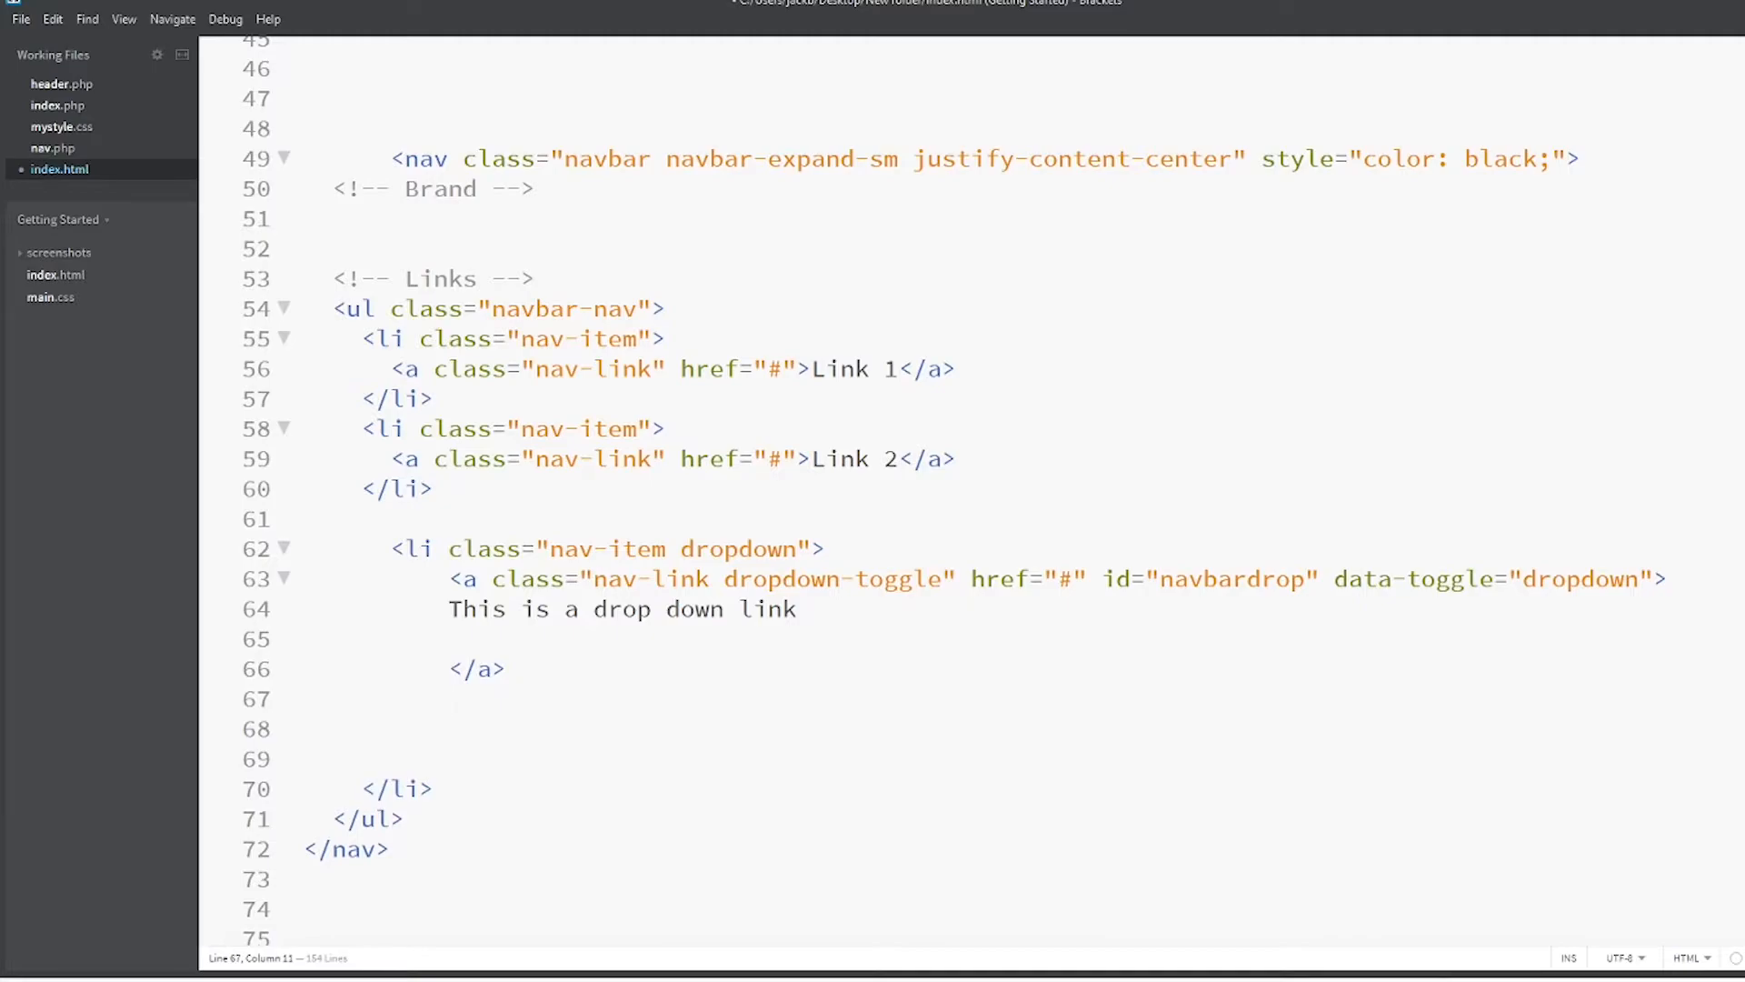
# Add an empty <div class="dropdown-menu"> below the link and save index.html
pyautogui.write('<div')
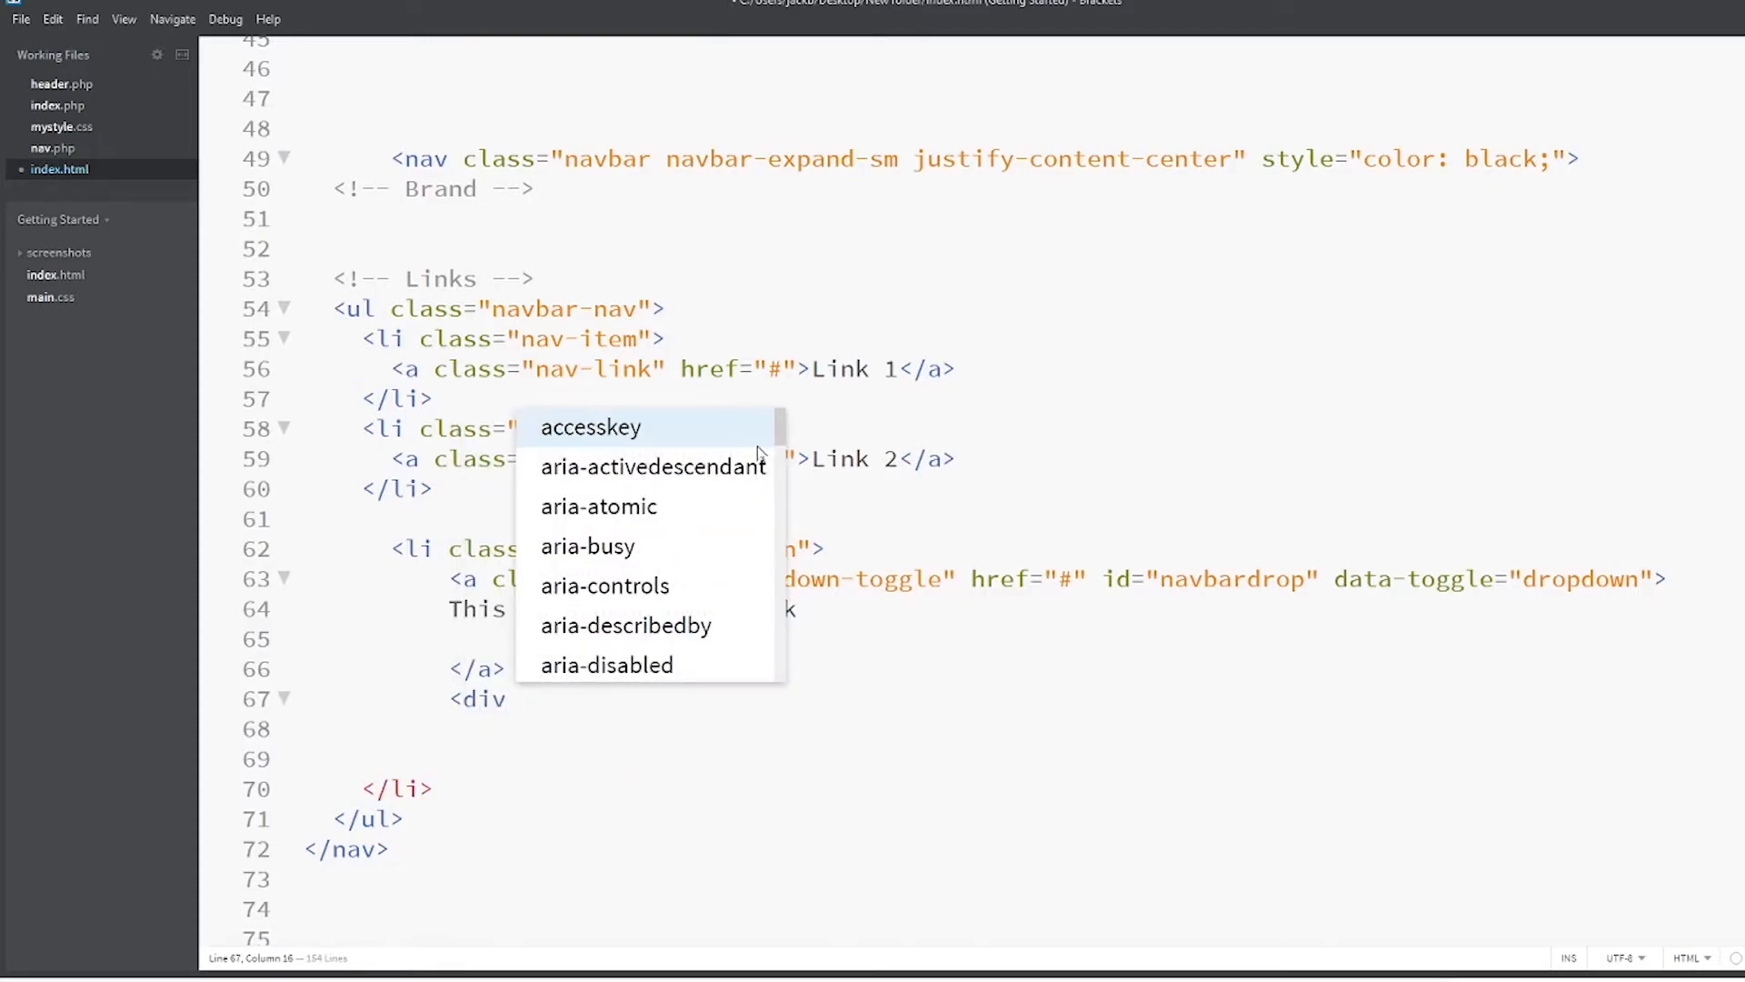
pyautogui.write('class="')
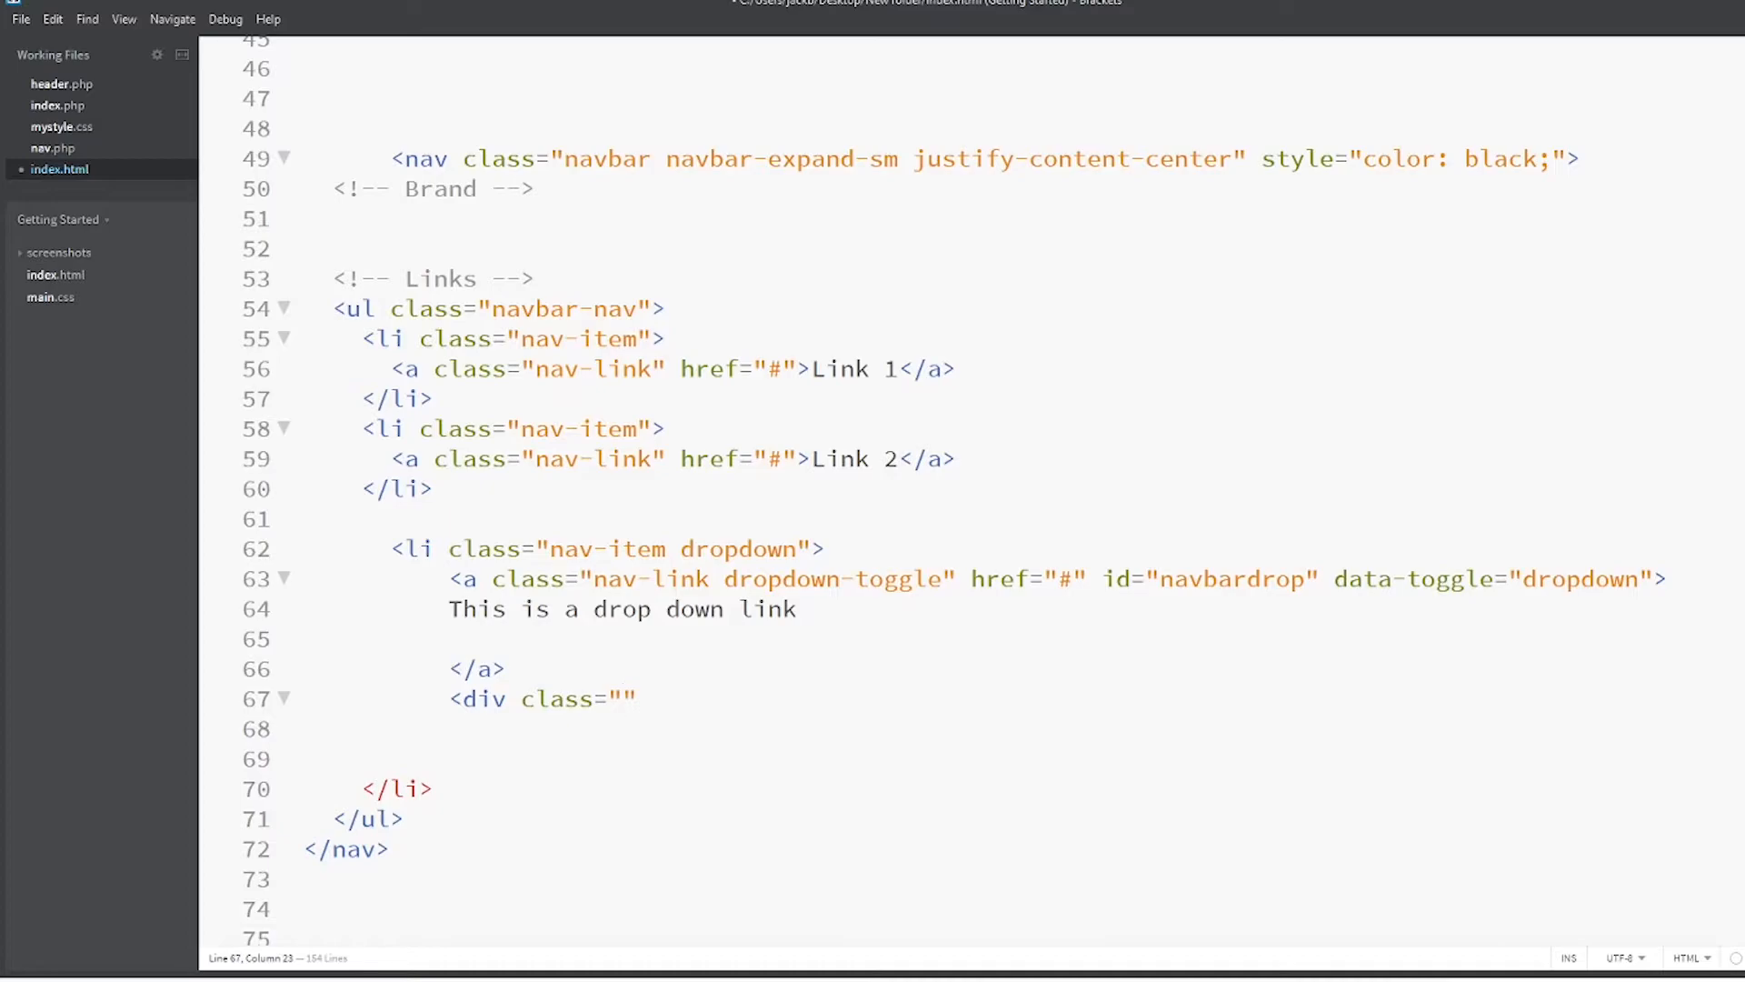
pyautogui.write('dropdo')
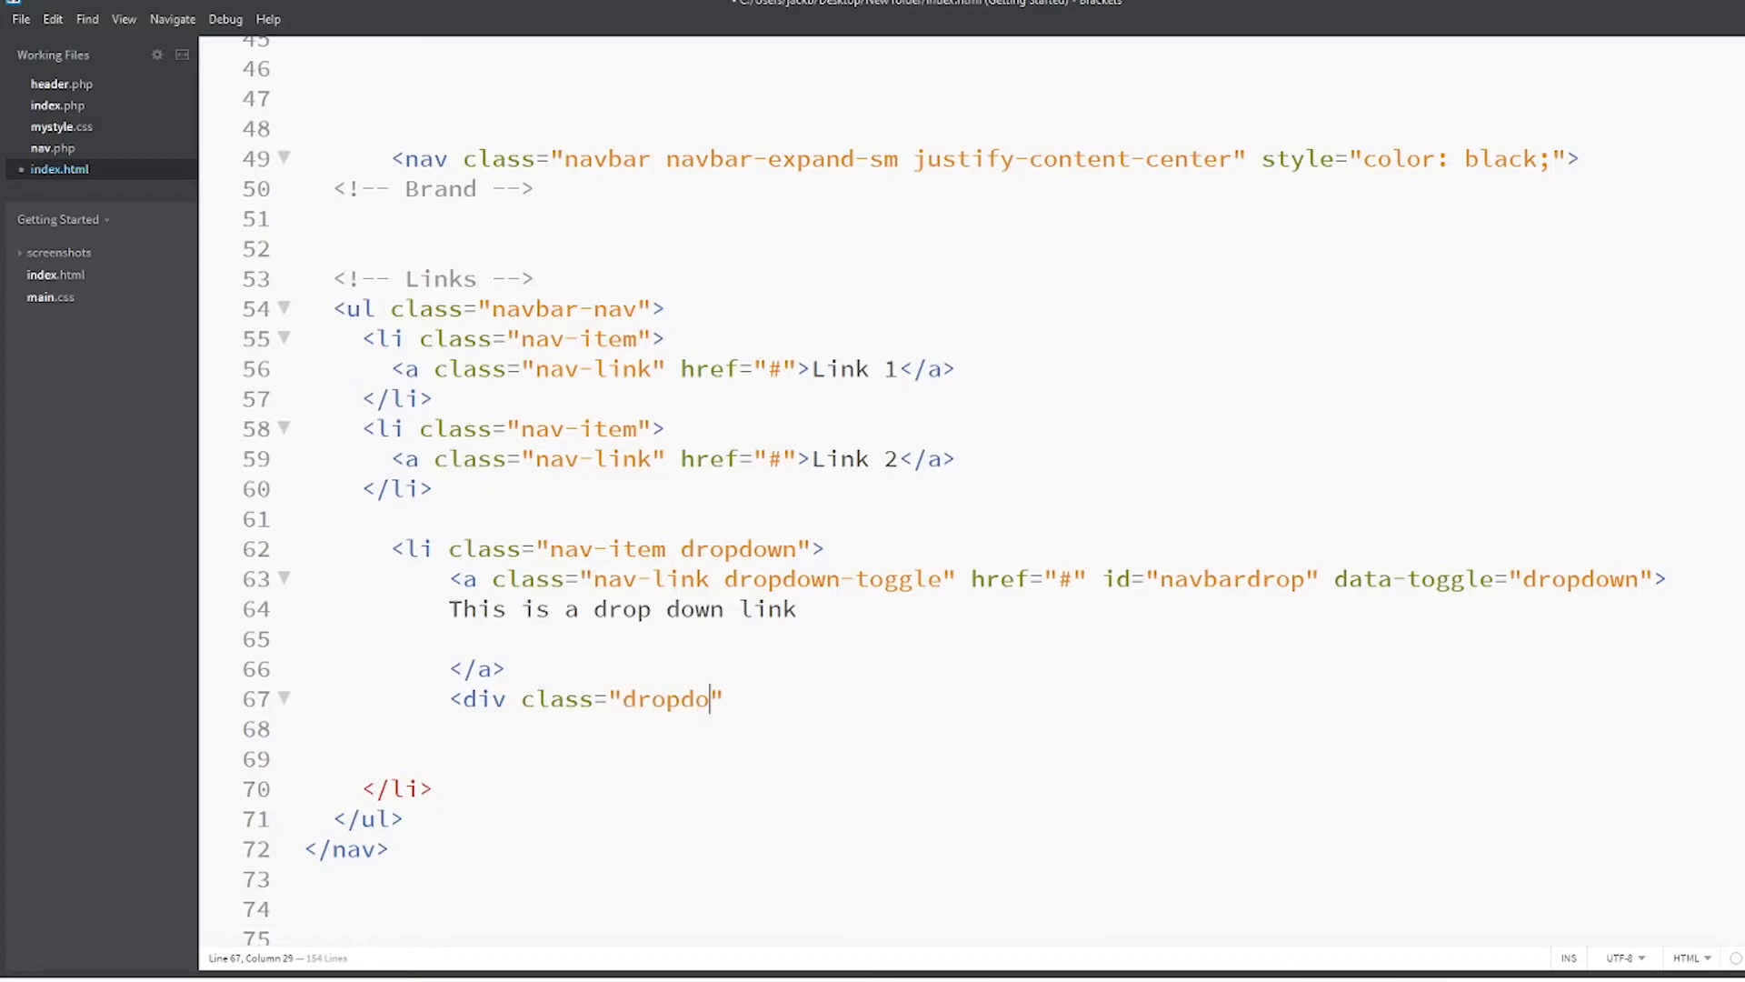
pyautogui.write('wn-menu"')
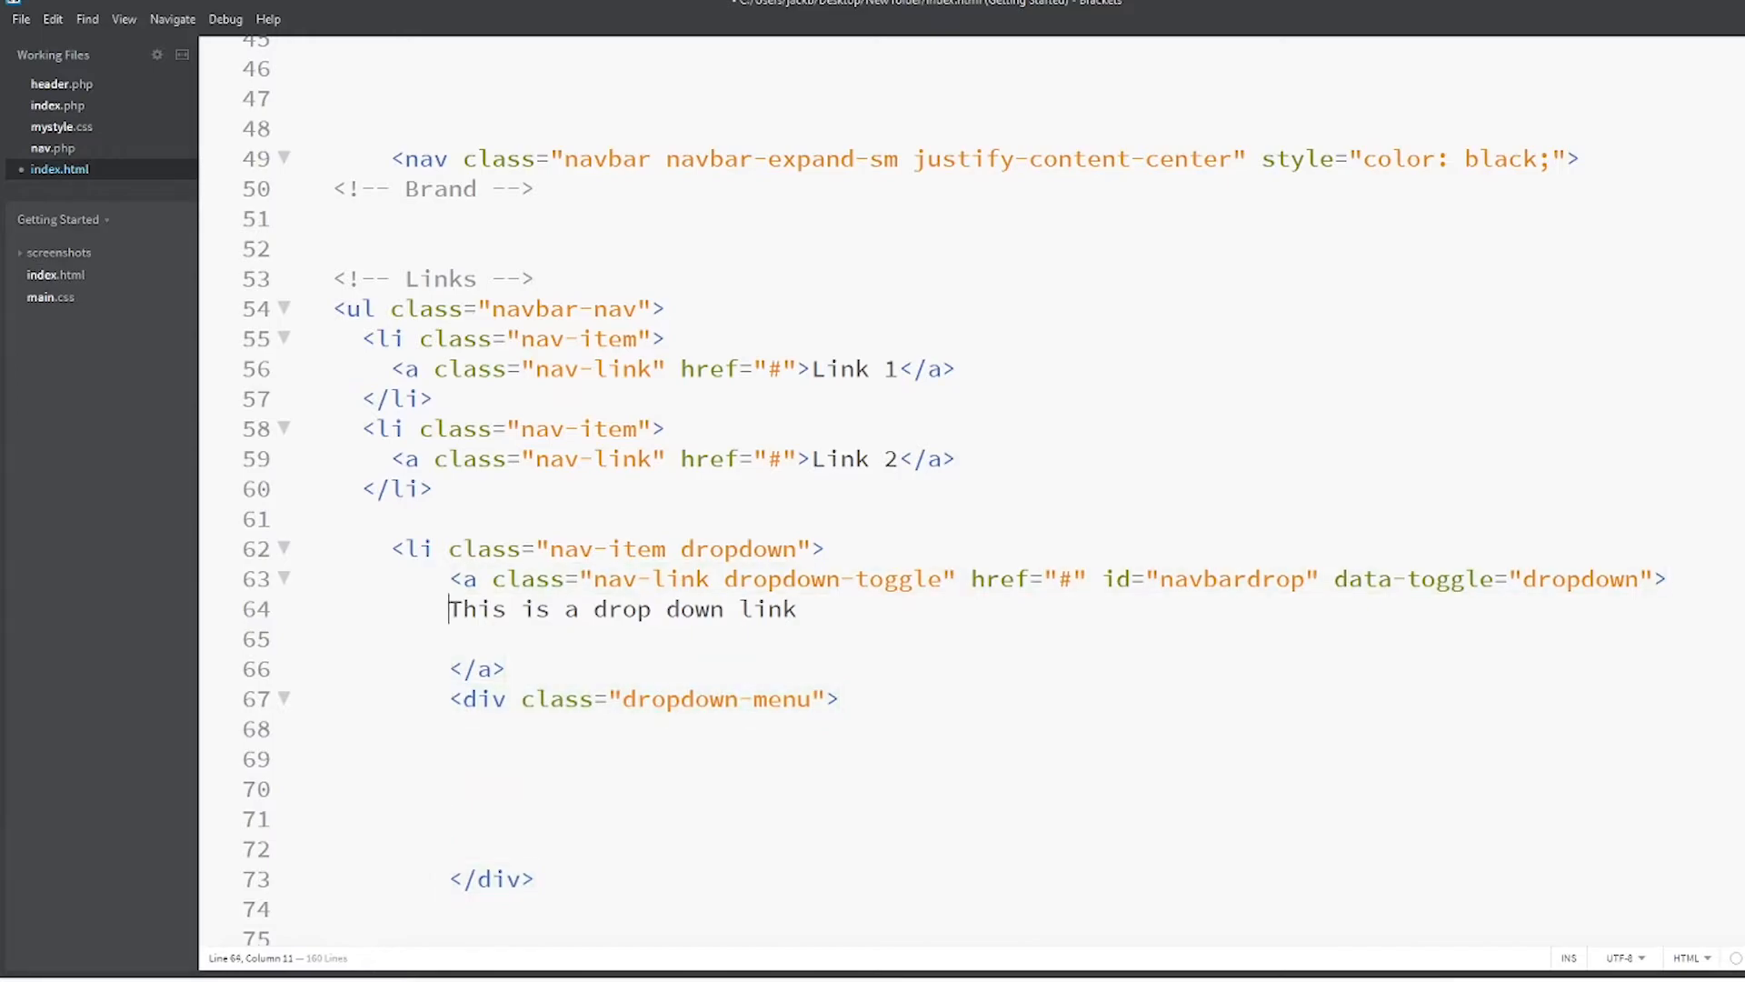
pyautogui.click(421, 698)
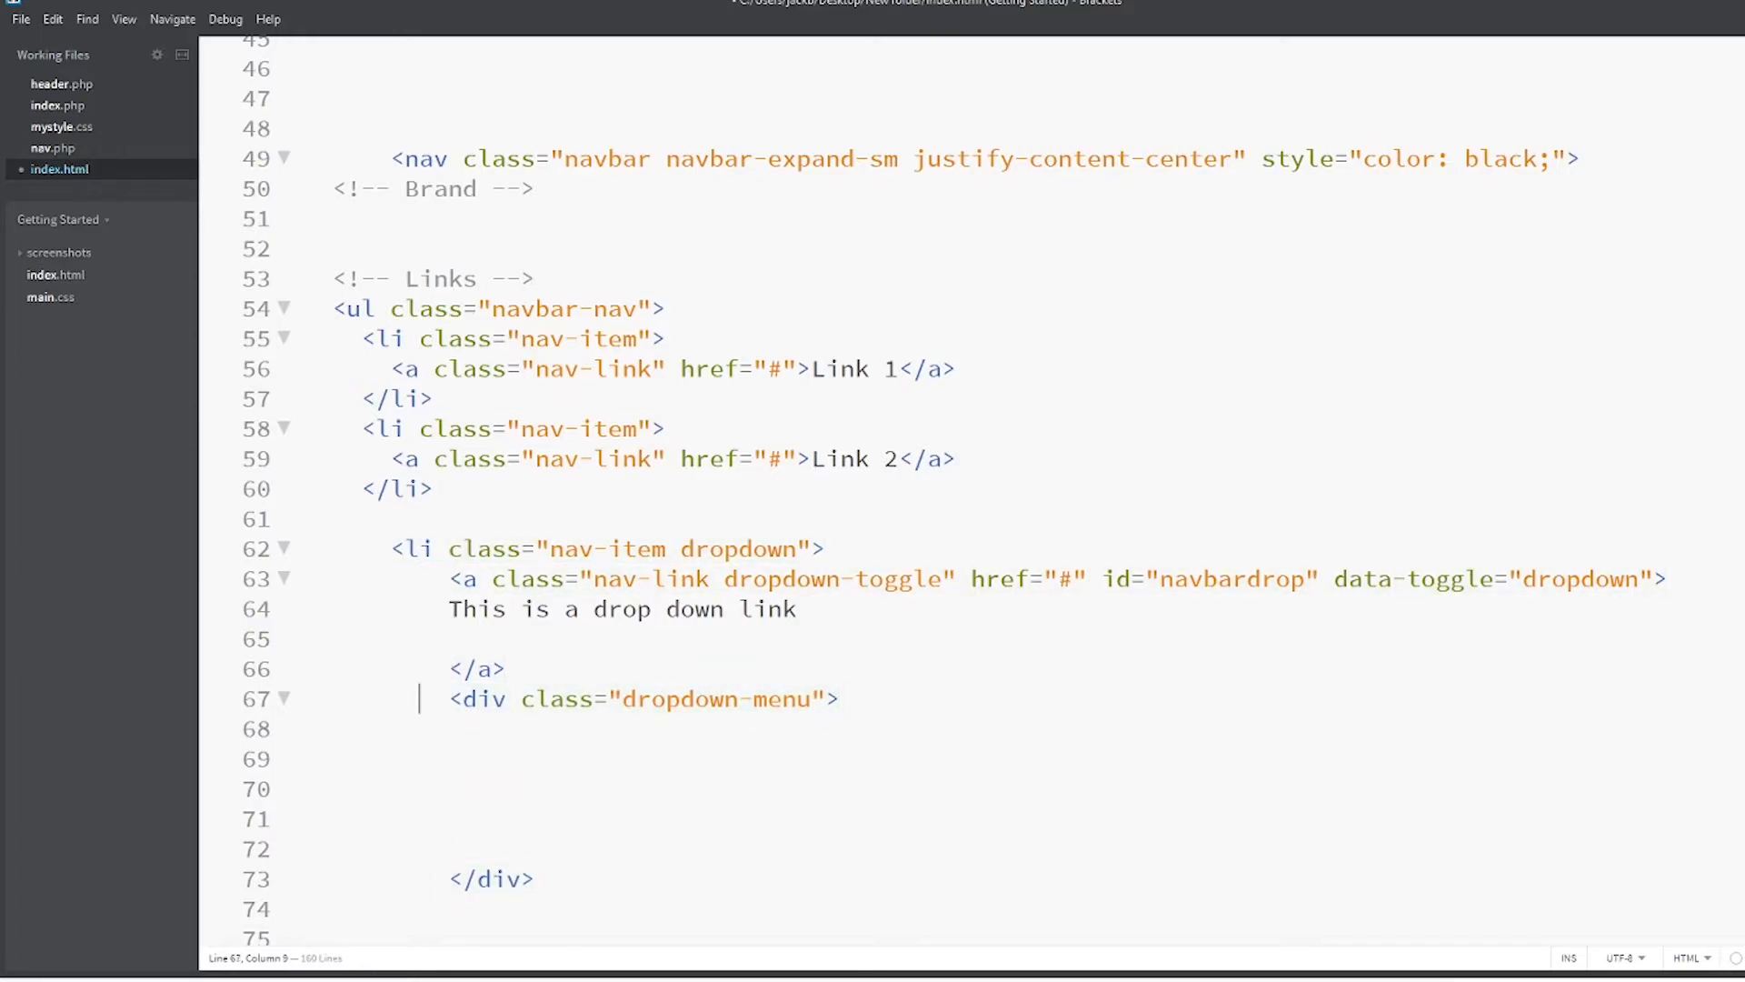
pyautogui.press('Down')
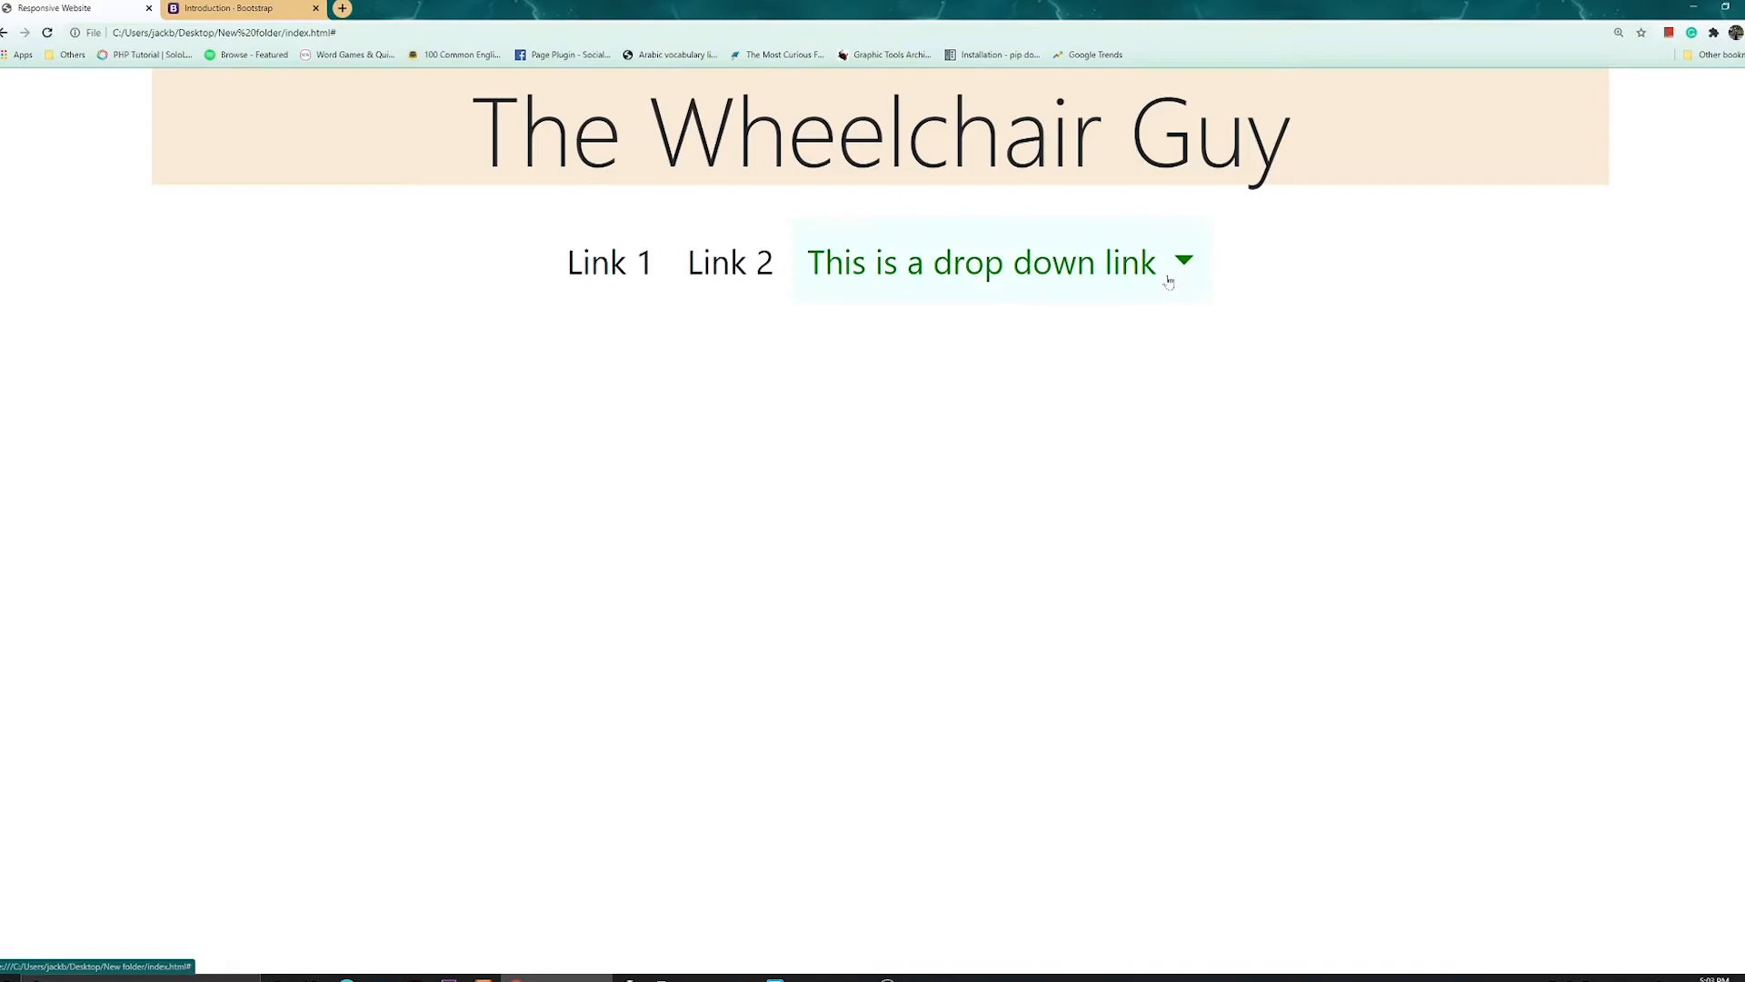
# Test the 'This is a drop down link' item in the Chrome navbar
pyautogui.click(983, 263)
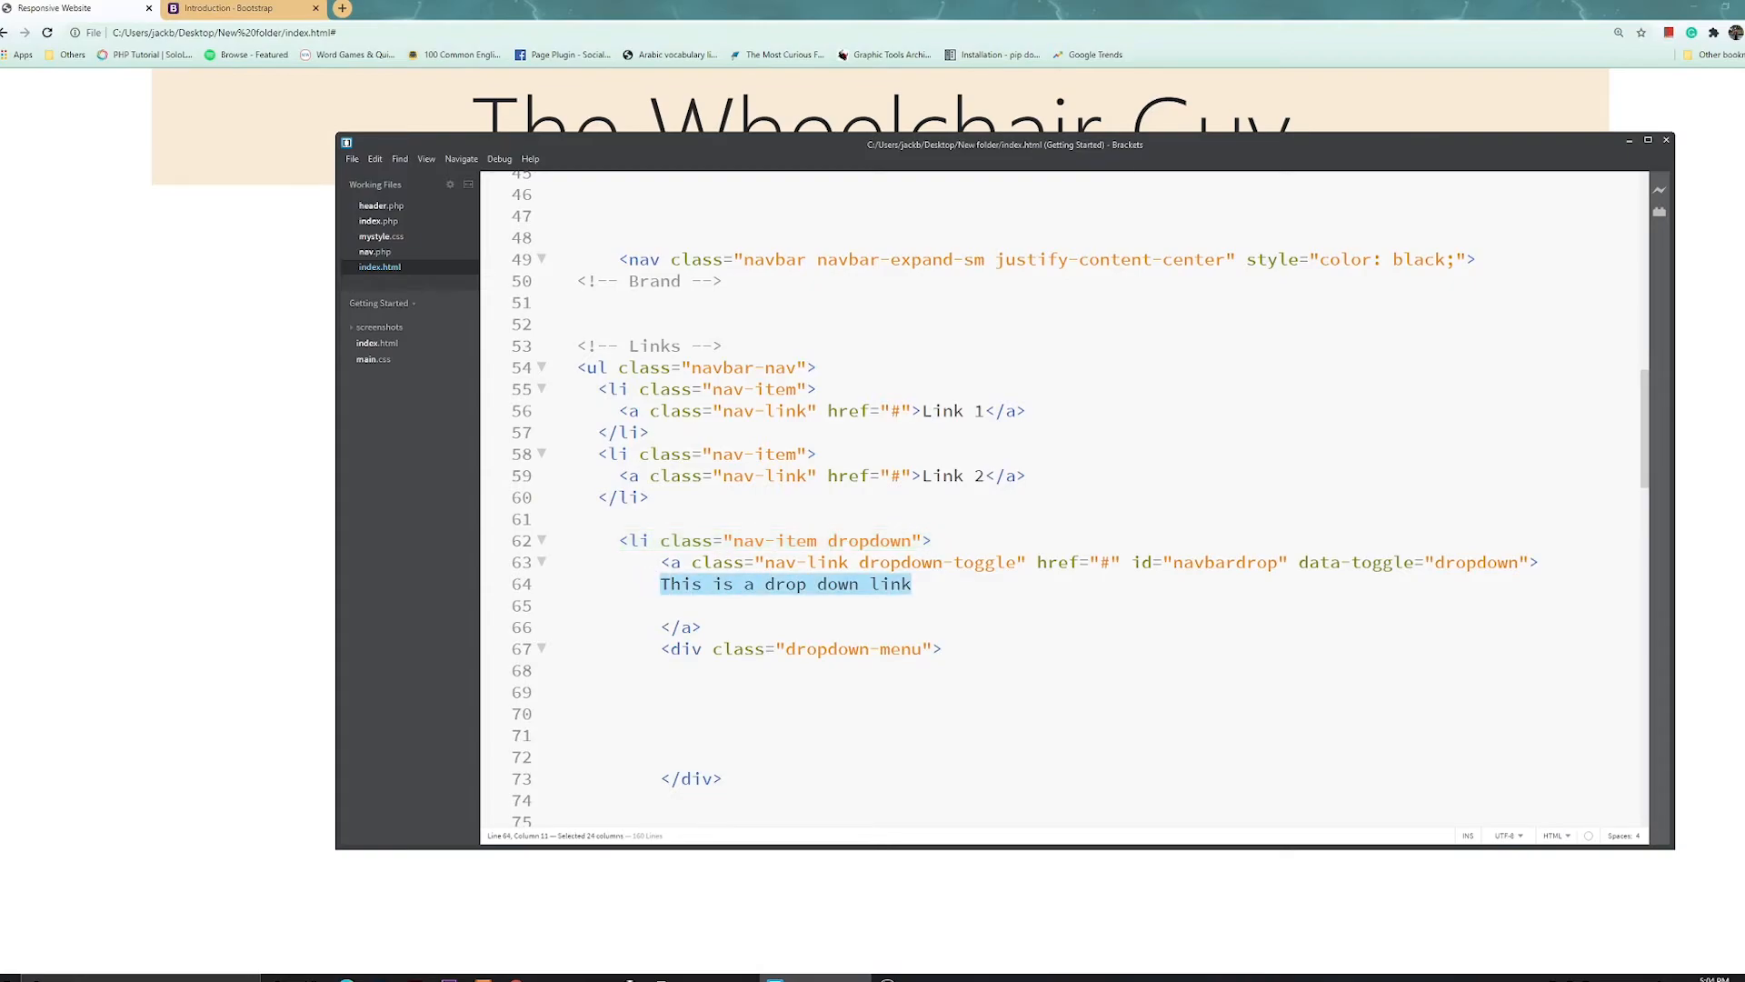
# Relabel the toggle 'dropdown menu' and add a 'Clothes' dropdown-item link with href "#"
pyautogui.write('dropdo')
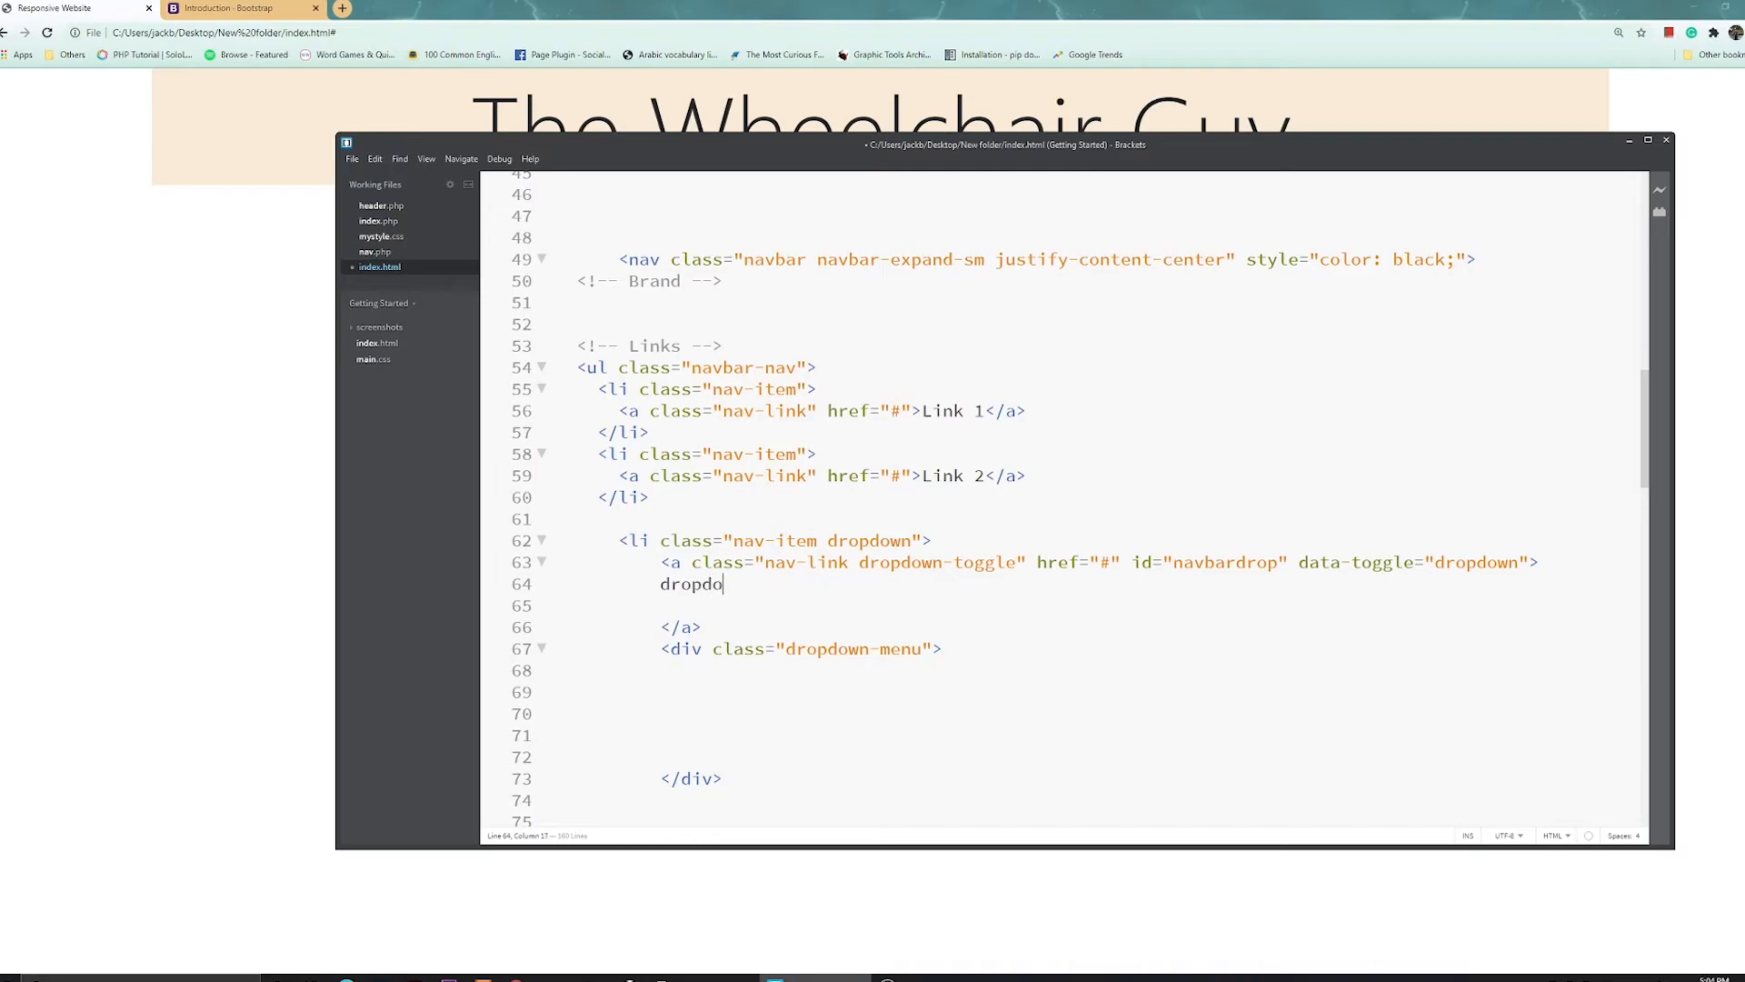
pyautogui.write('wn menu')
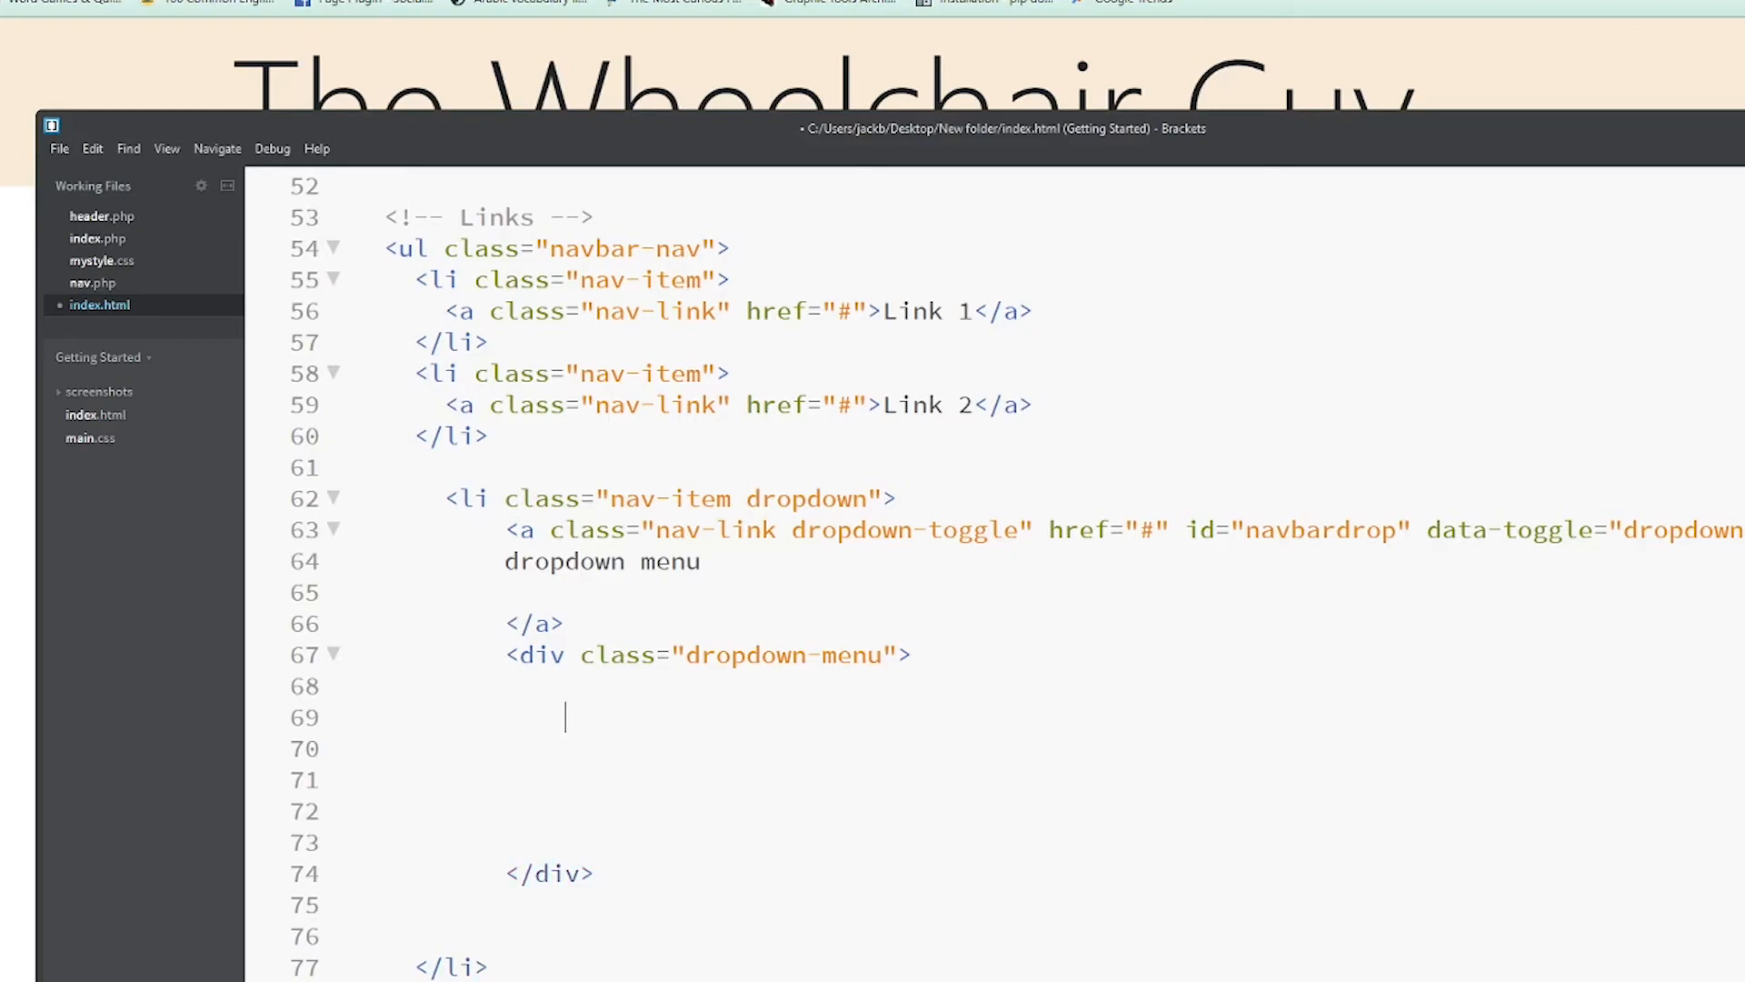
pyautogui.write('<a class="')
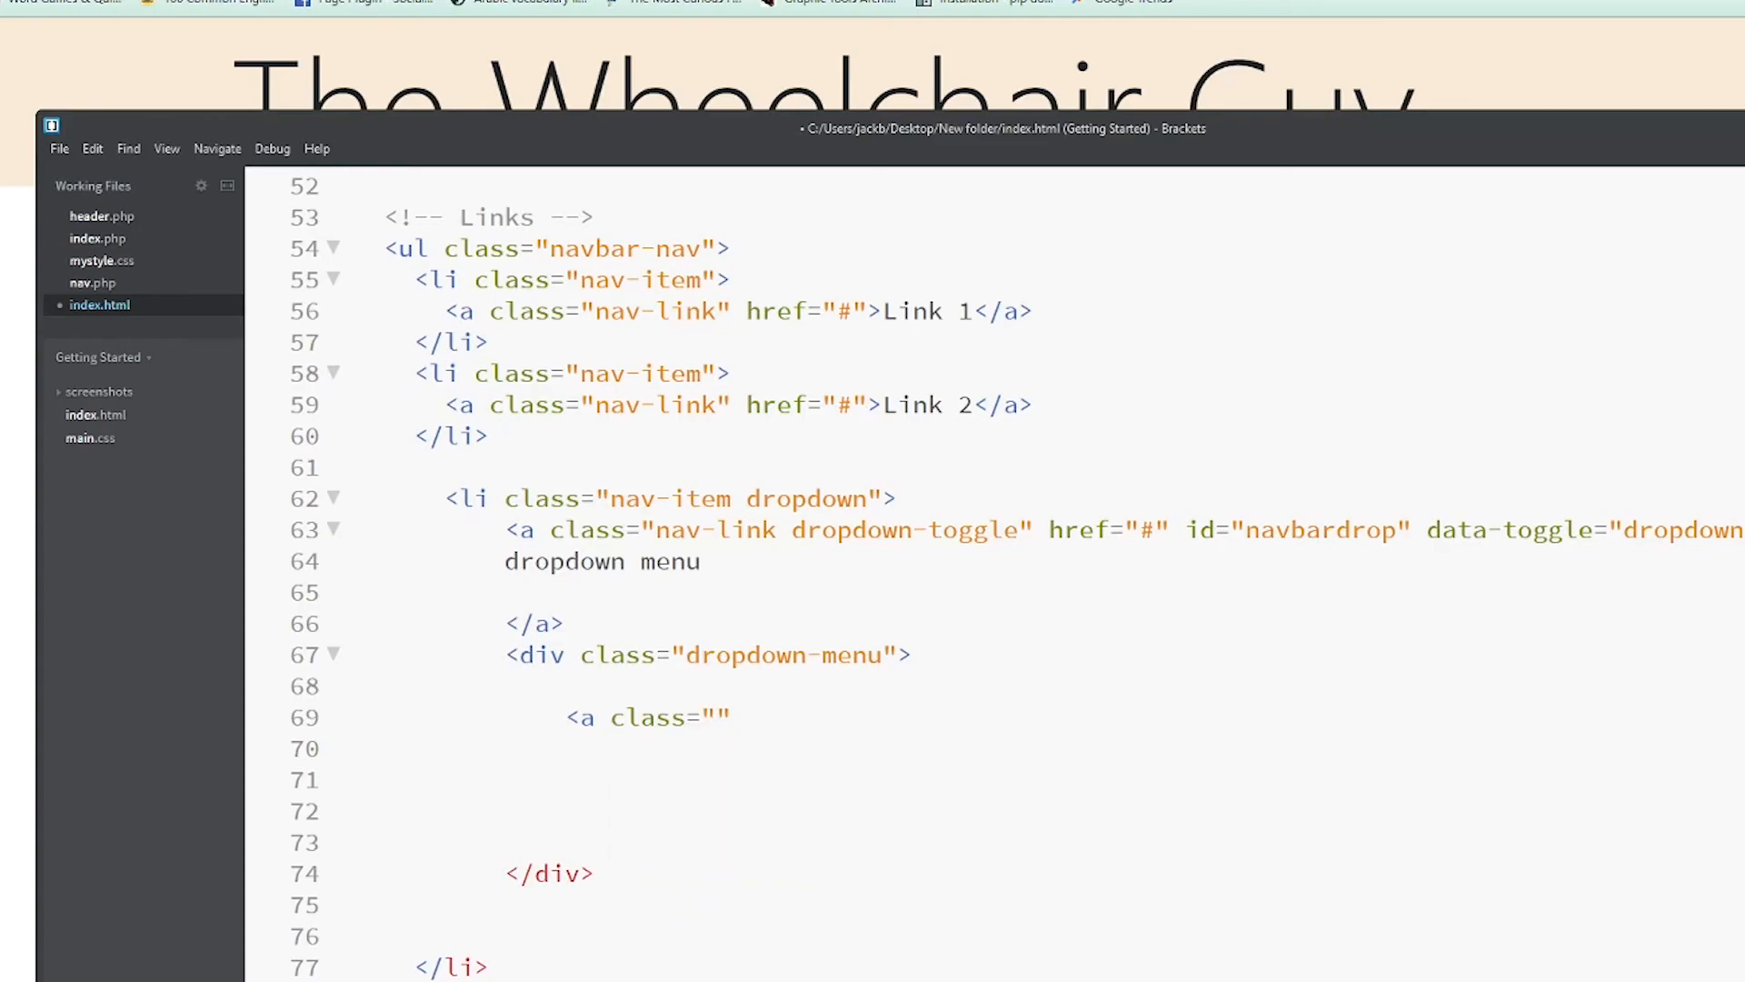
pyautogui.write('dropdown-t')
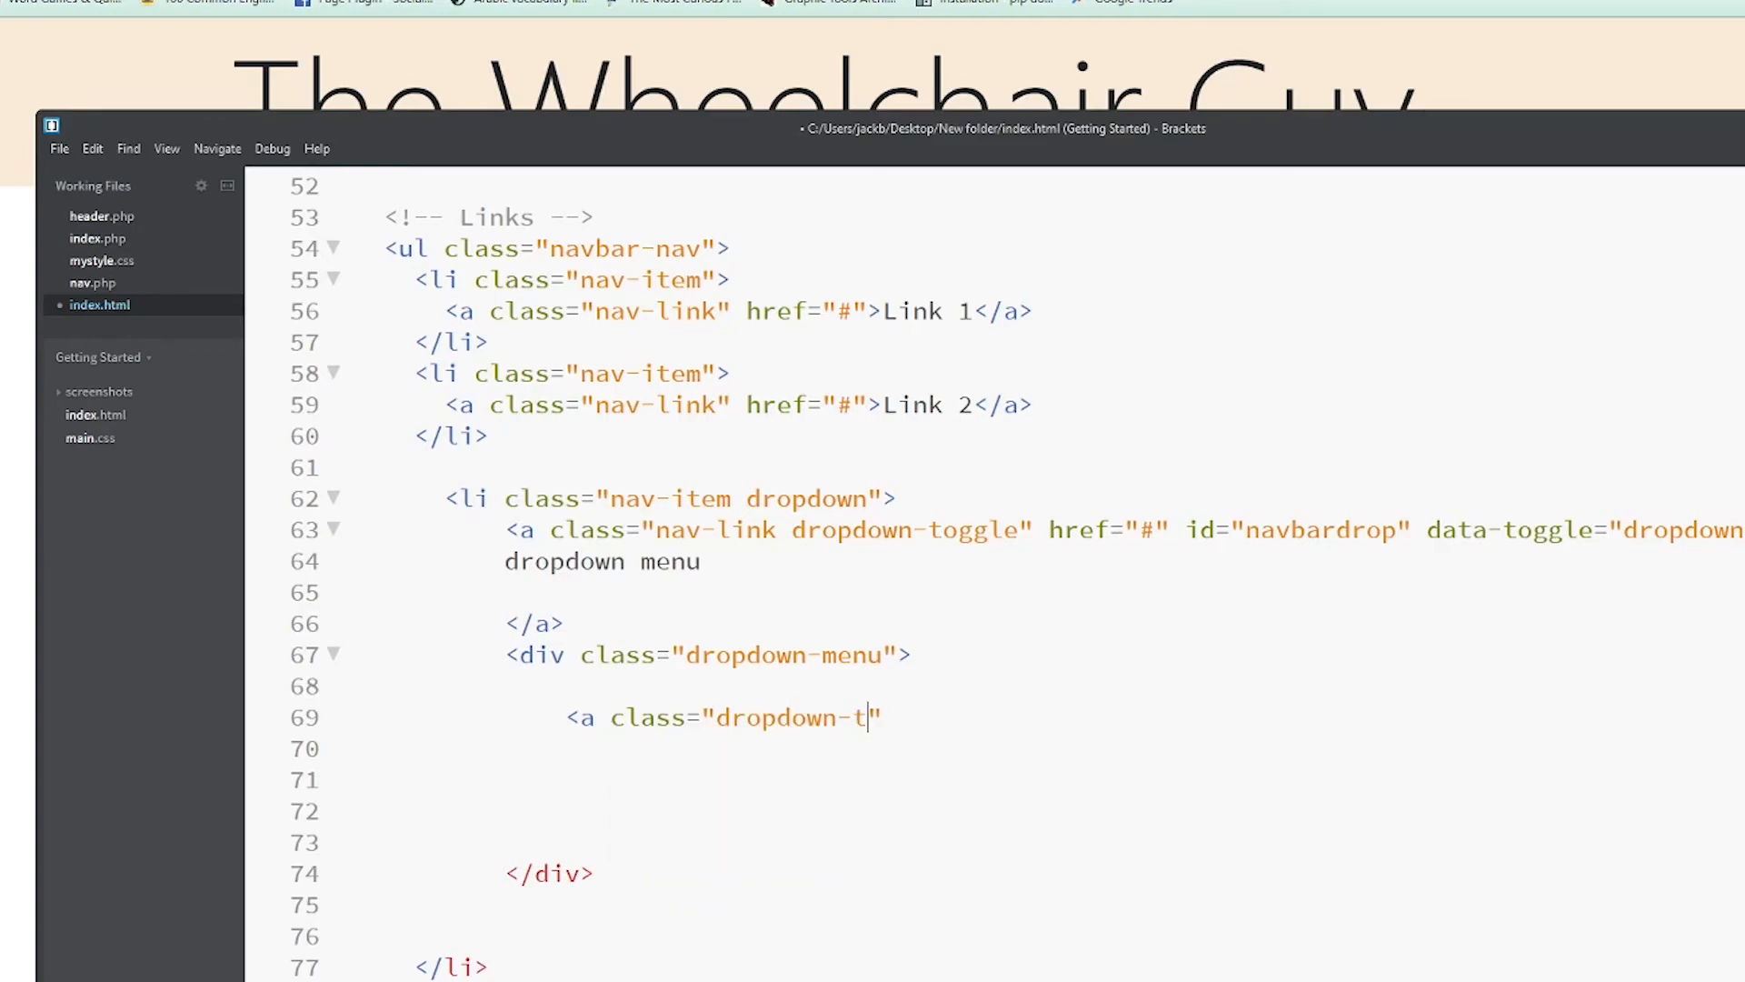
pyautogui.write('item')
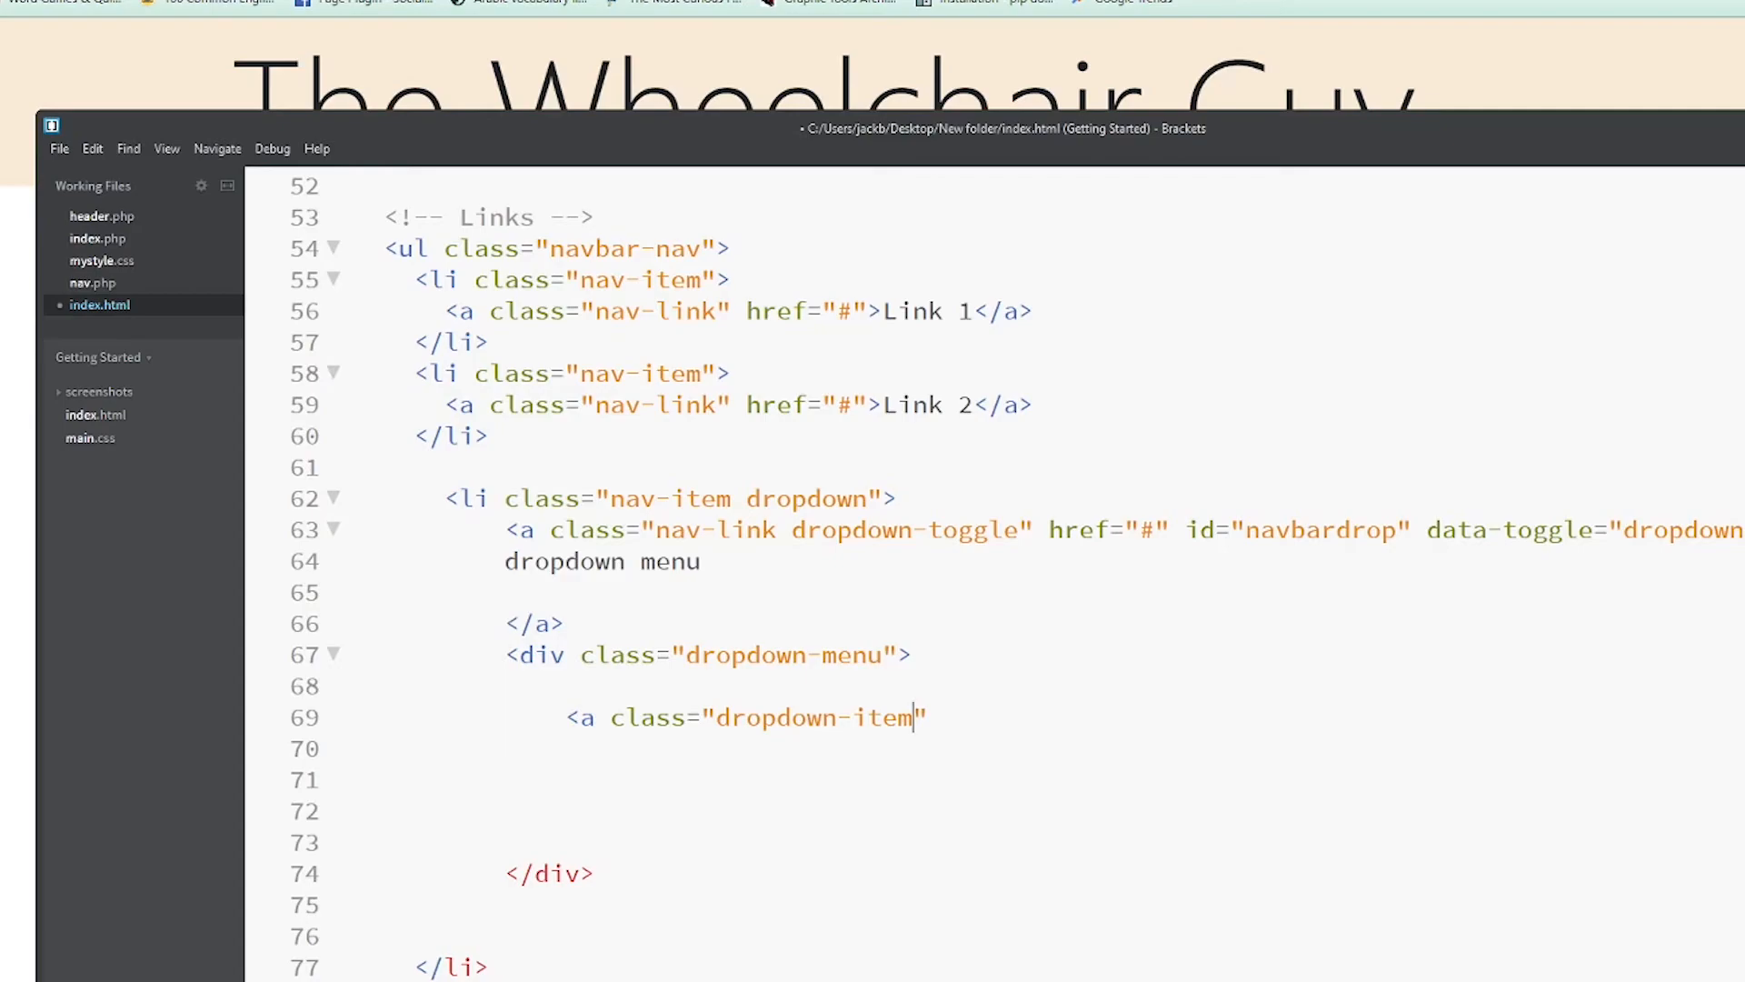
pyautogui.write('href="')
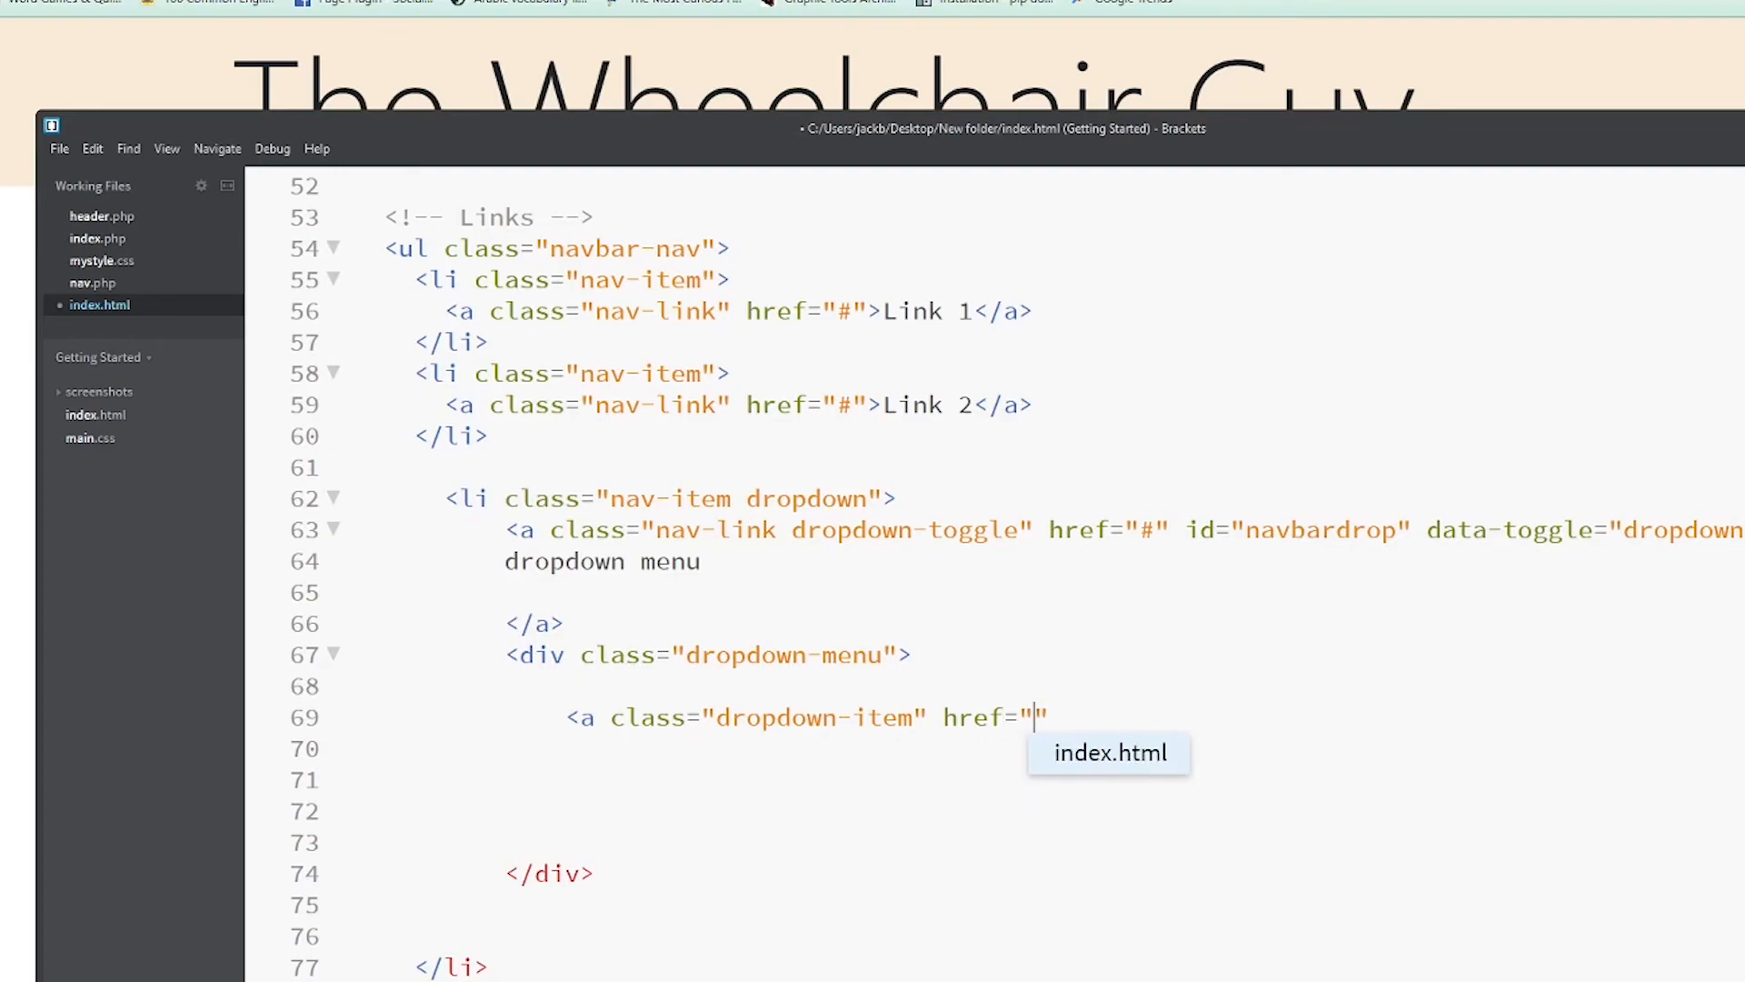
pyautogui.write('#')
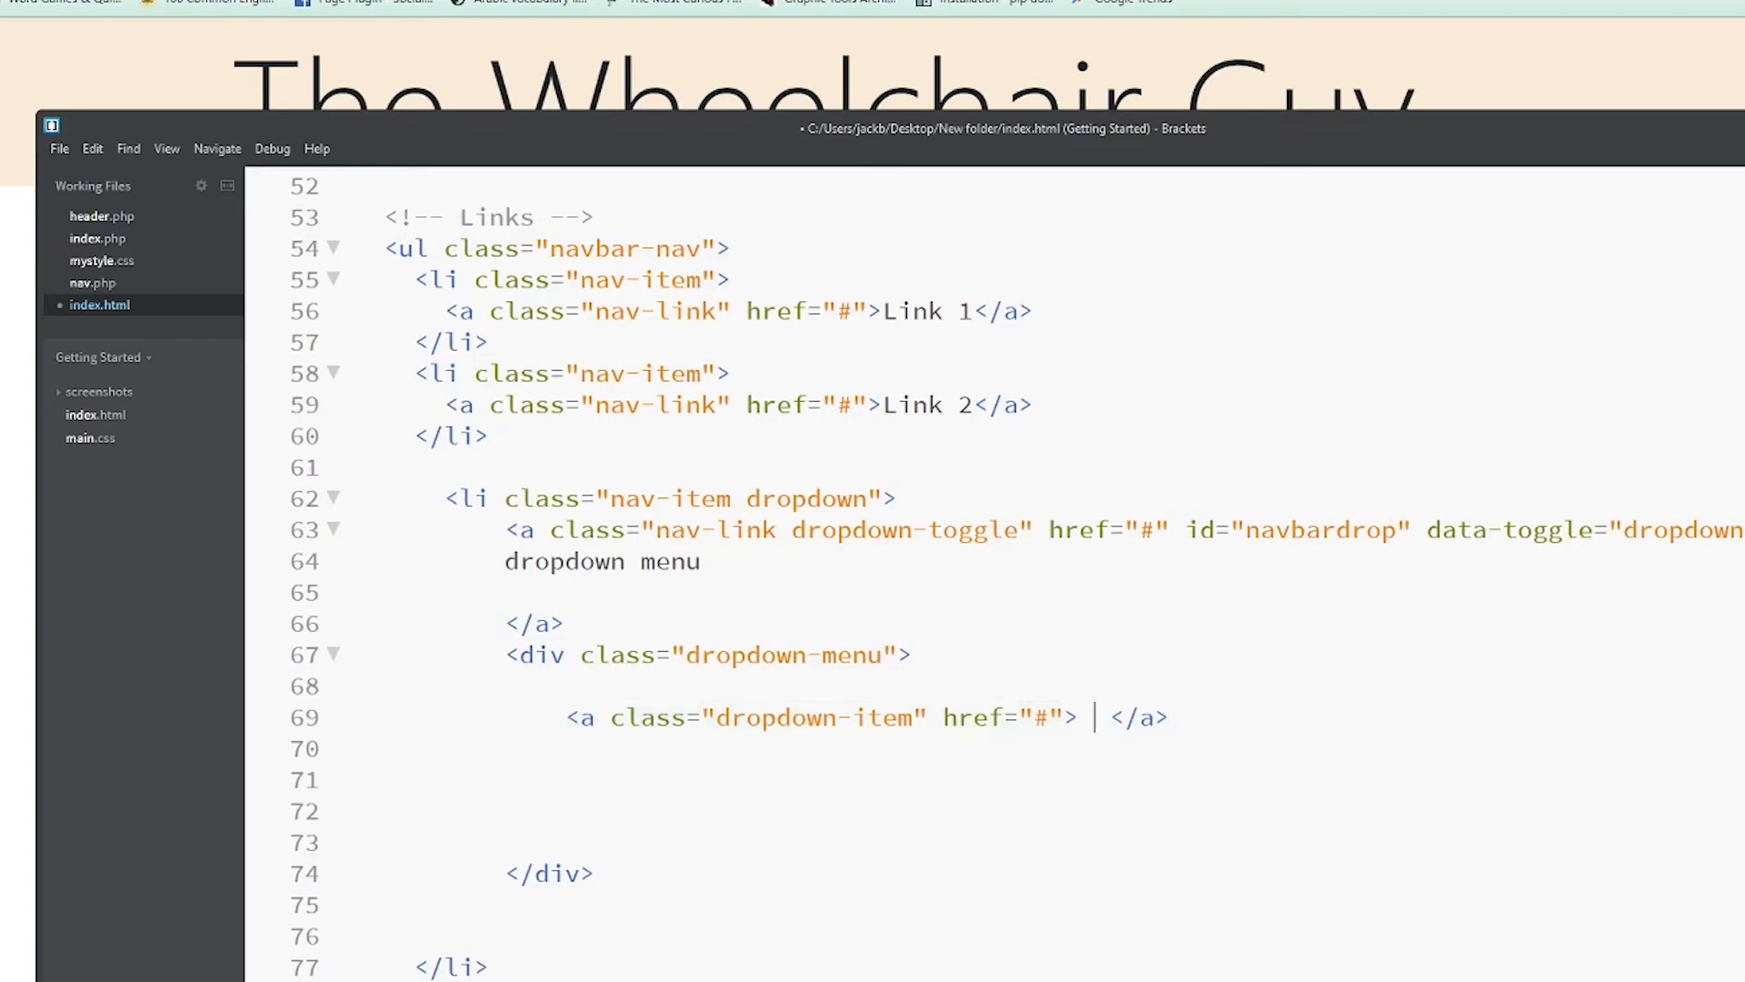
pyautogui.write('Clothes')
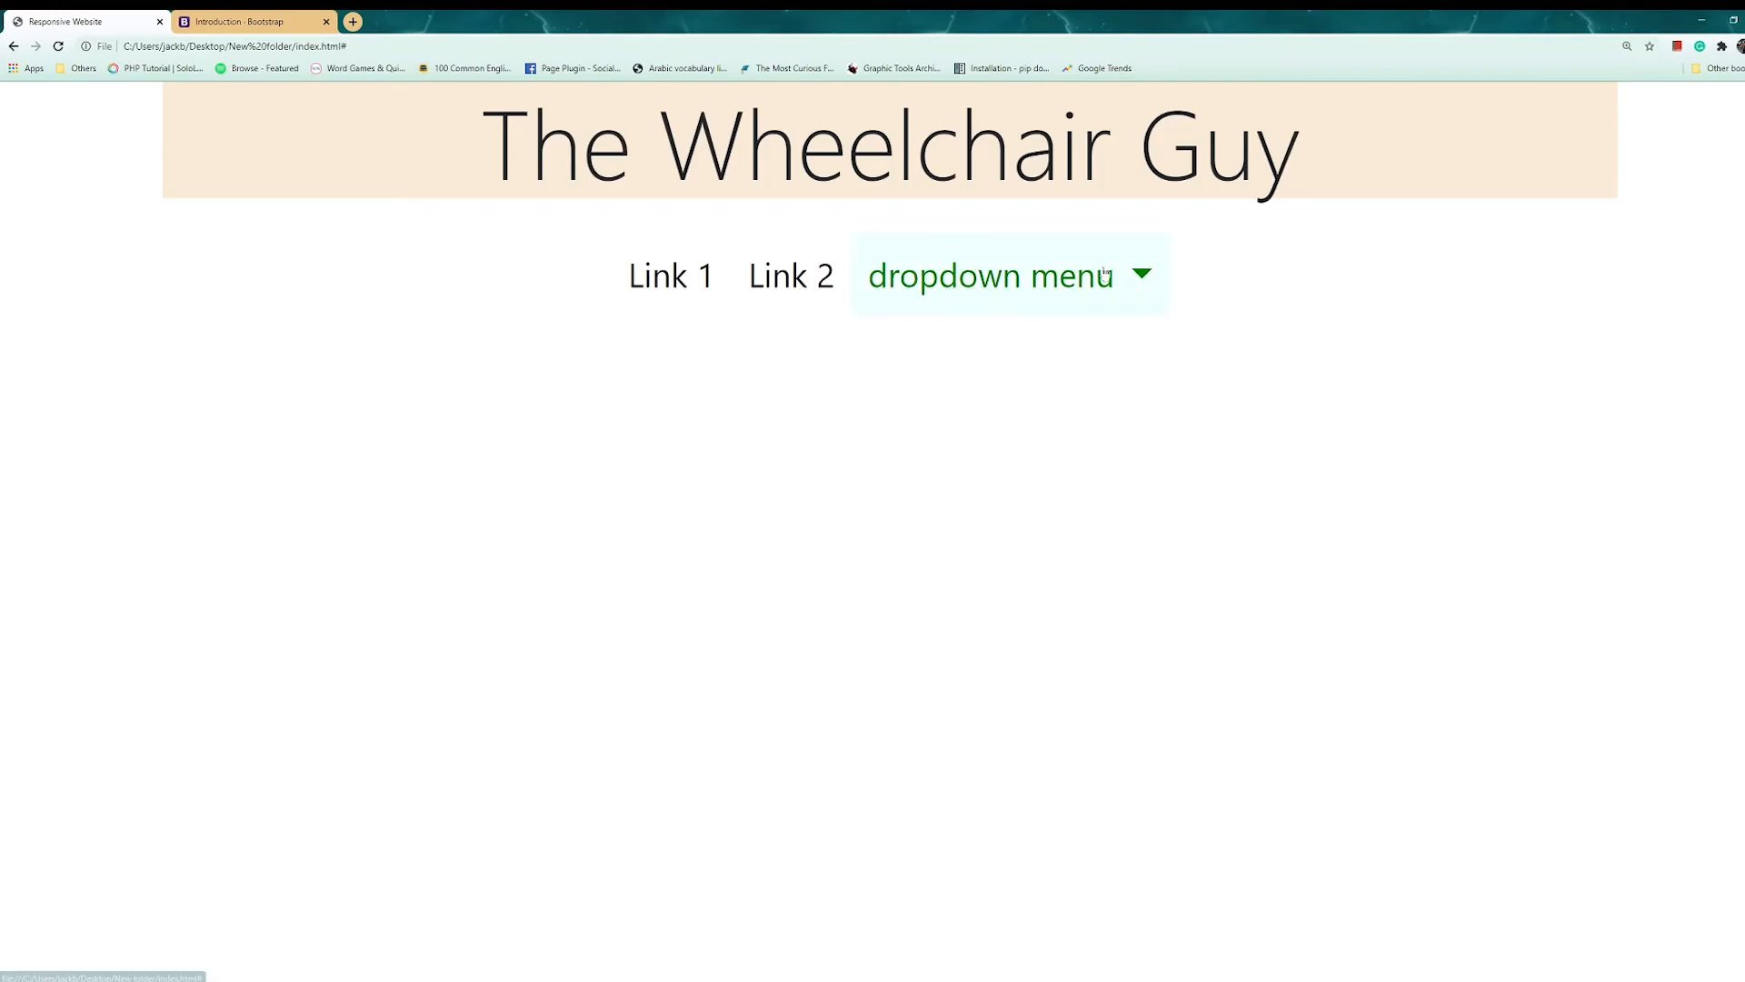
# Test the 'dropdown menu' toggle in Chrome
pyautogui.click(990, 274)
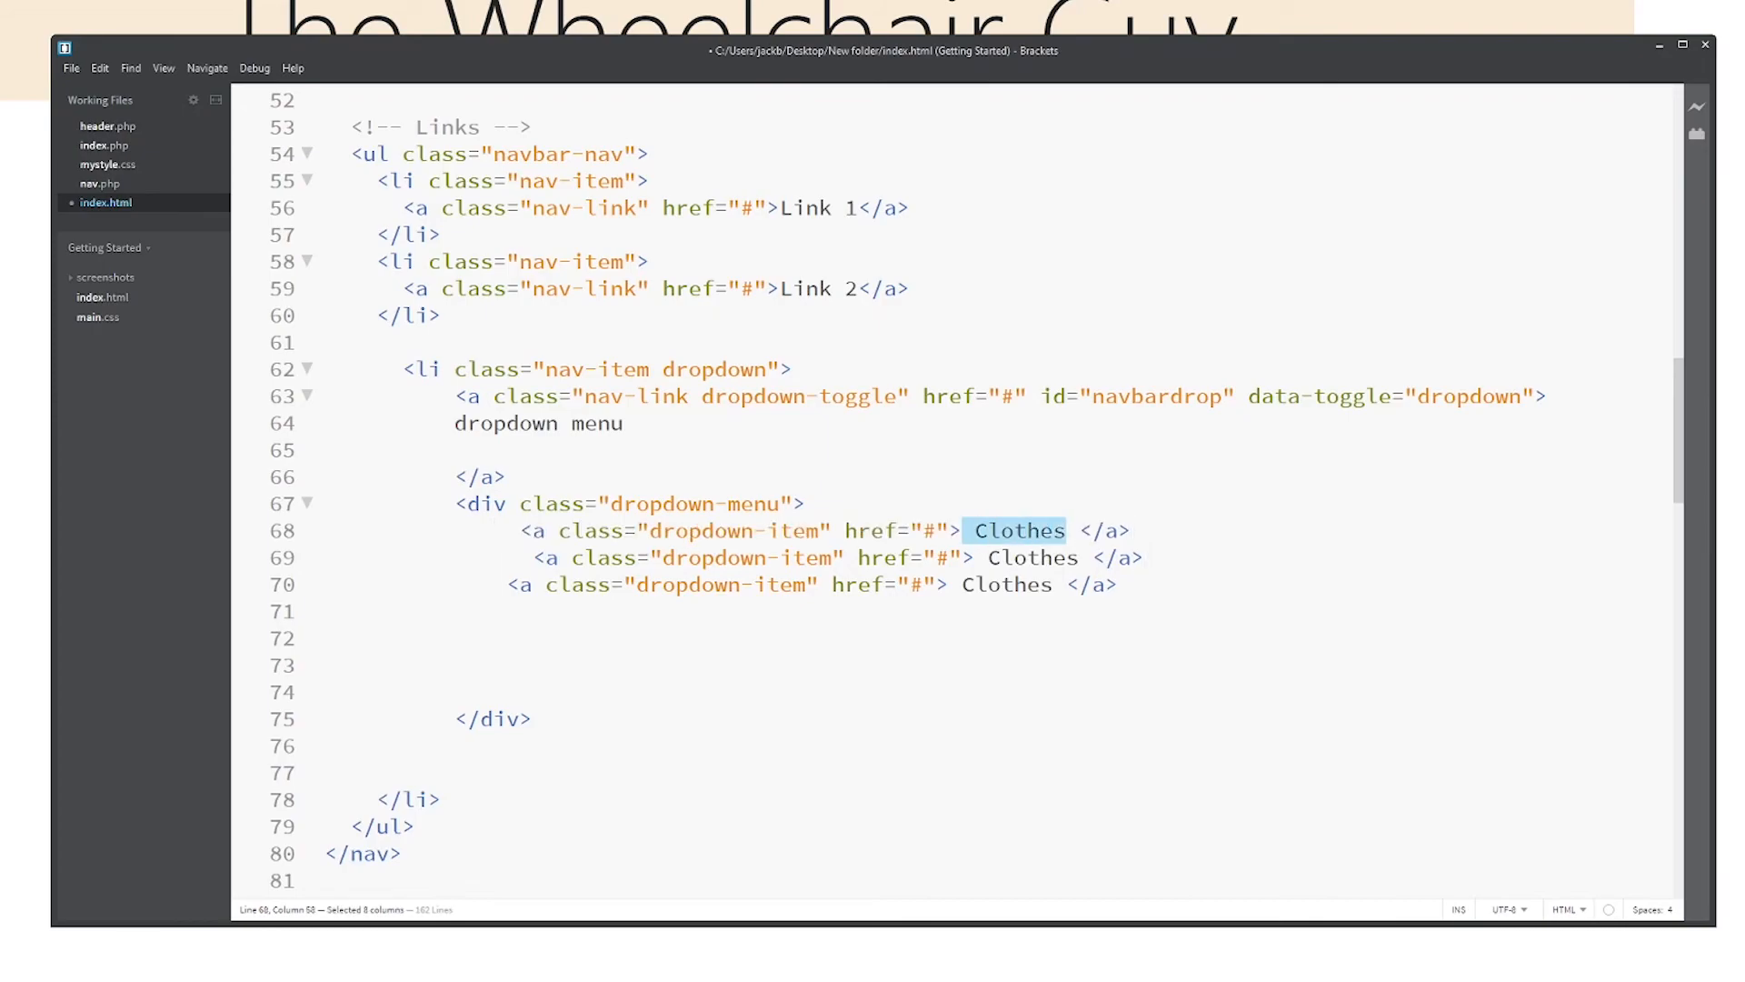
# Rename the first Clothes item to Kids and open the dropdown menu in Chrome
pyautogui.press('Delete')
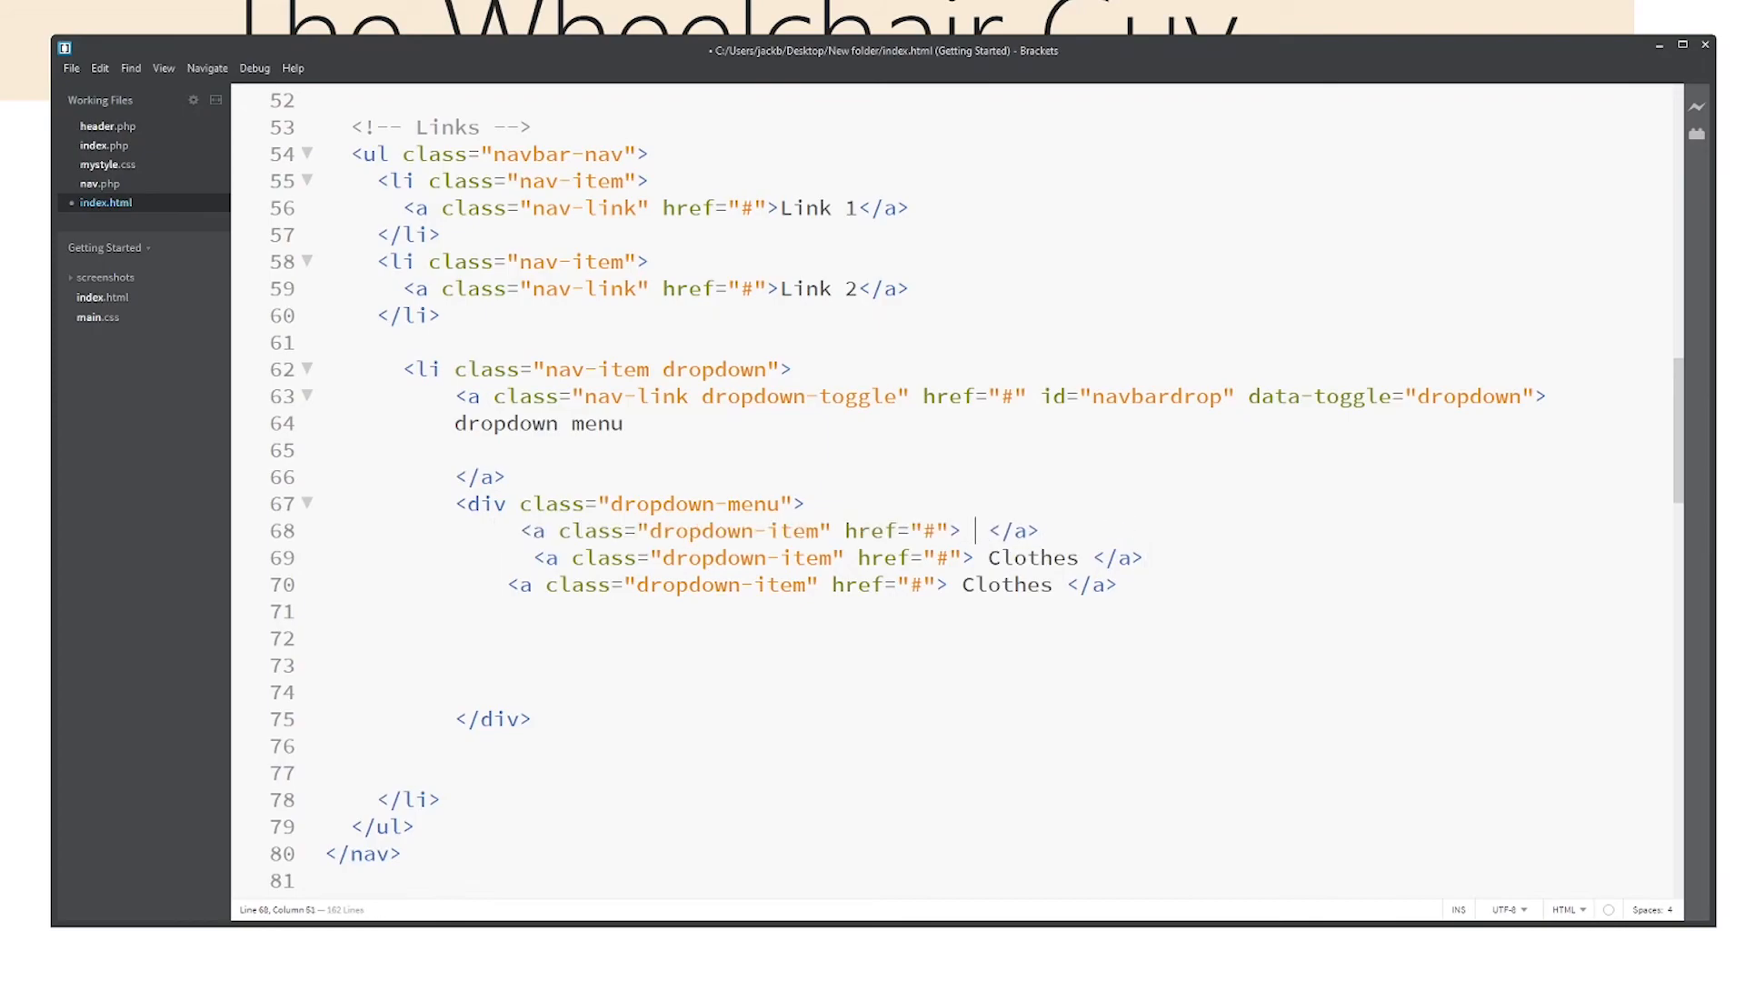
pyautogui.write('Kids')
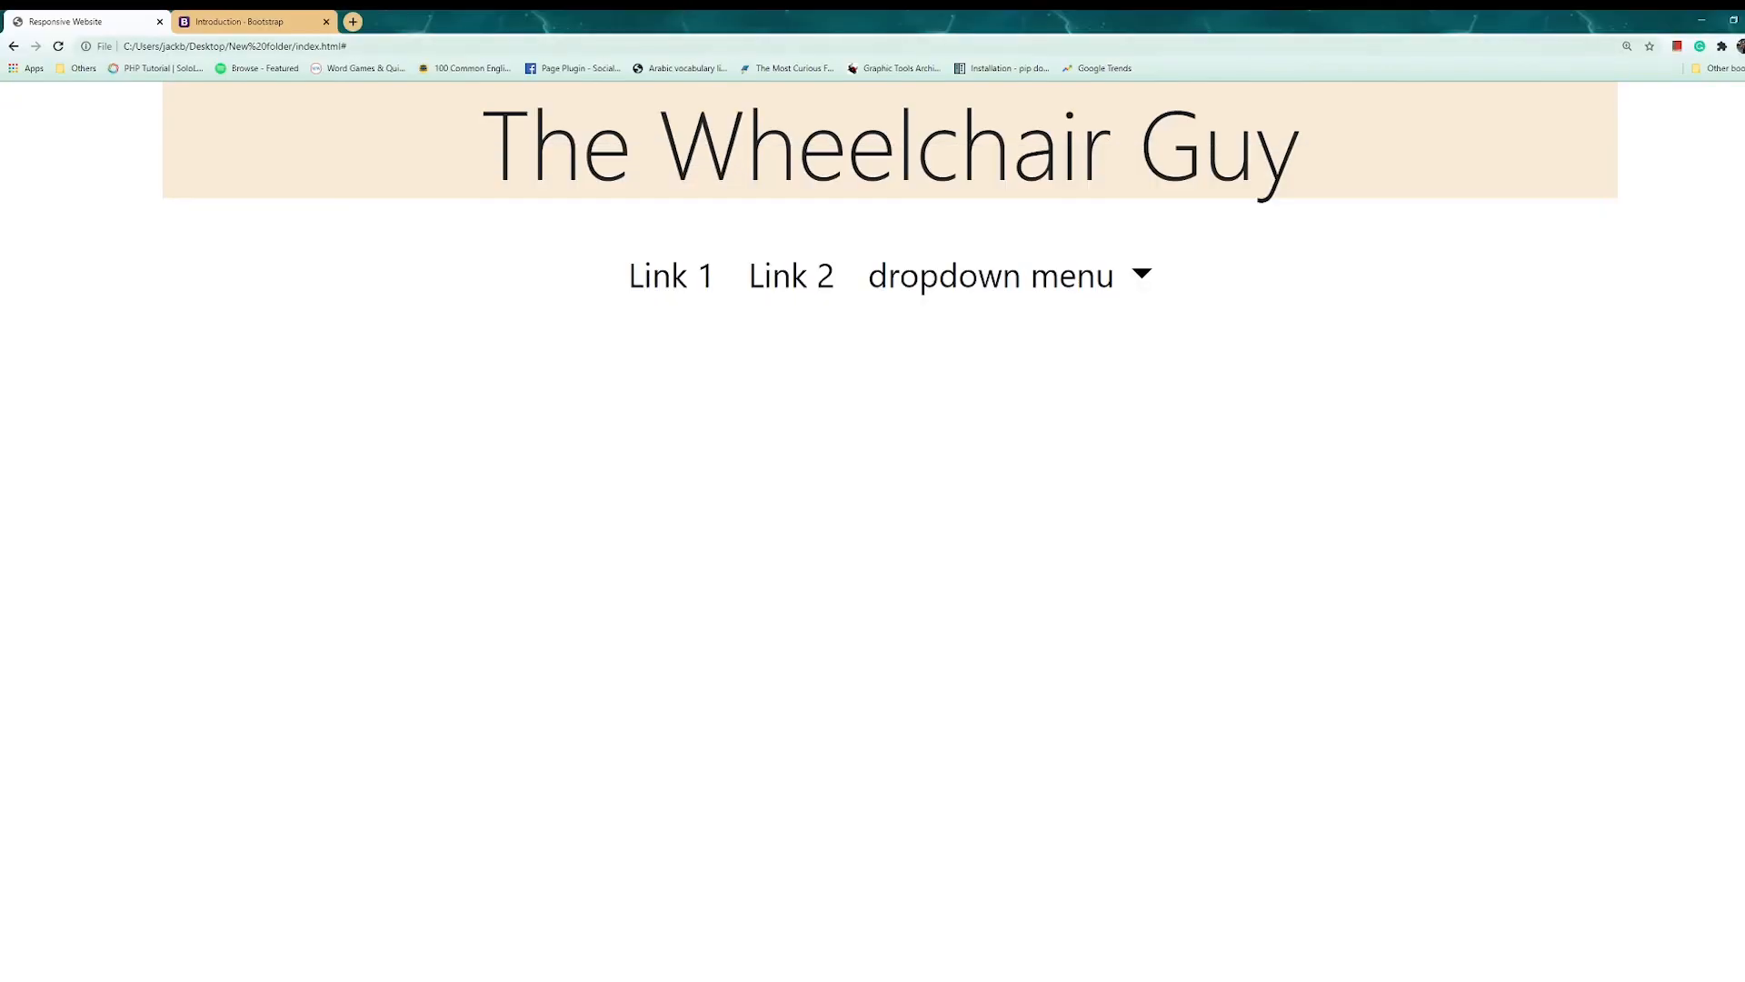
pyautogui.click(989, 276)
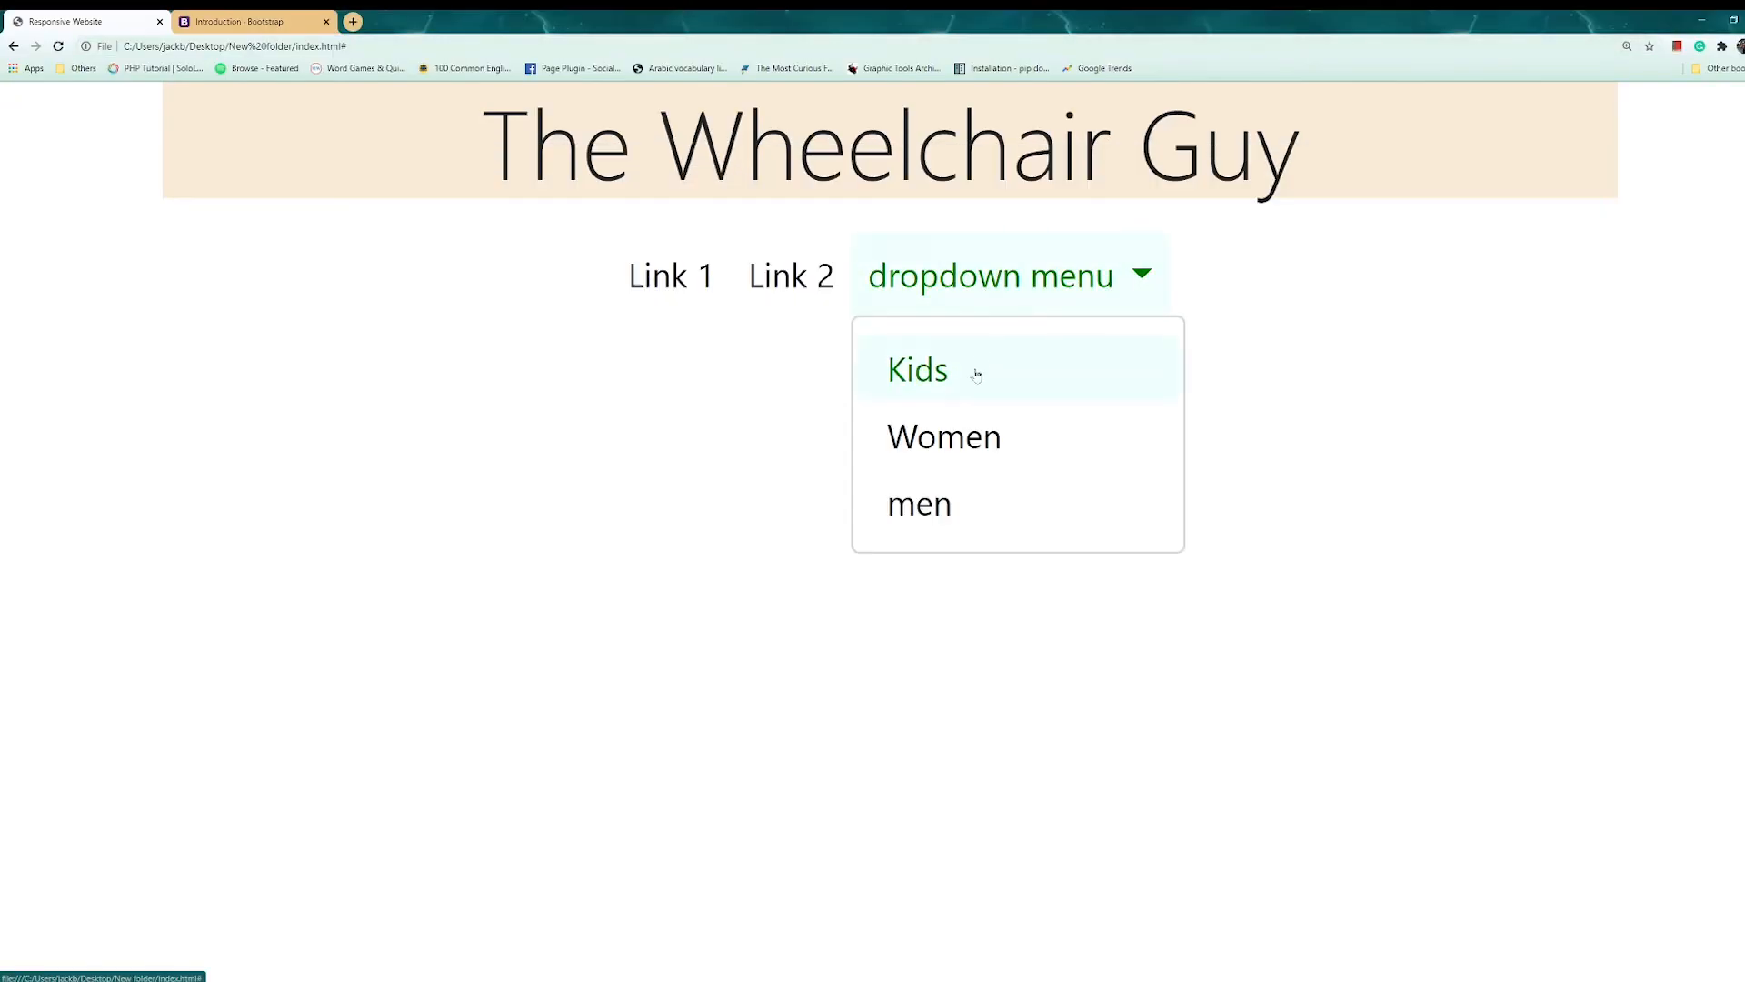